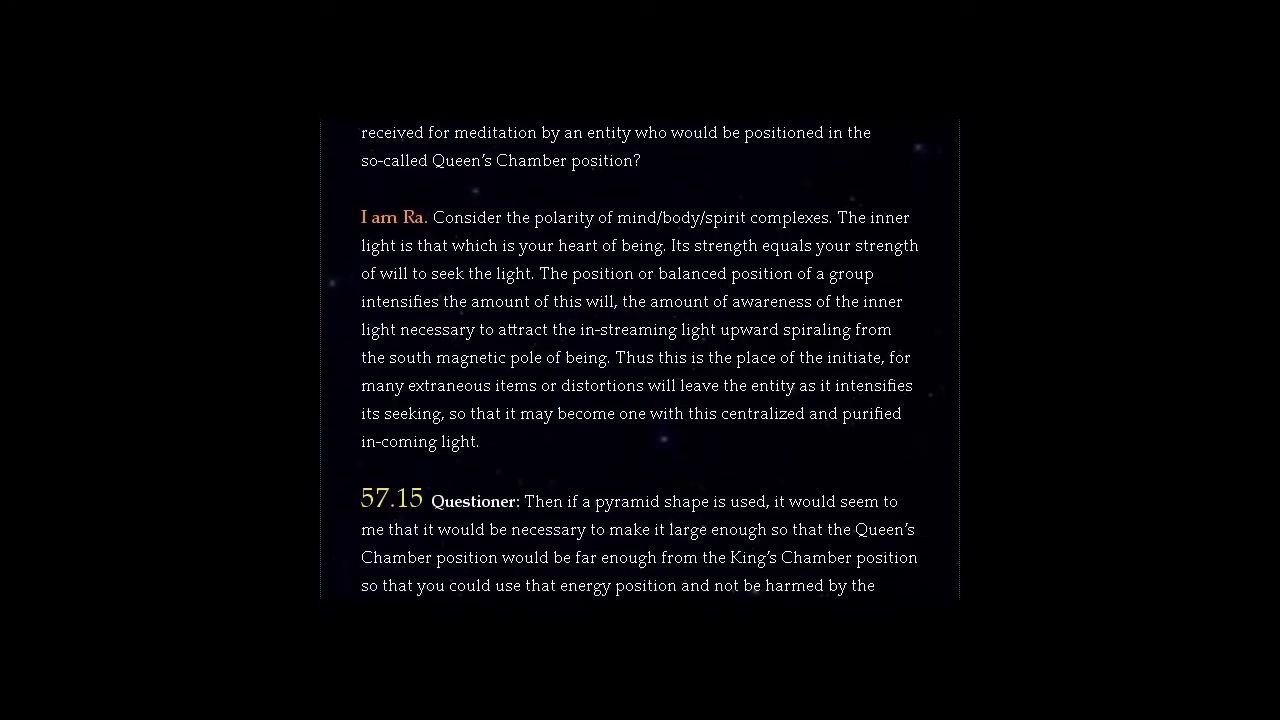
scroll("down", 3)
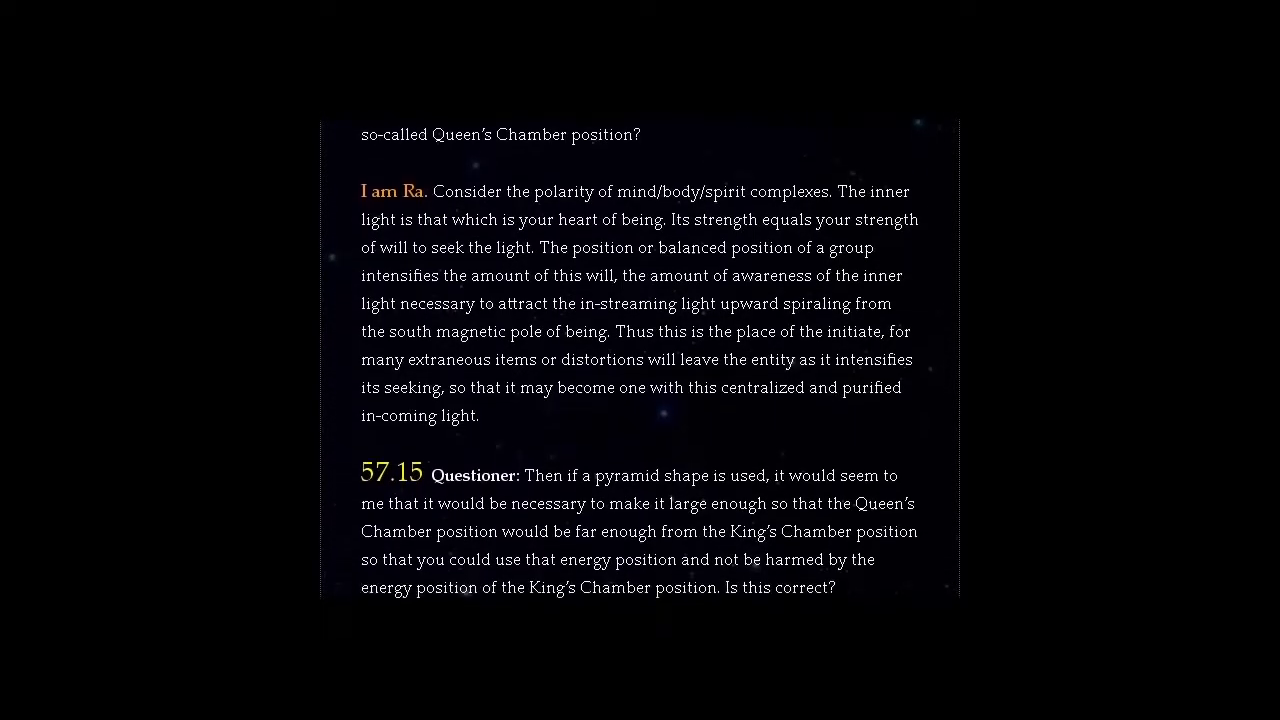
scroll("down", 3)
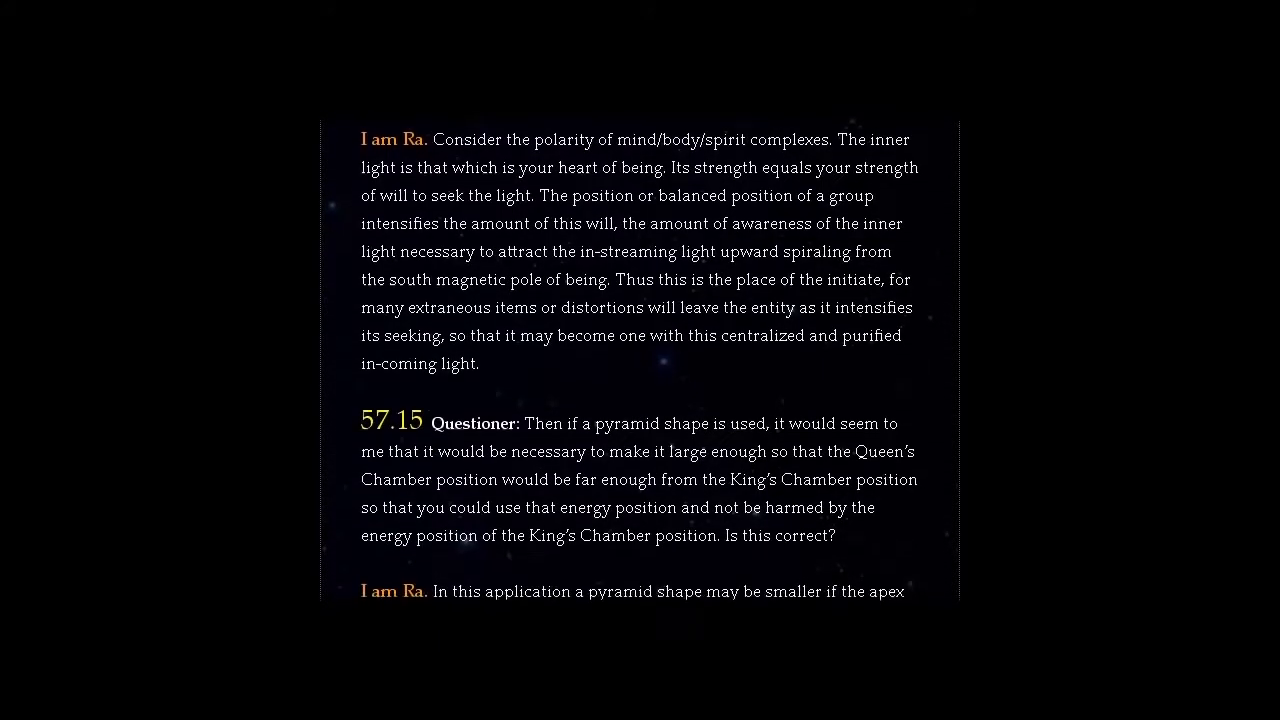
scroll("down", 3)
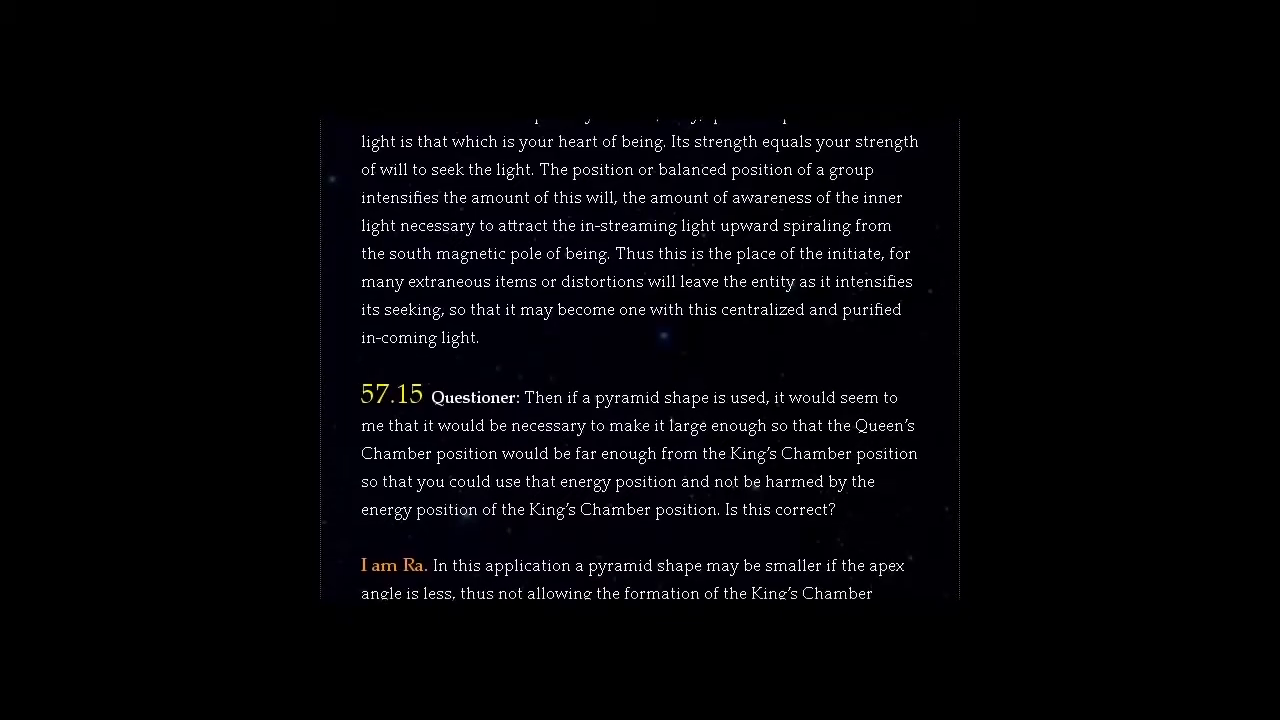
scroll("down", 3)
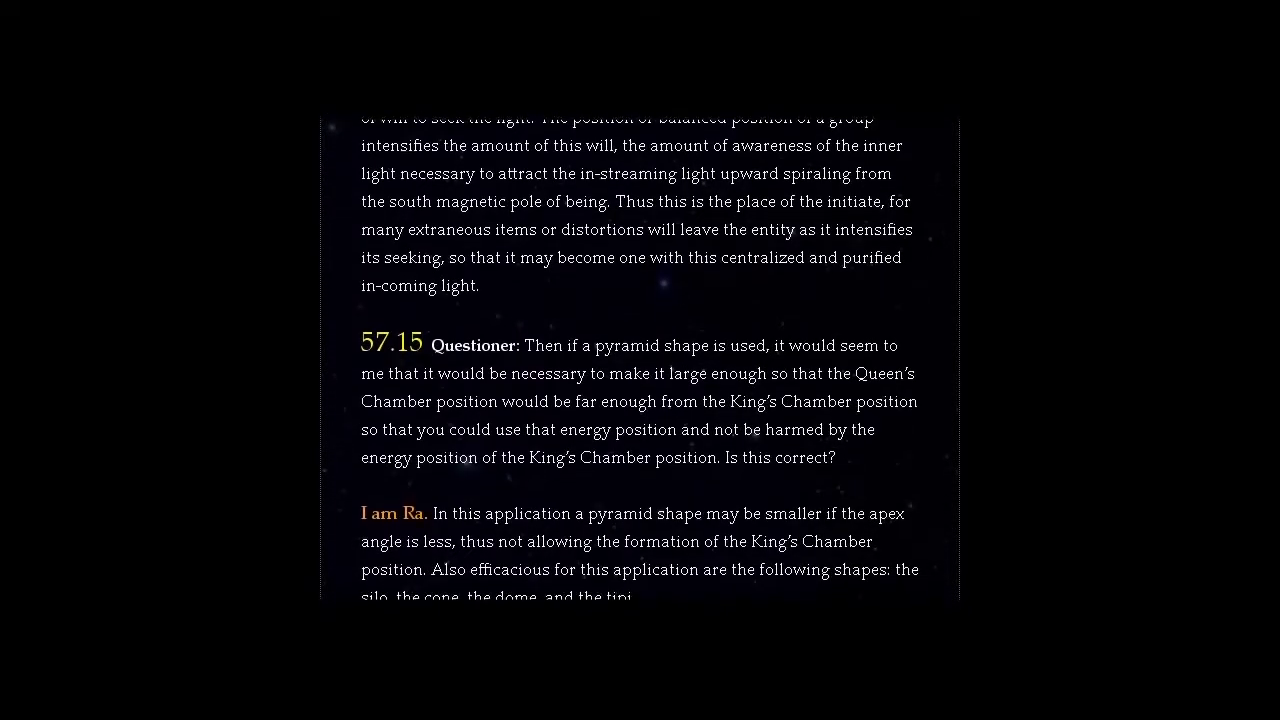
scroll("down", 3)
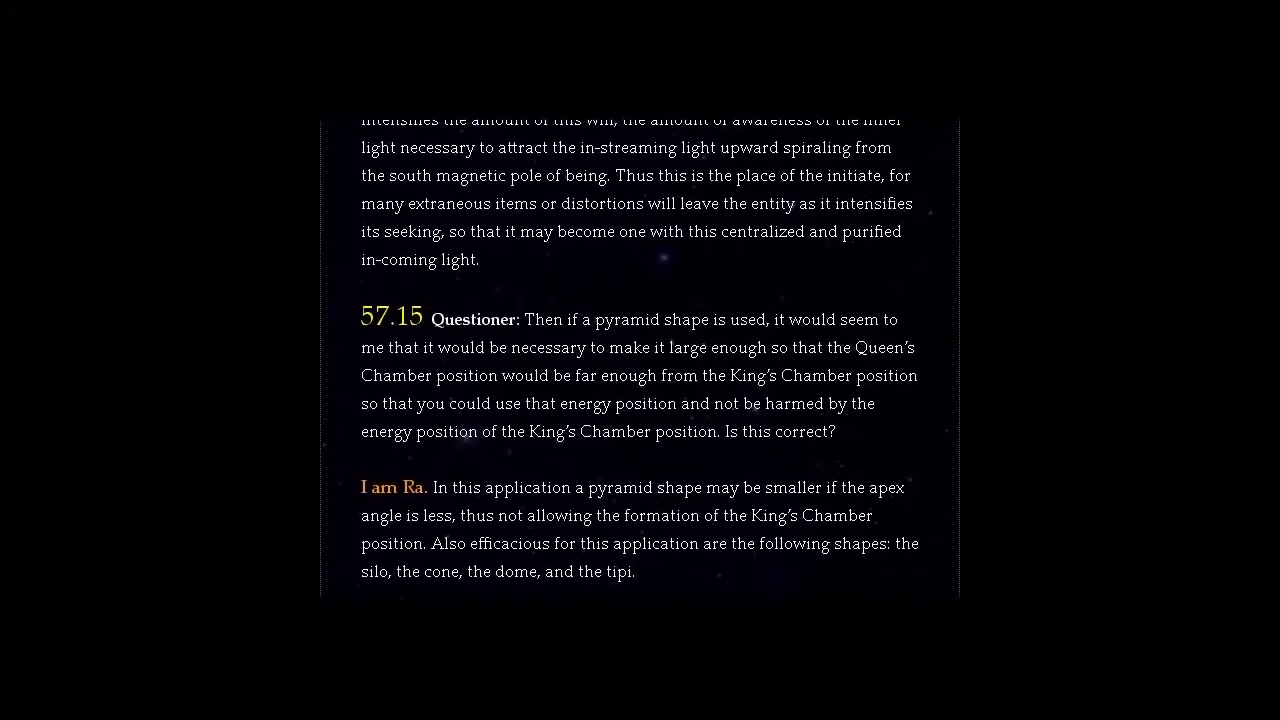
scroll("down", 3)
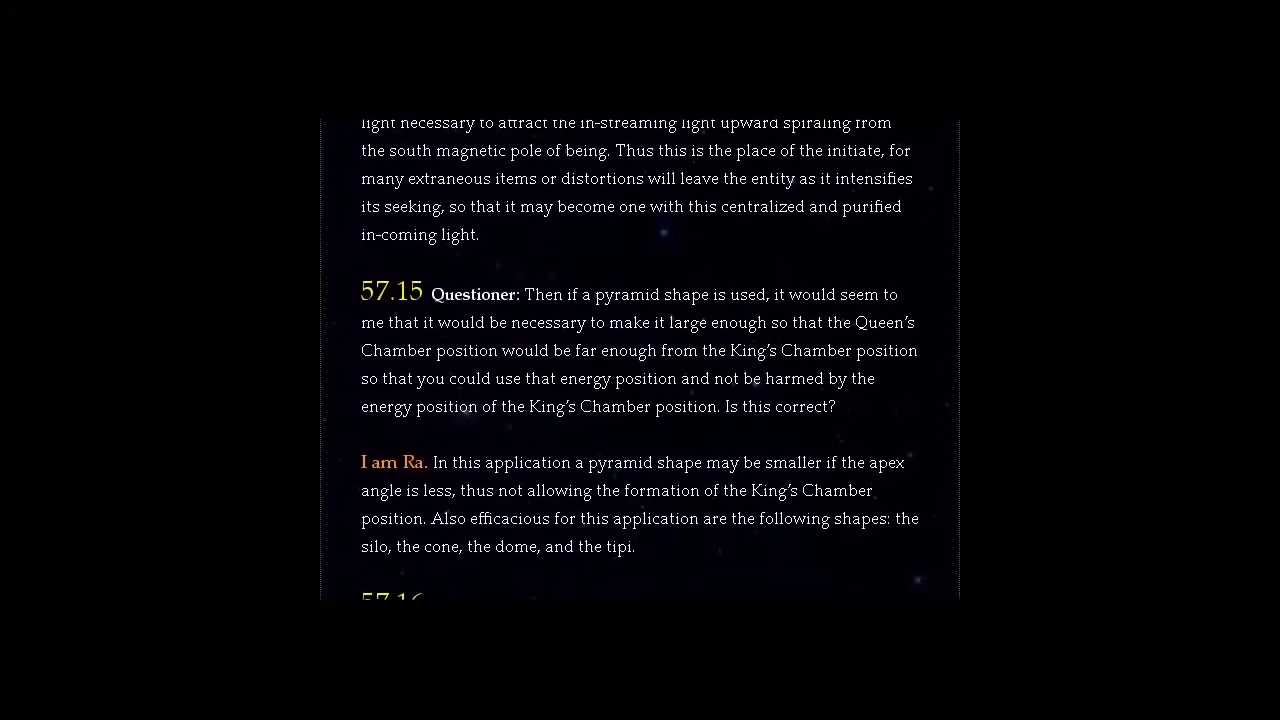
scroll("down", 3)
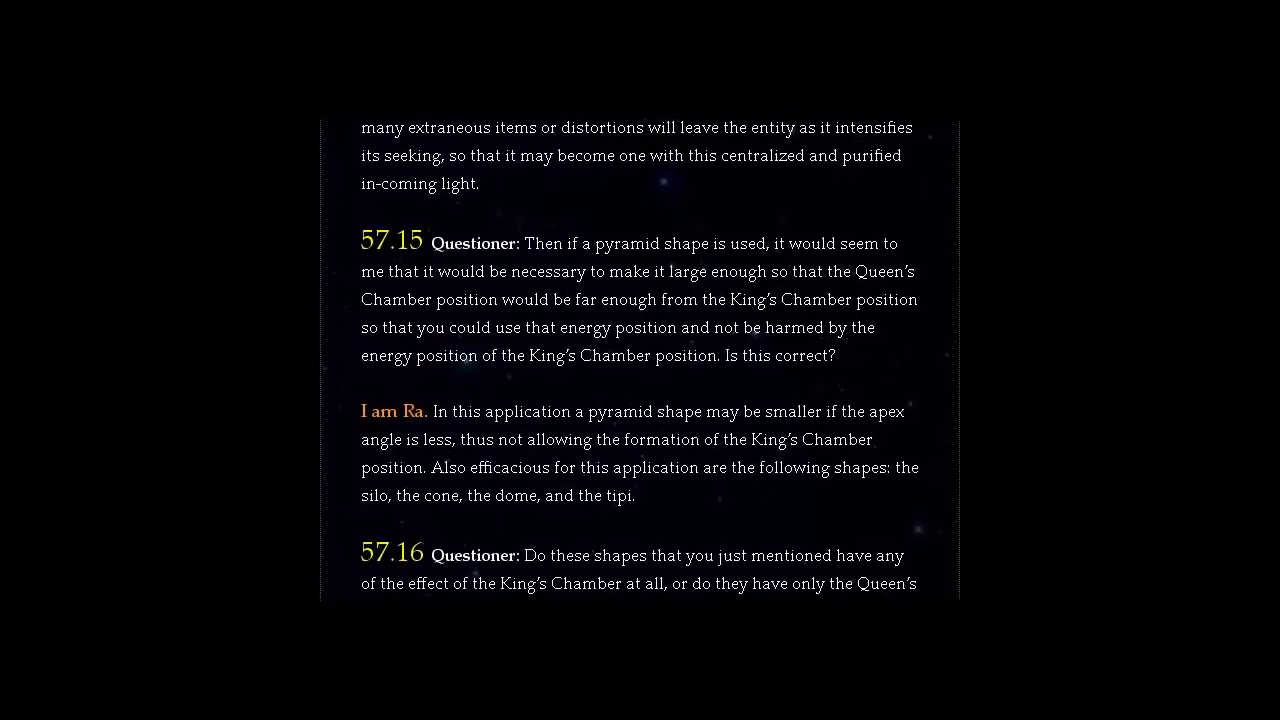
scroll("down", 3)
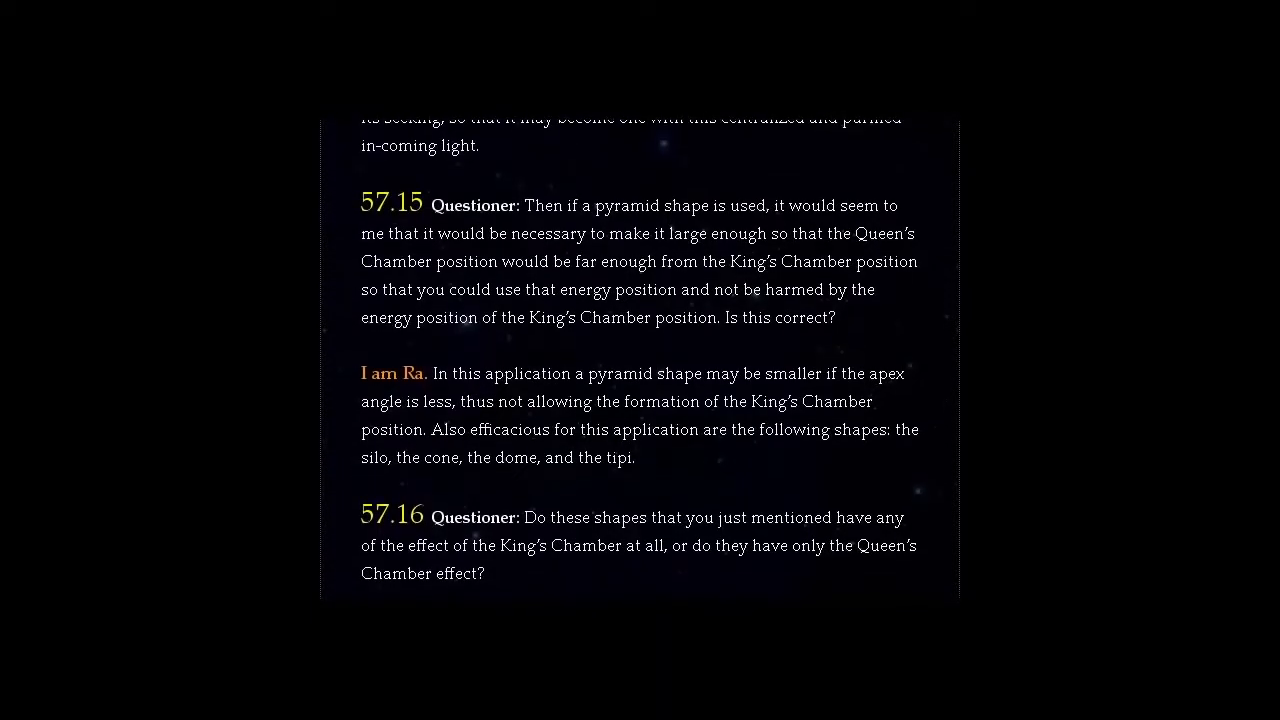
scroll("down", 3)
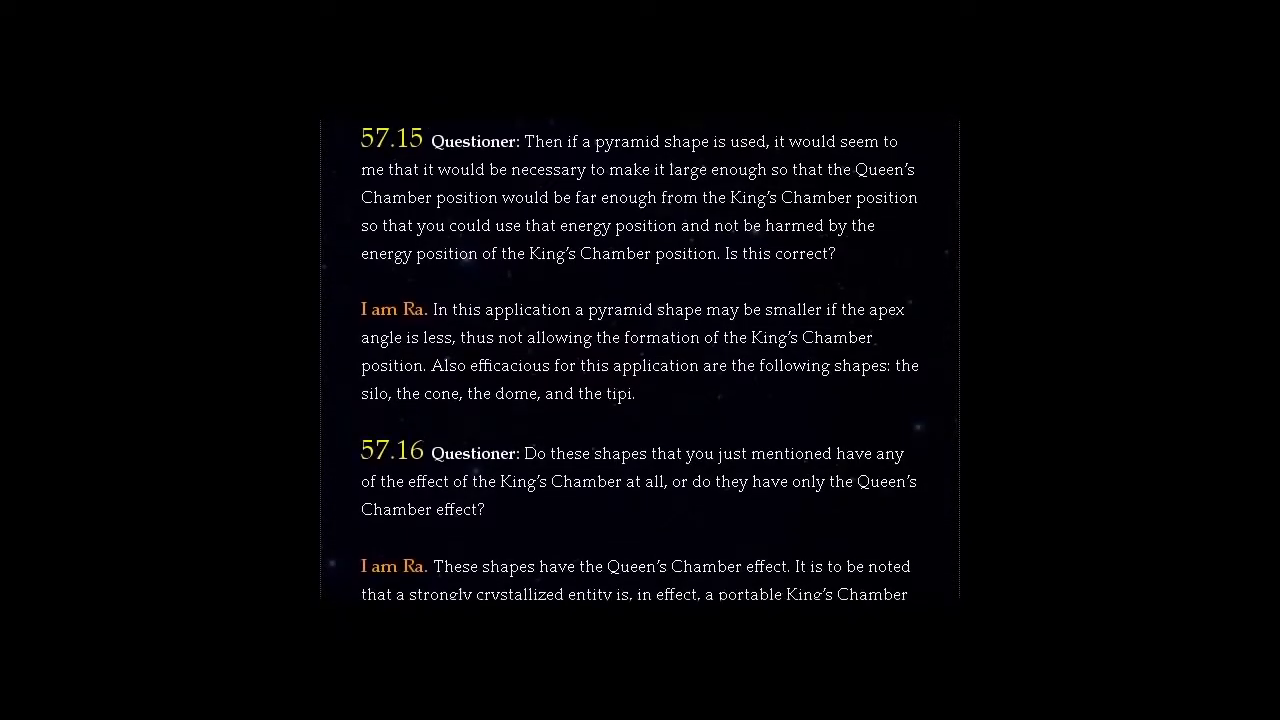
scroll("down", 3)
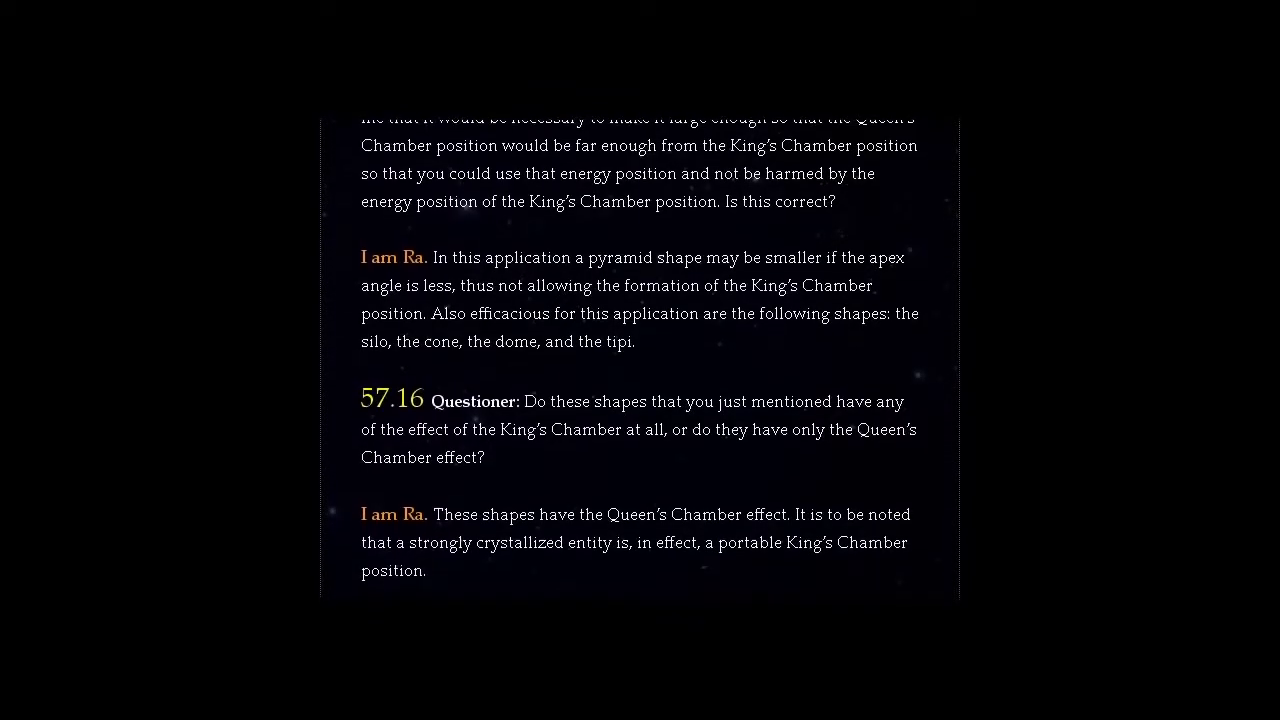
scroll("down", 3)
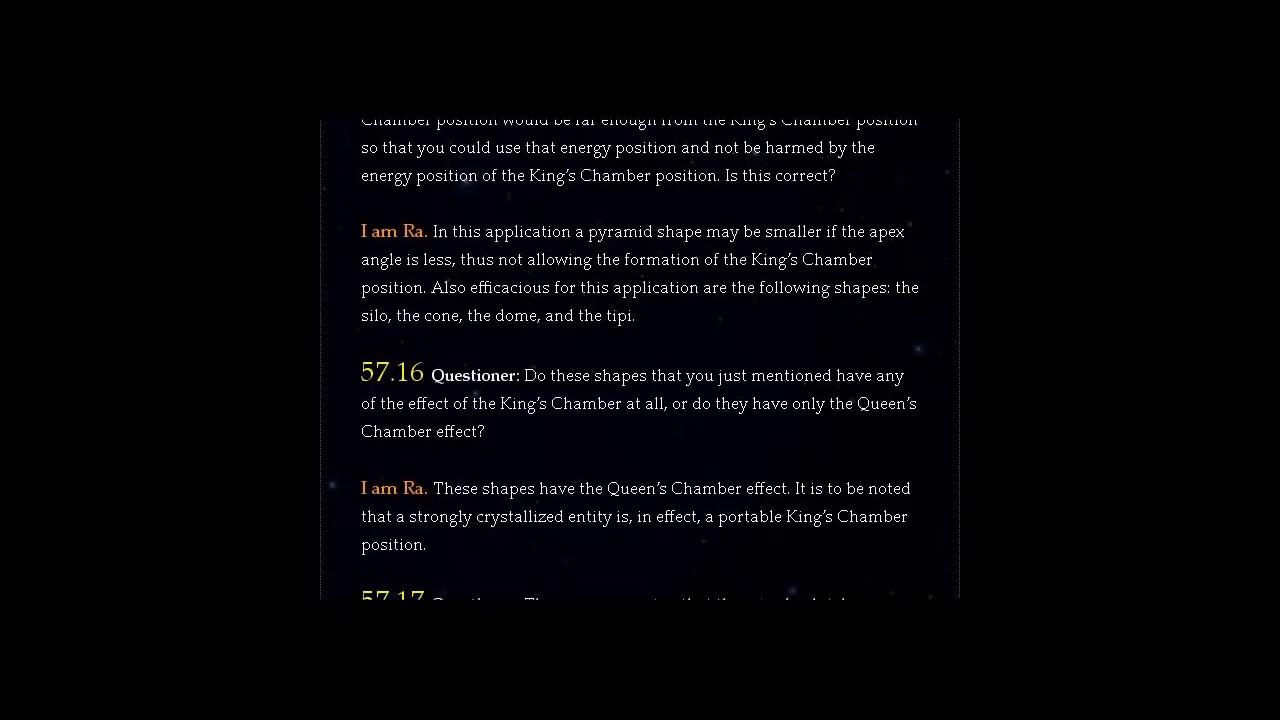
scroll("down", 3)
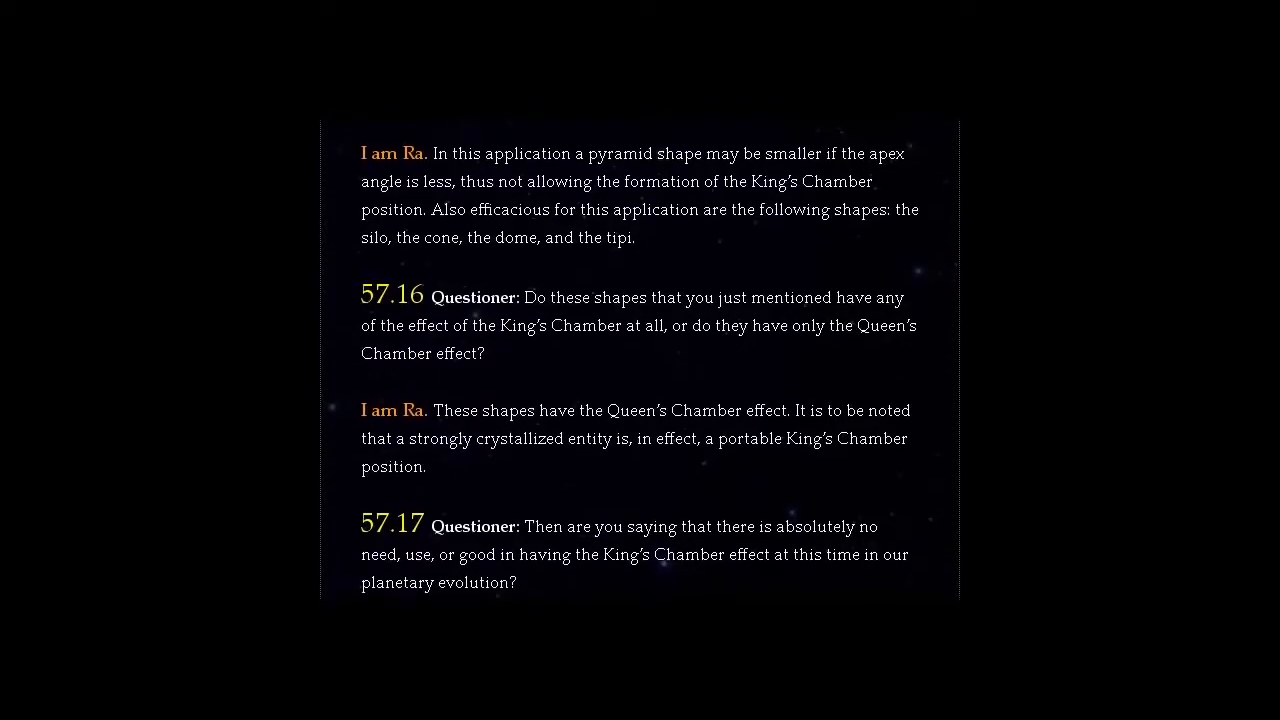
scroll("down", 3)
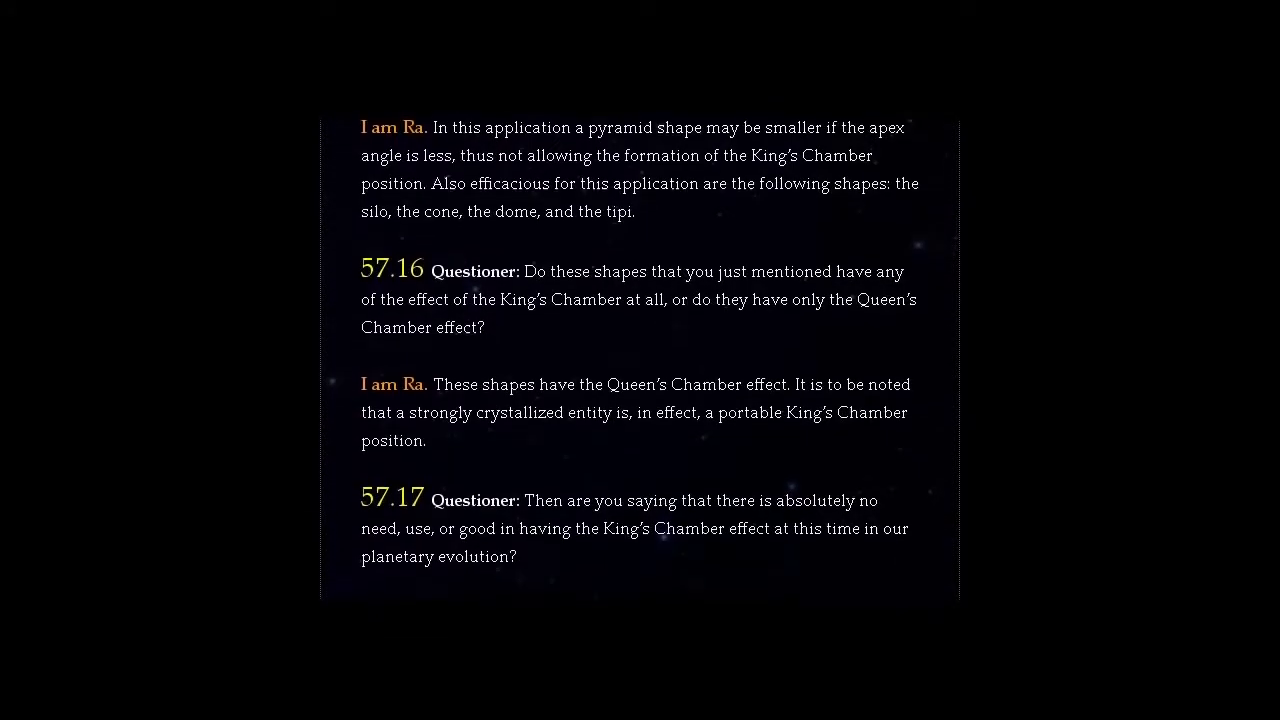
scroll("down", 3)
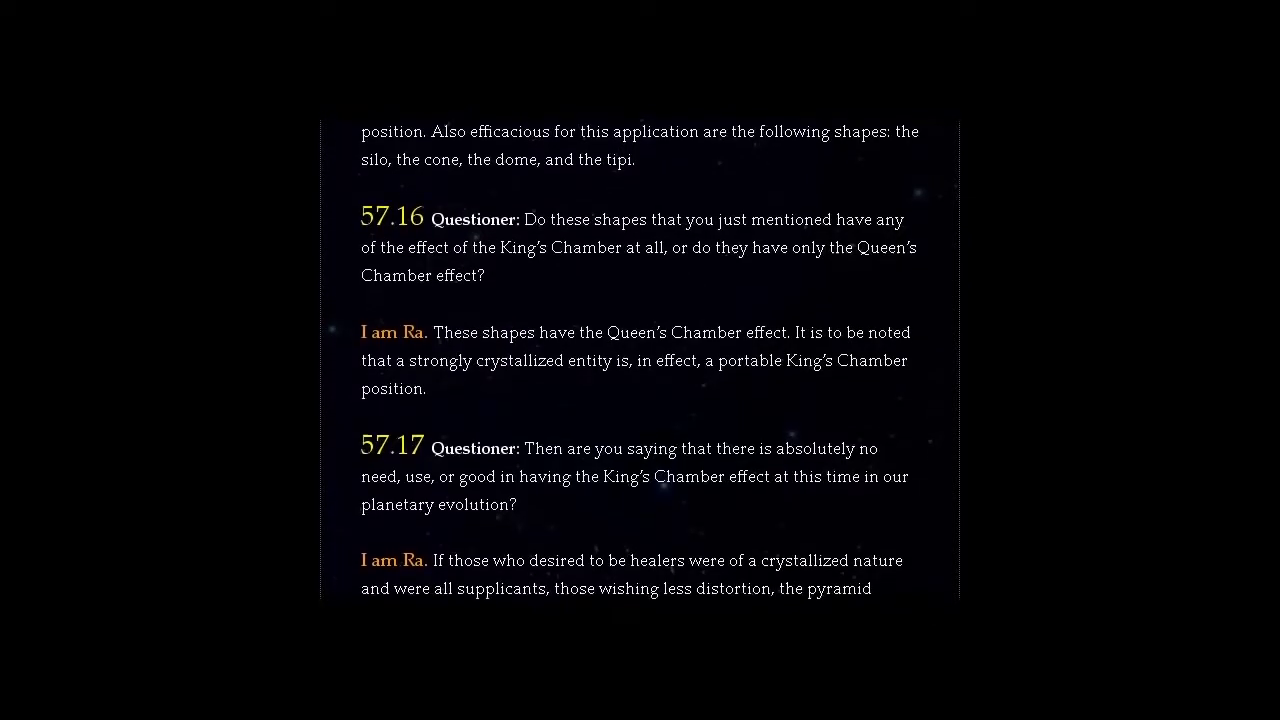
scroll("down", 3)
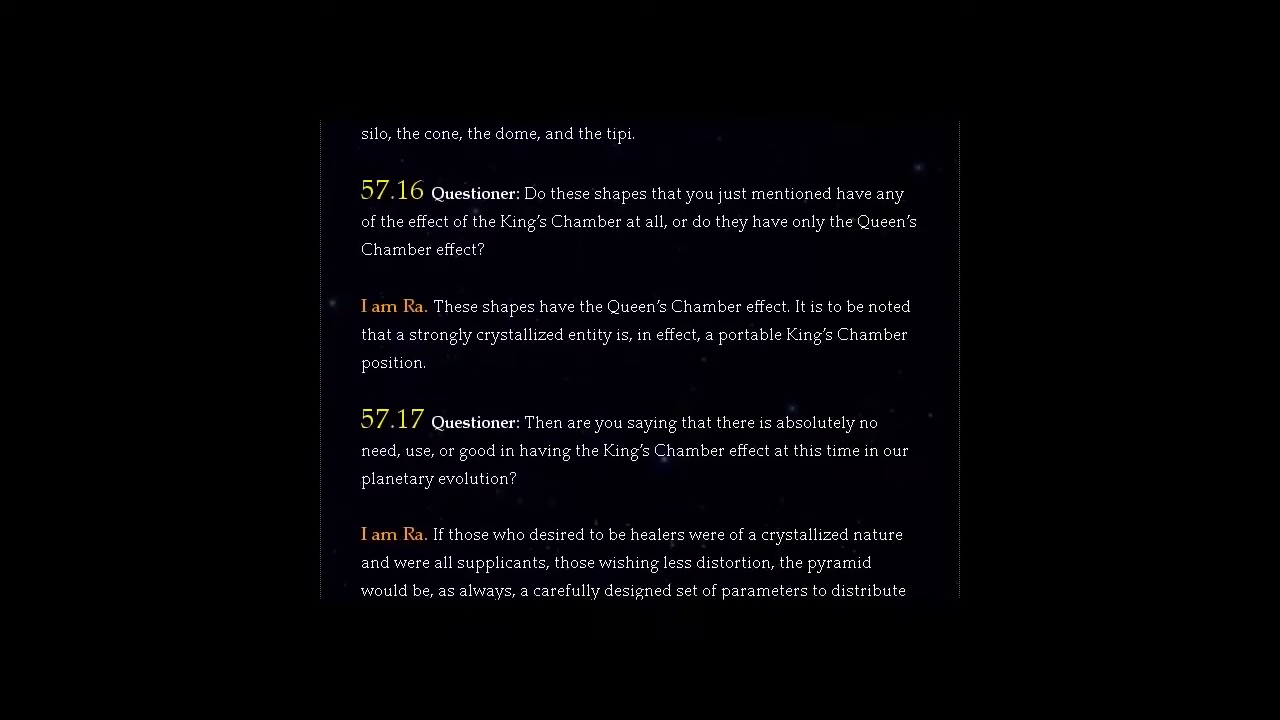
scroll("down", 3)
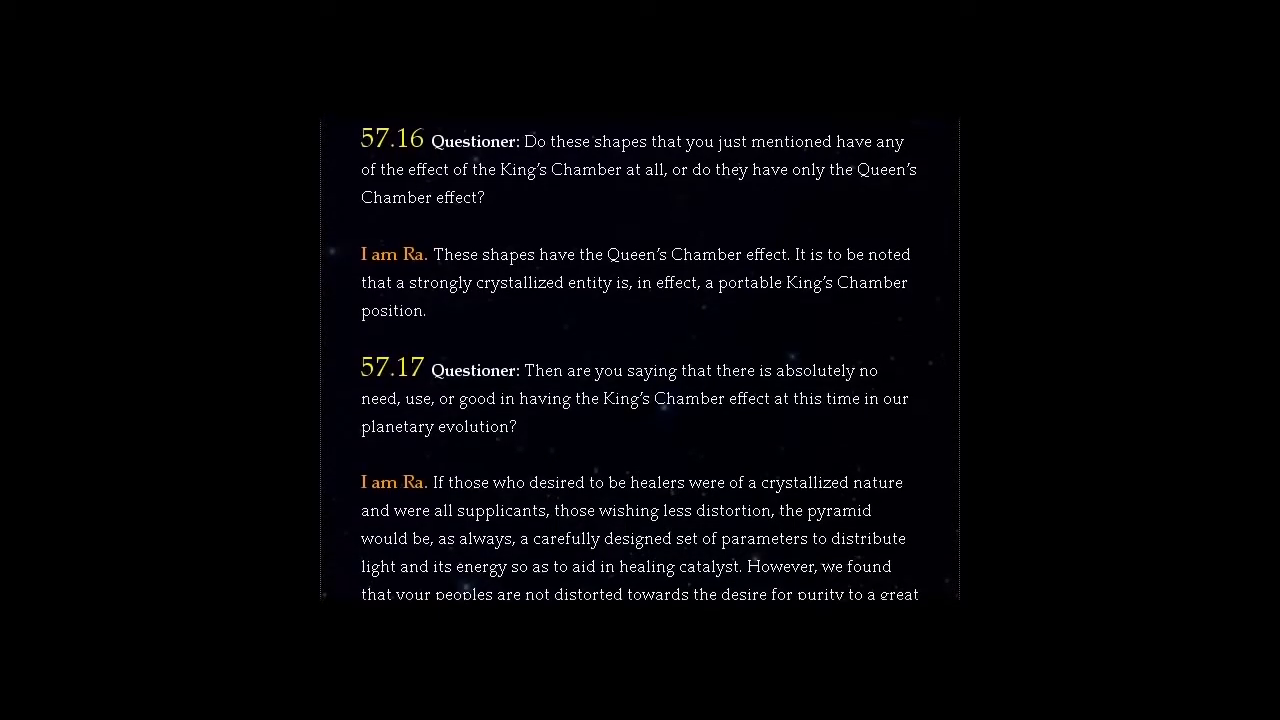
scroll("down", 3)
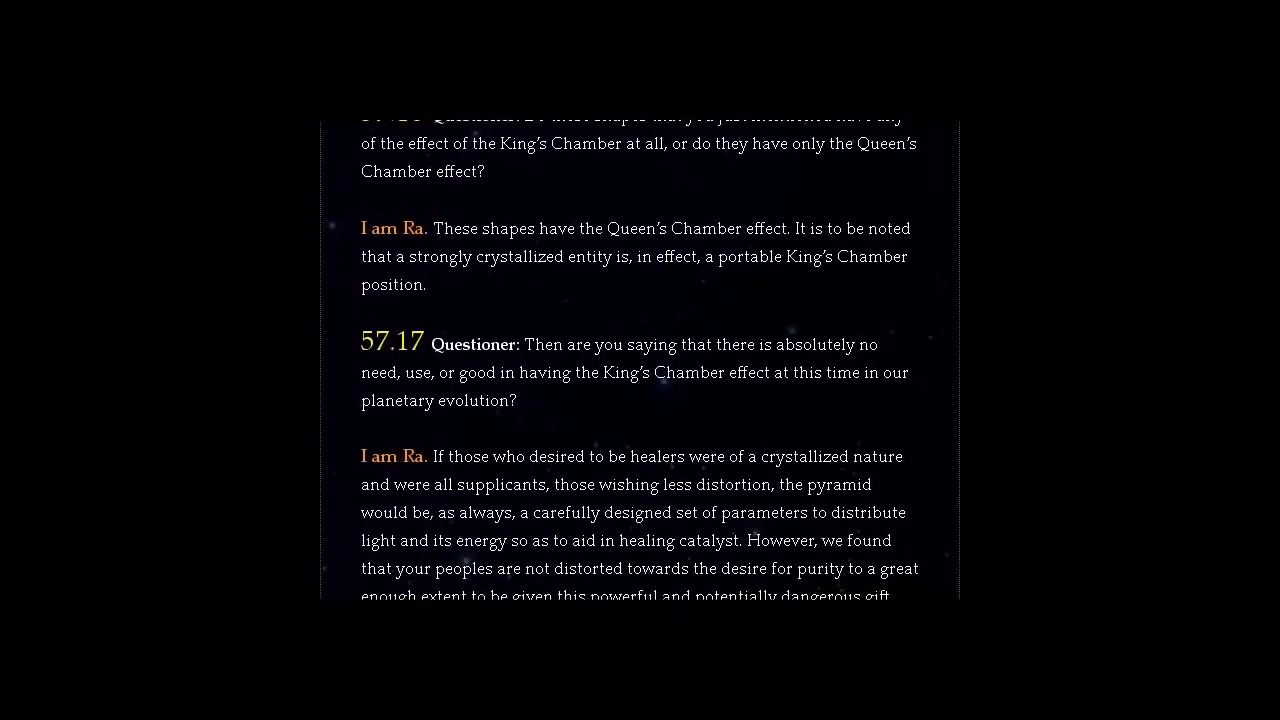
scroll("down", 3)
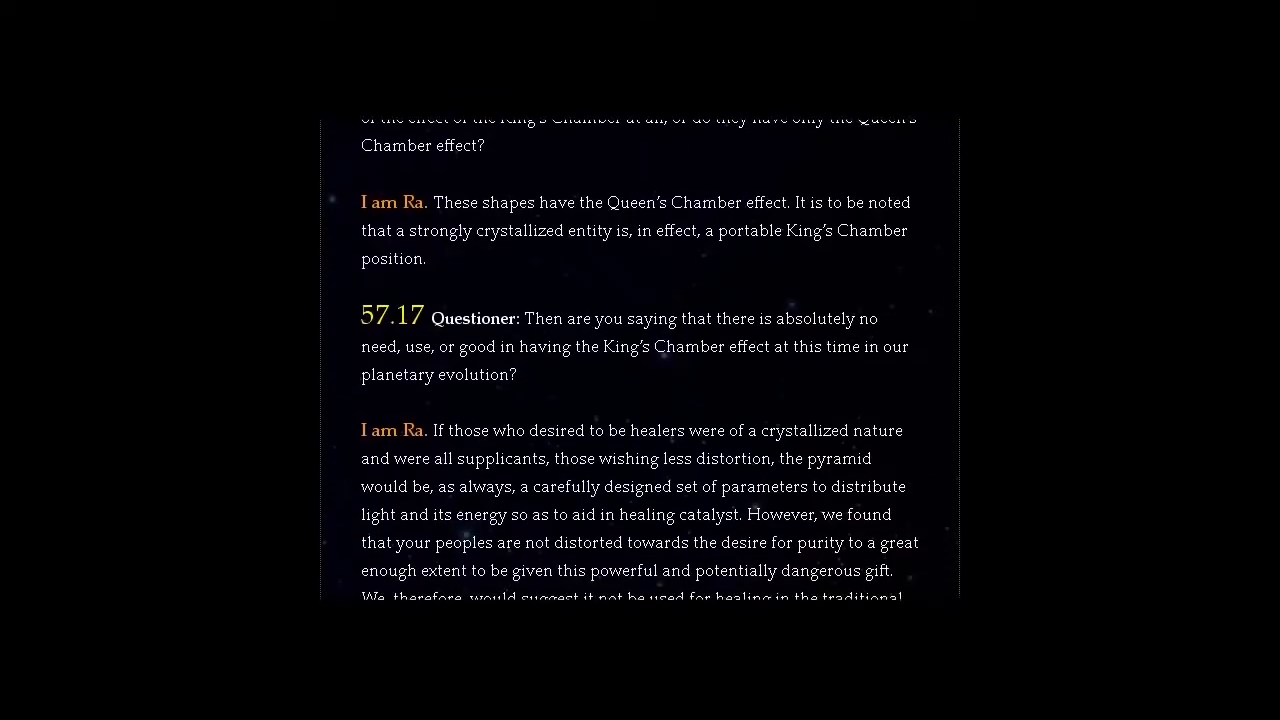
scroll("down", 3)
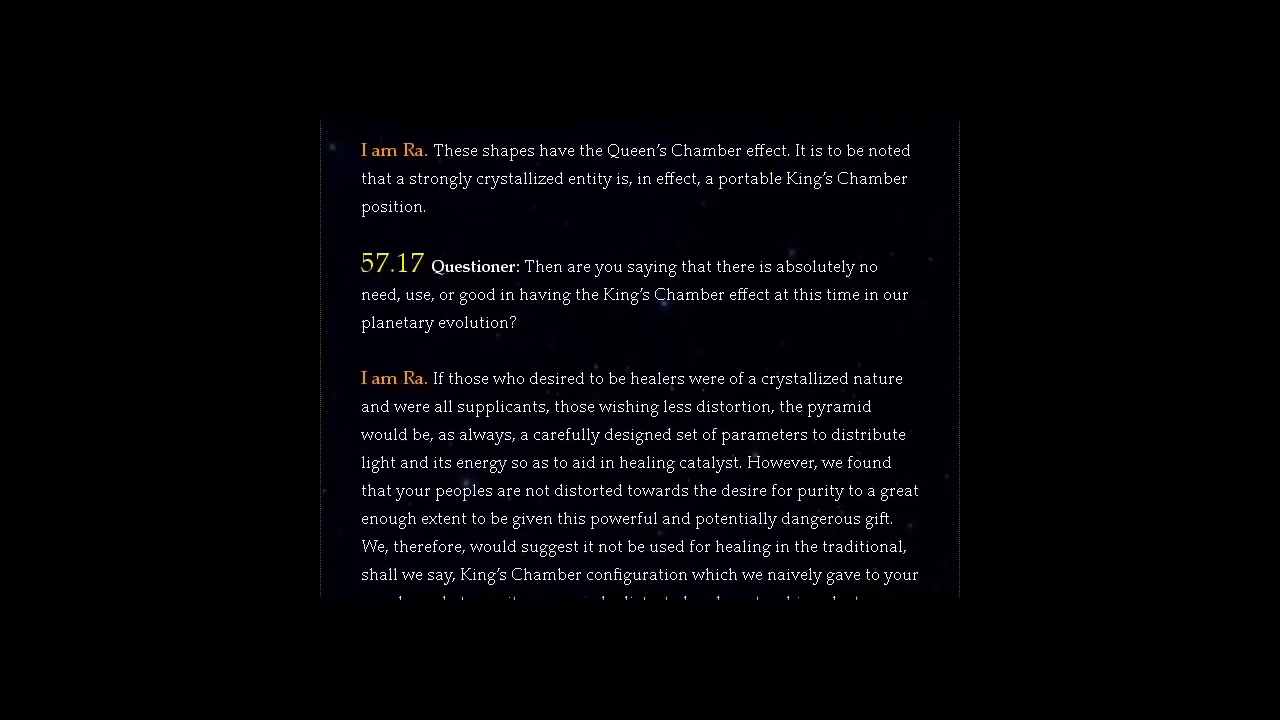
scroll("down", 3)
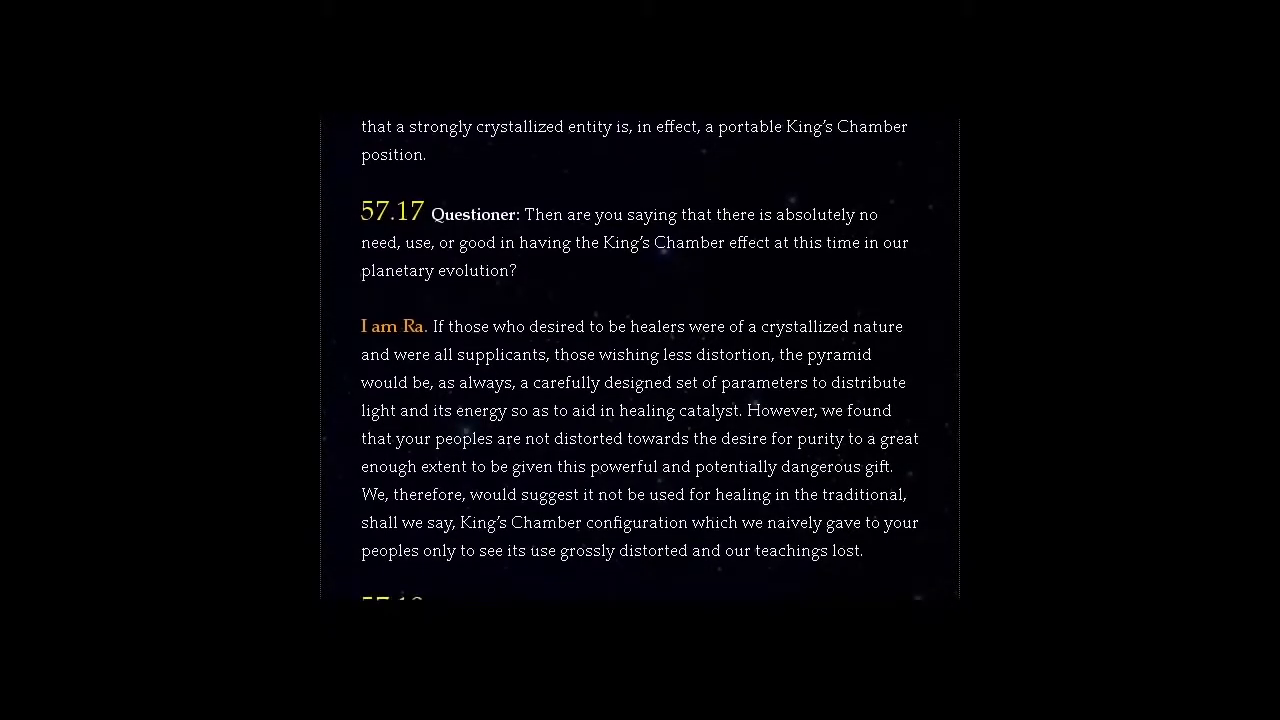
scroll("down", 3)
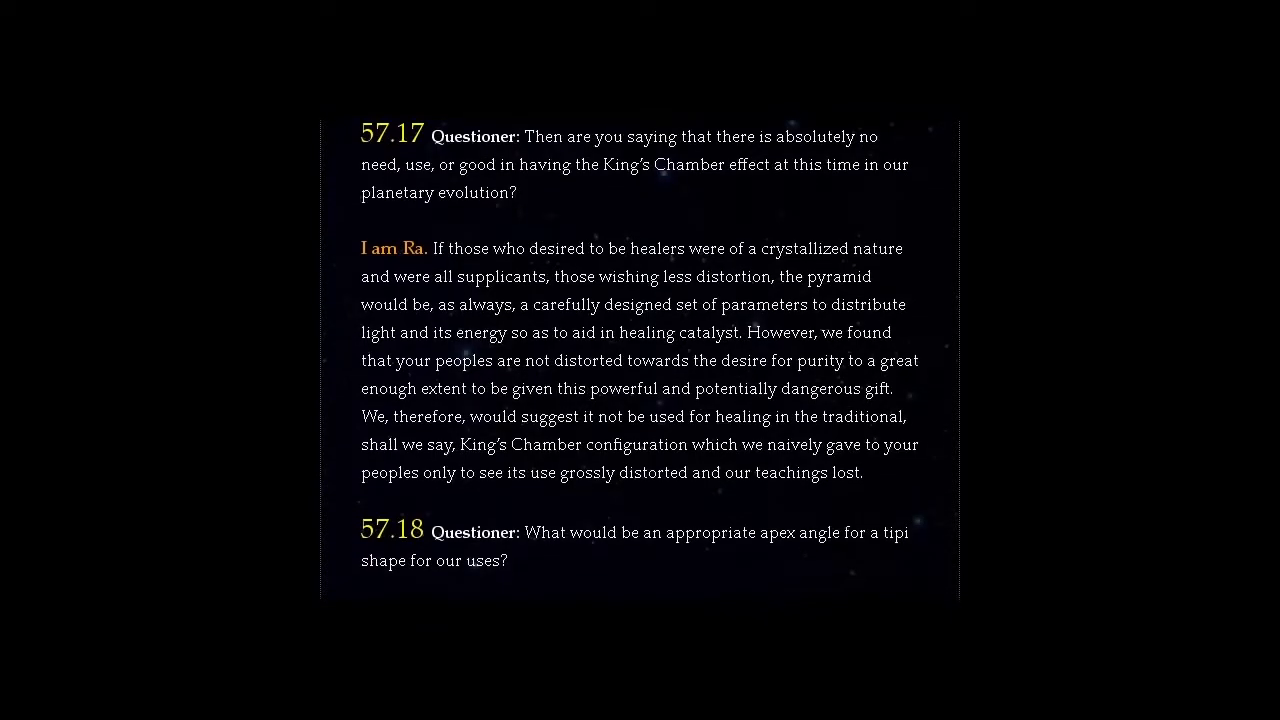
scroll("down", 3)
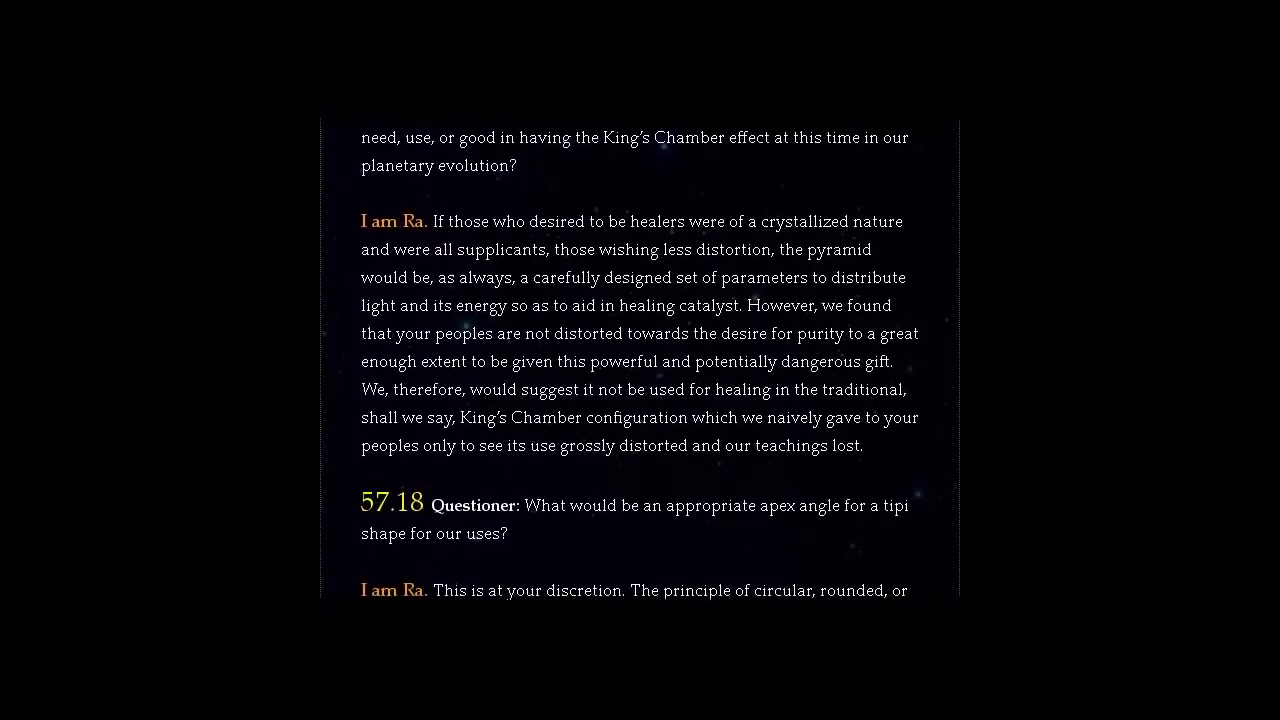
scroll("down", 3)
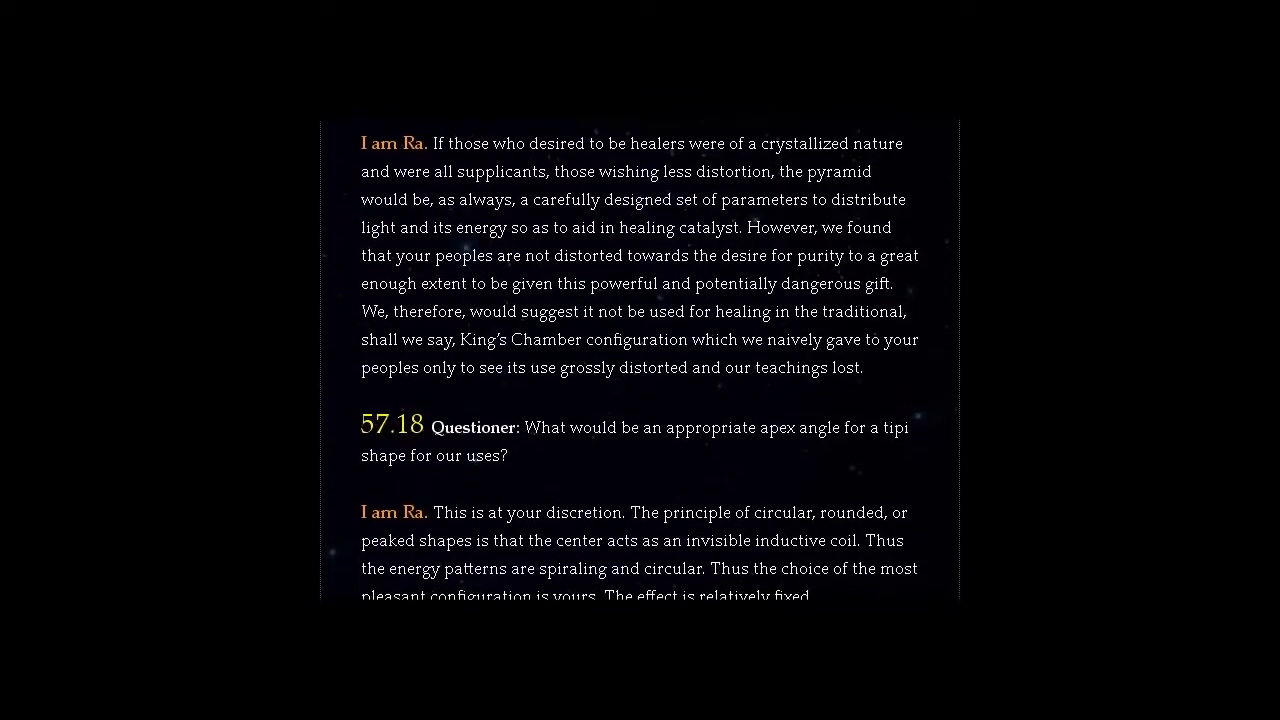
scroll("down", 3)
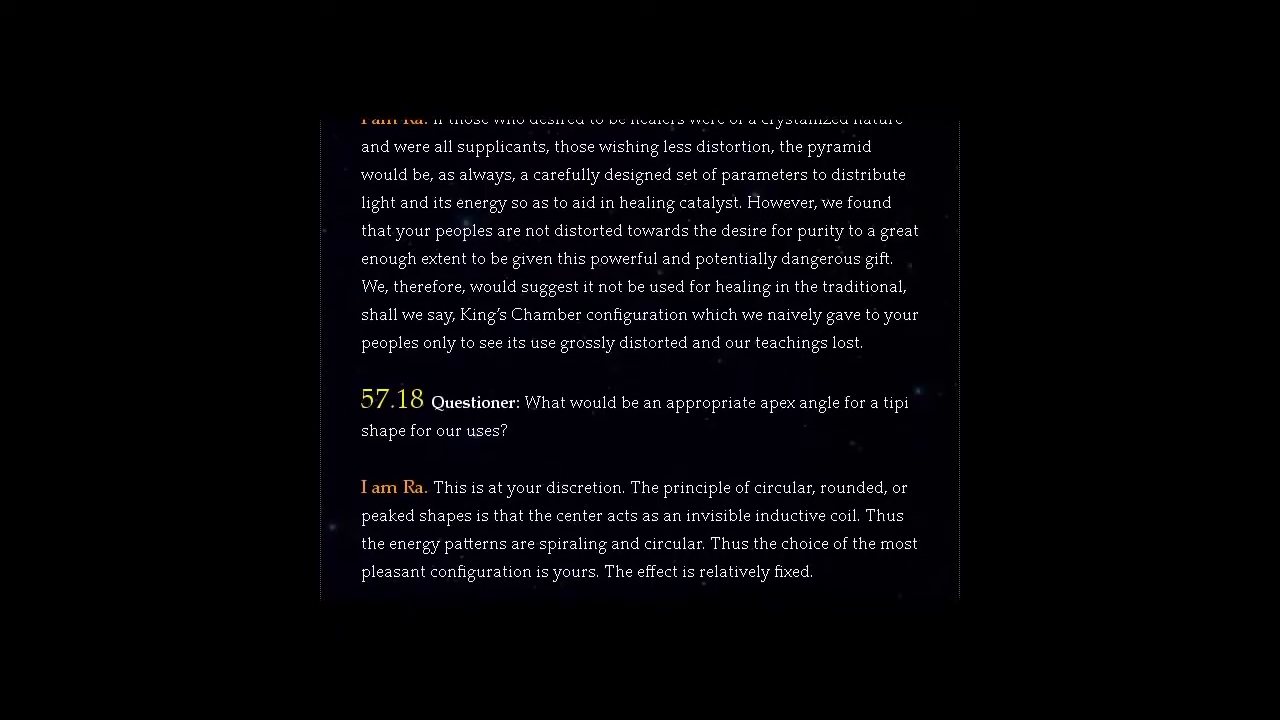
scroll("down", 3)
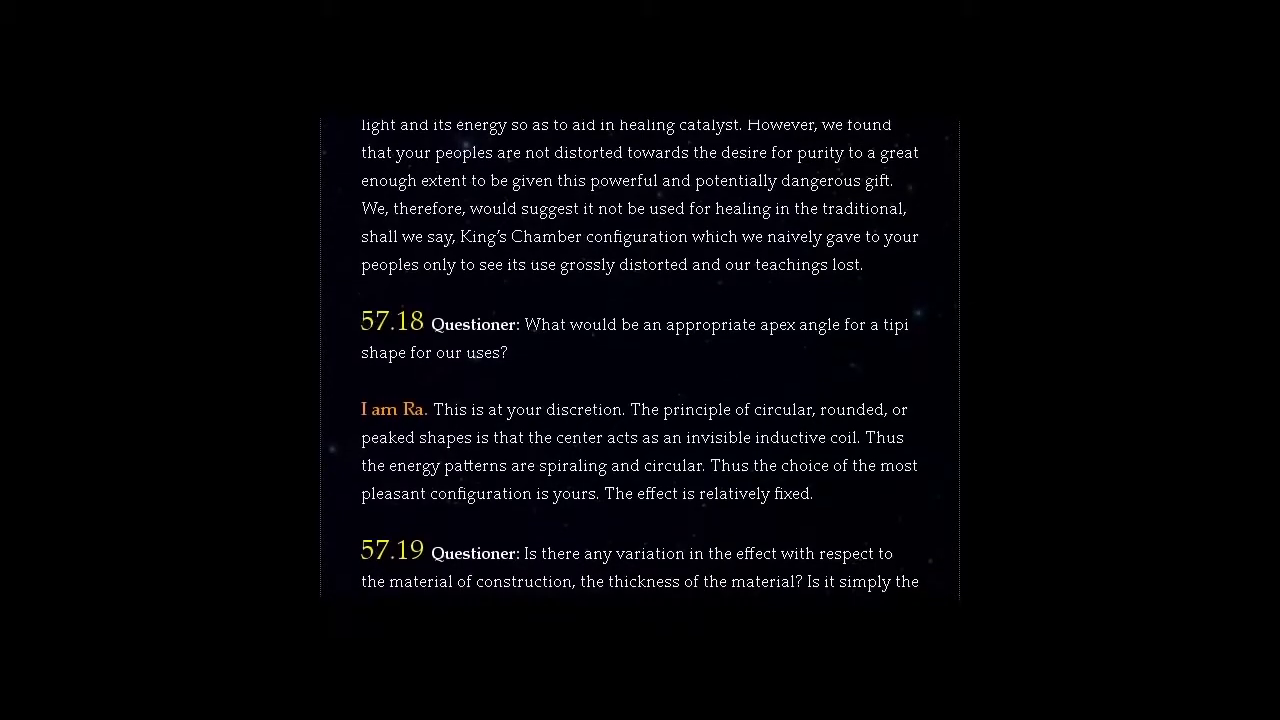
scroll("down", 3)
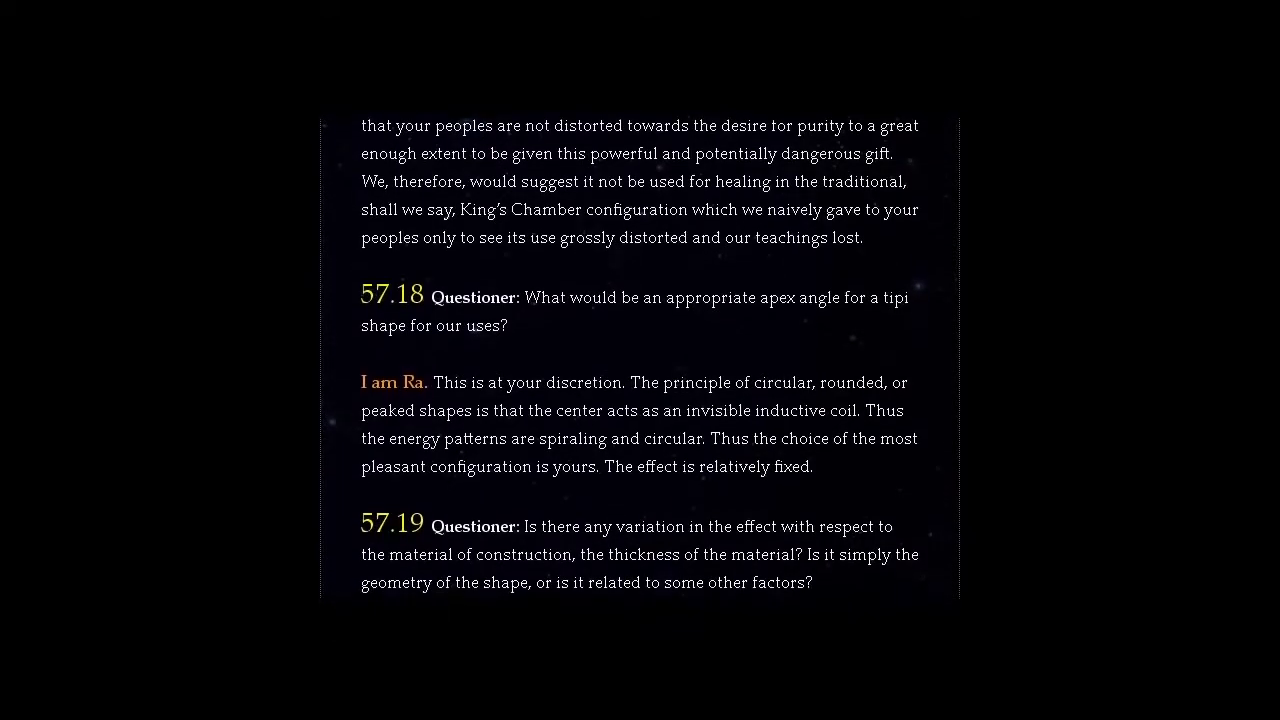
scroll("down", 3)
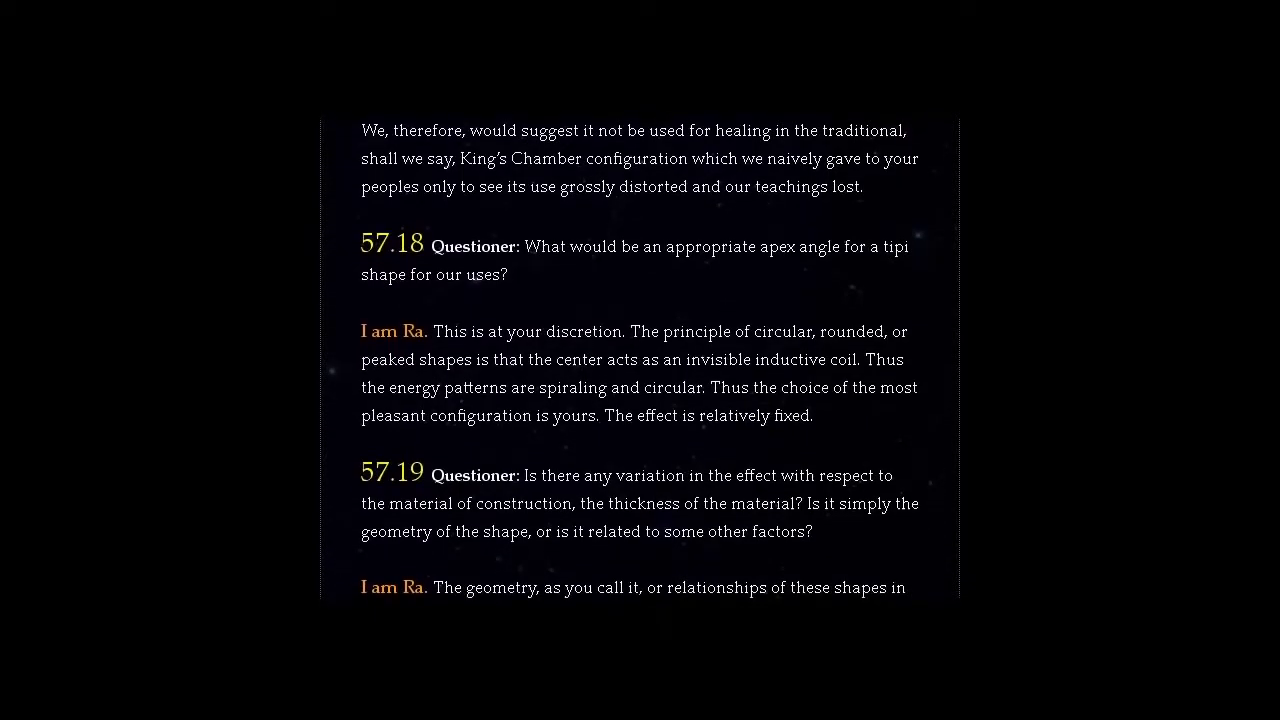
scroll("down", 3)
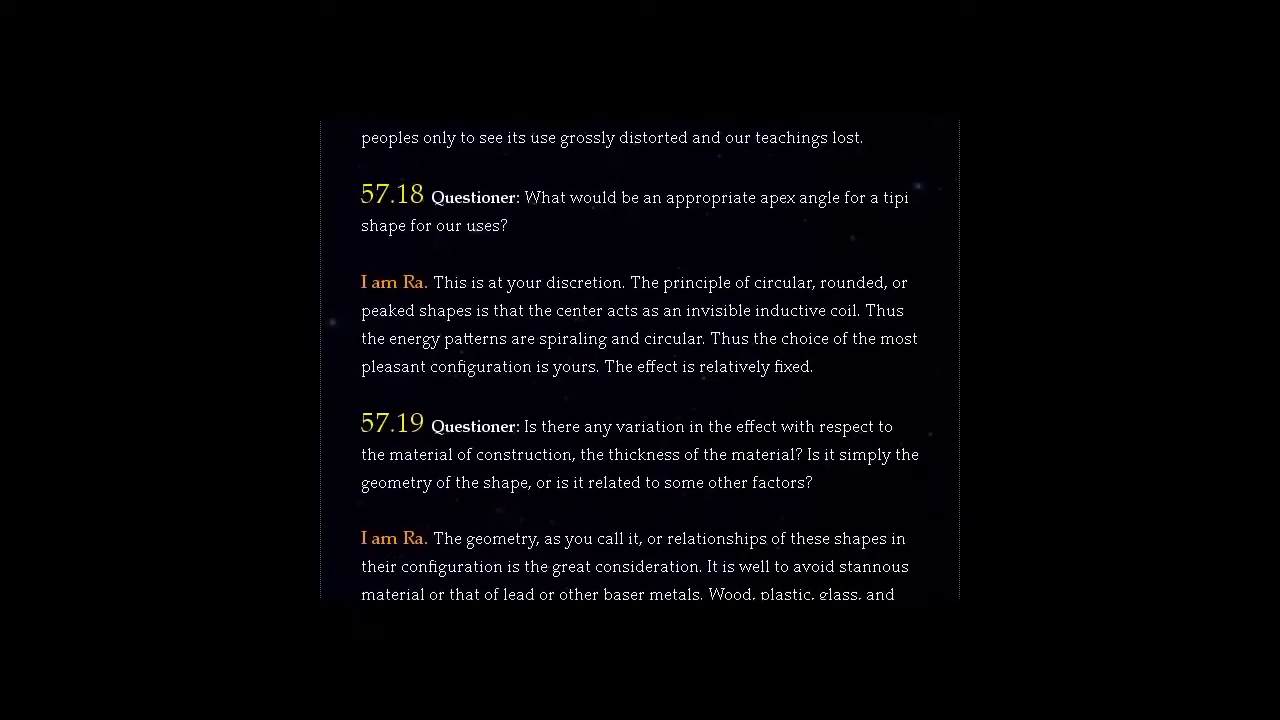
scroll("down", 3)
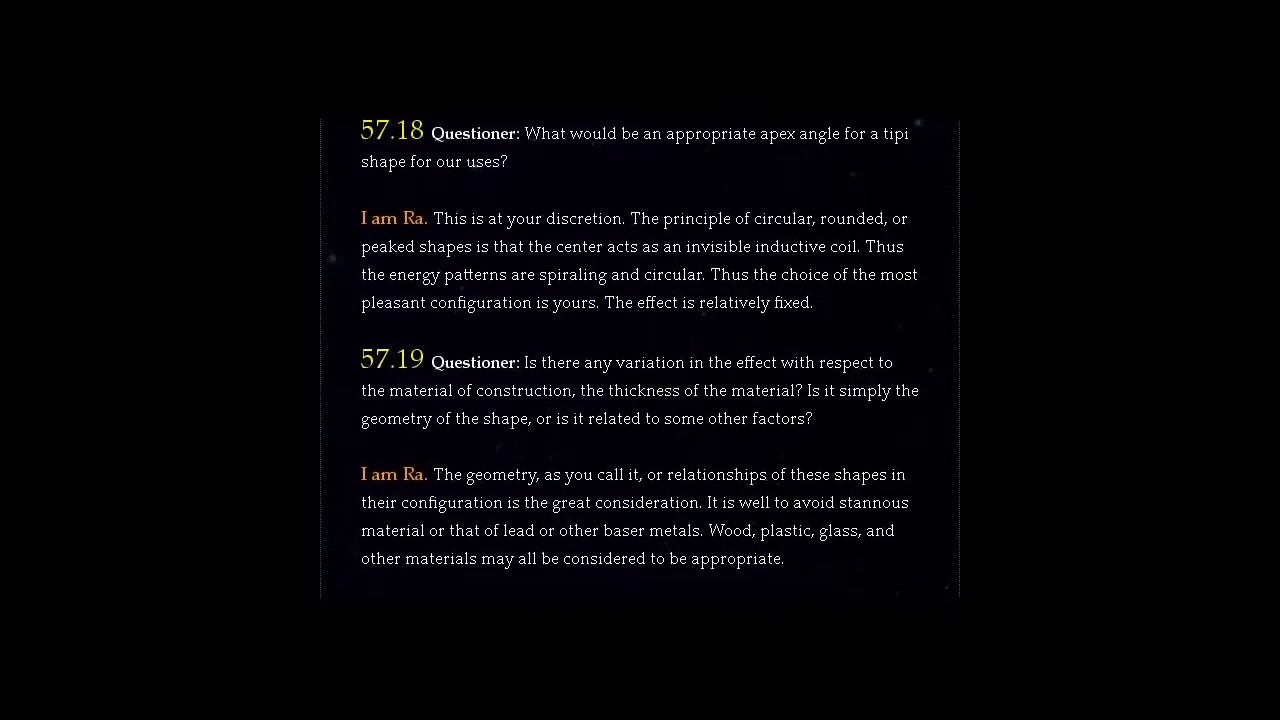
scroll("down", 3)
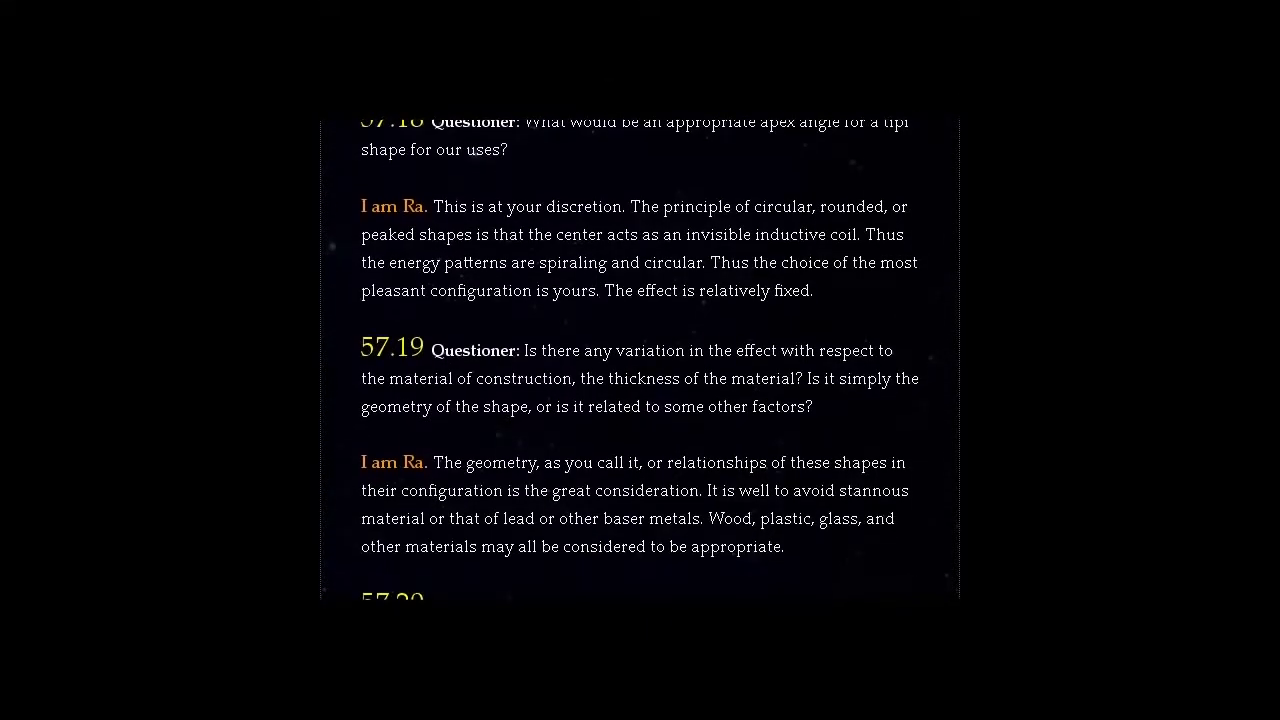
scroll("down", 3)
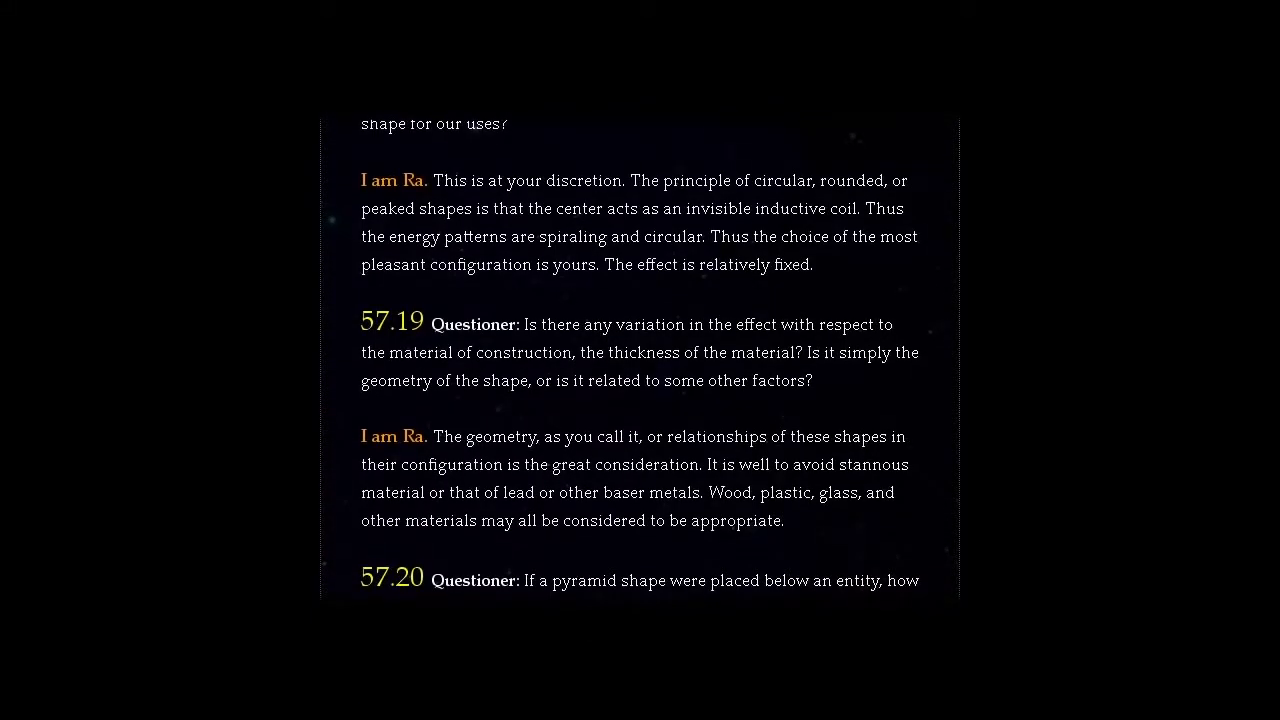
scroll("down", 3)
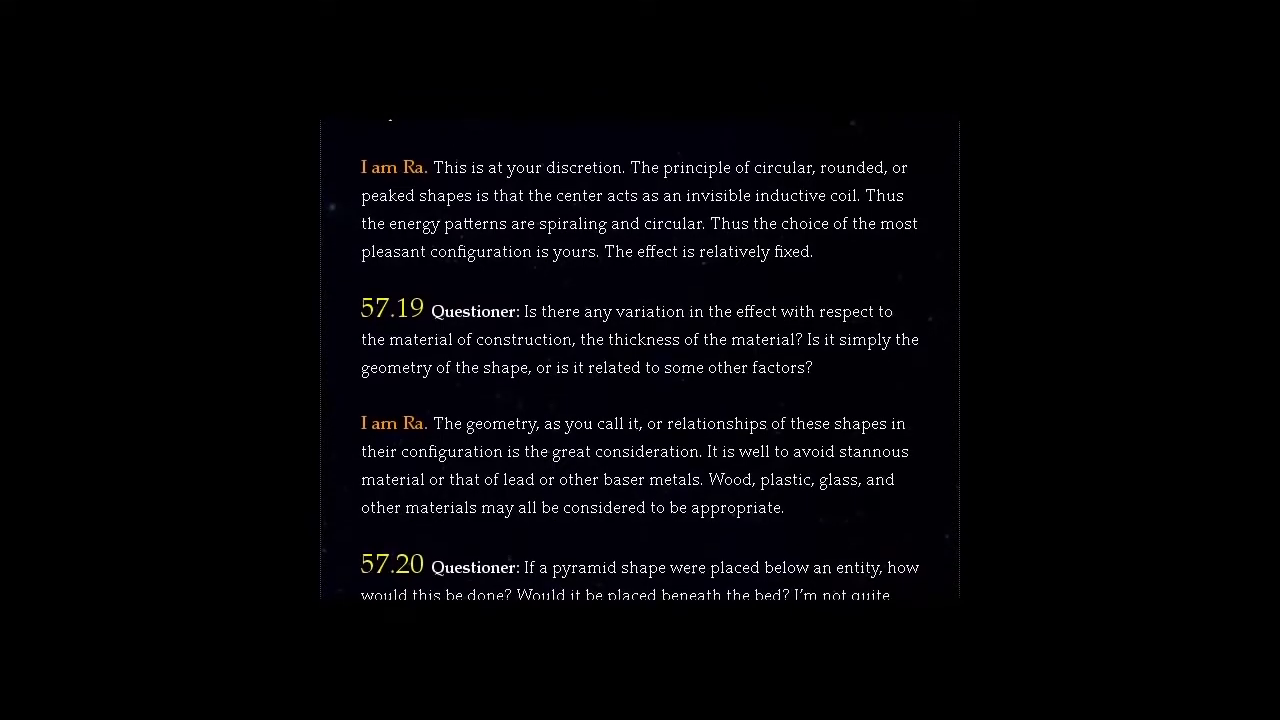
scroll("down", 3)
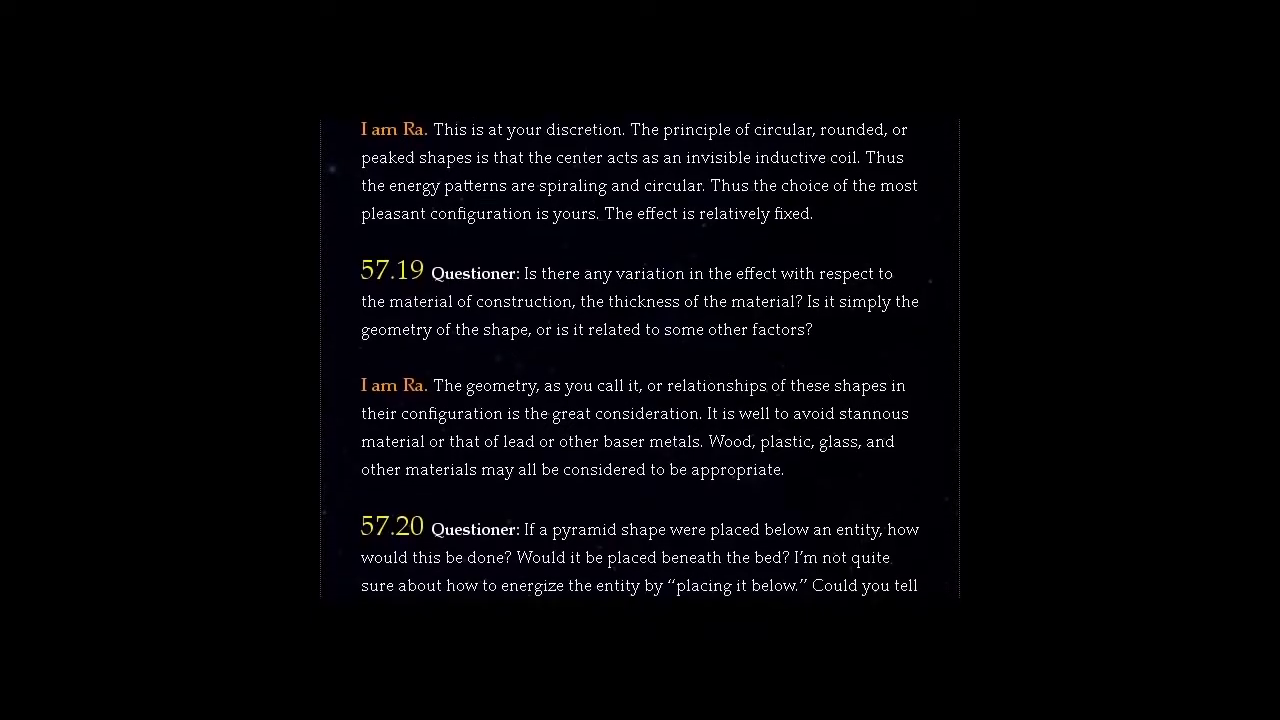
scroll("down", 3)
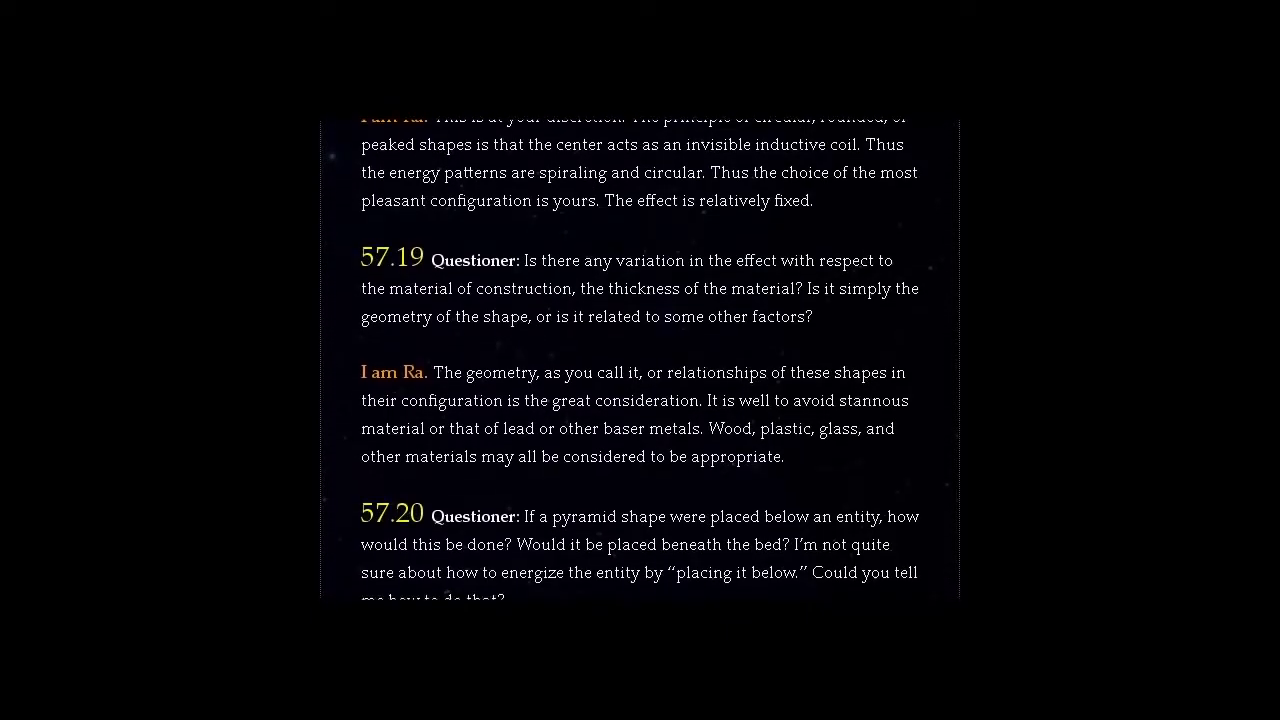
scroll("down", 3)
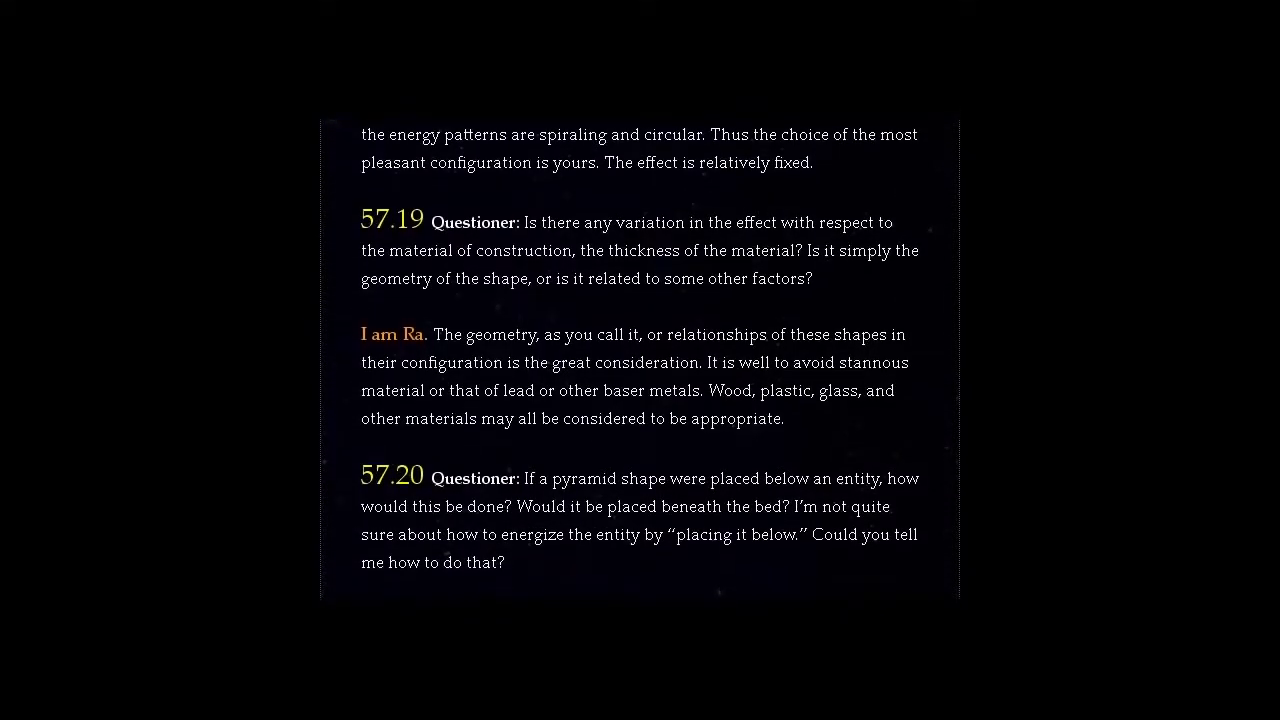
scroll("down", 3)
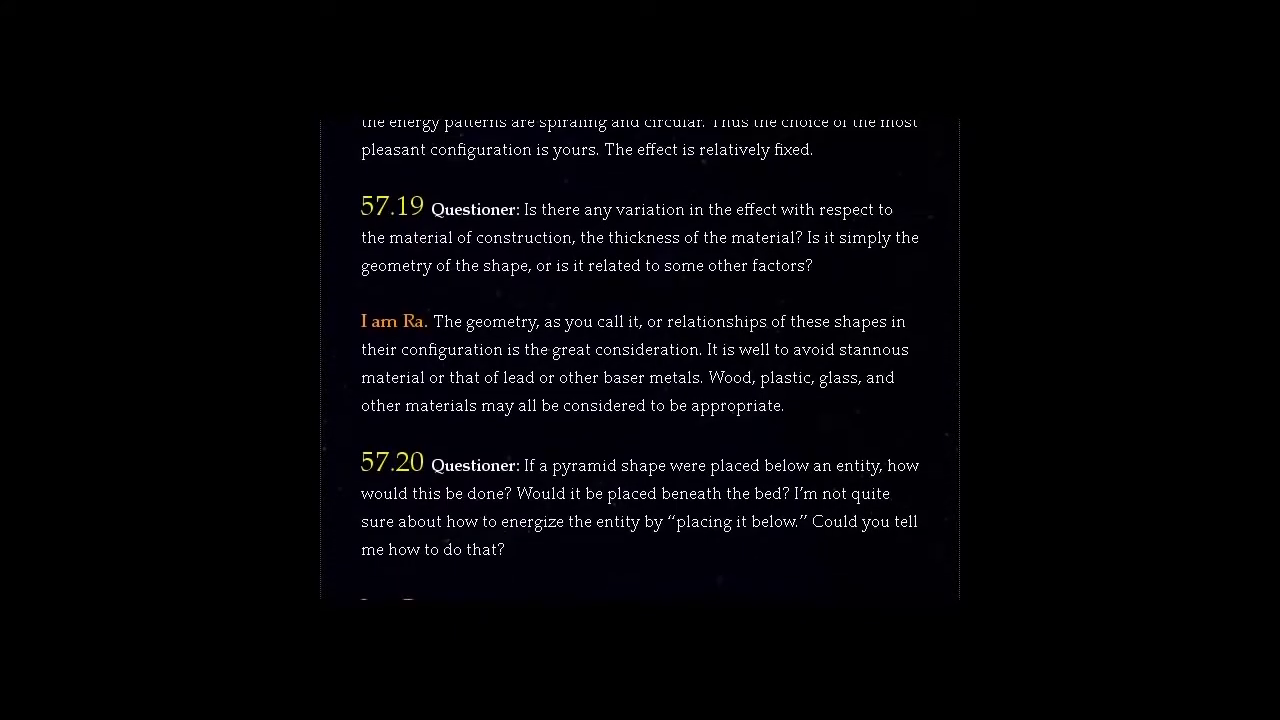
scroll("down", 3)
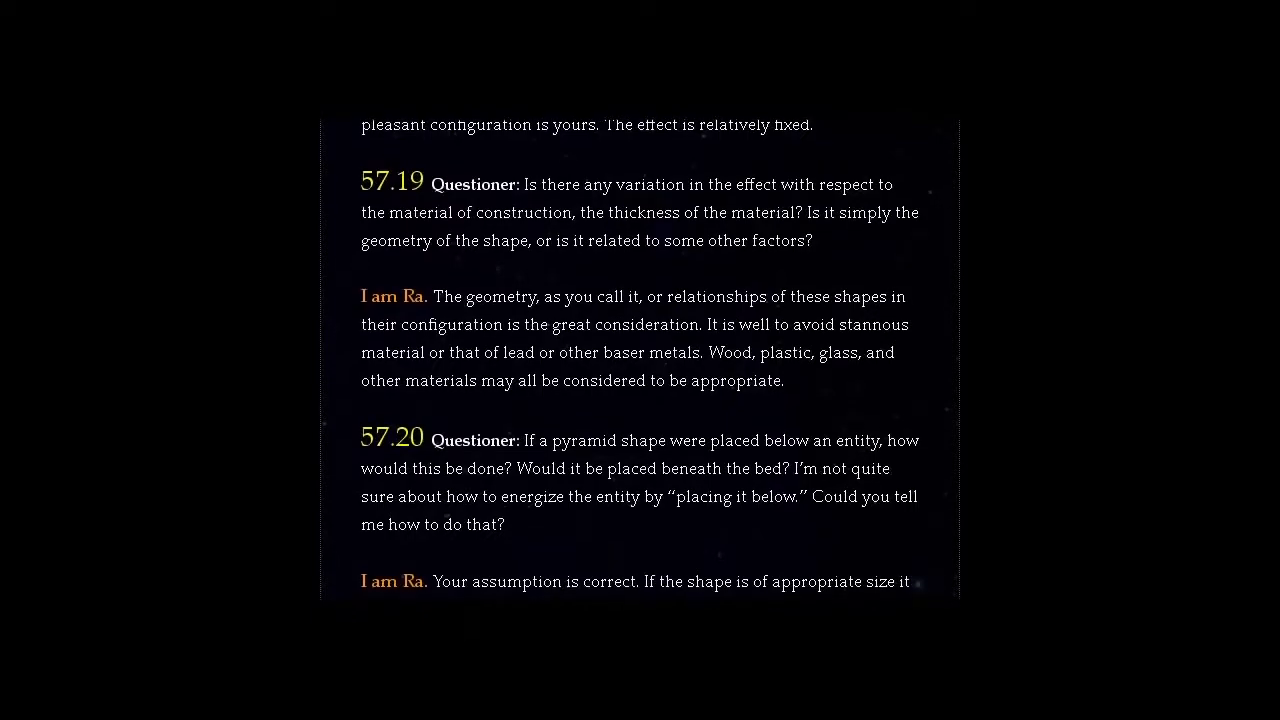
scroll("down", 3)
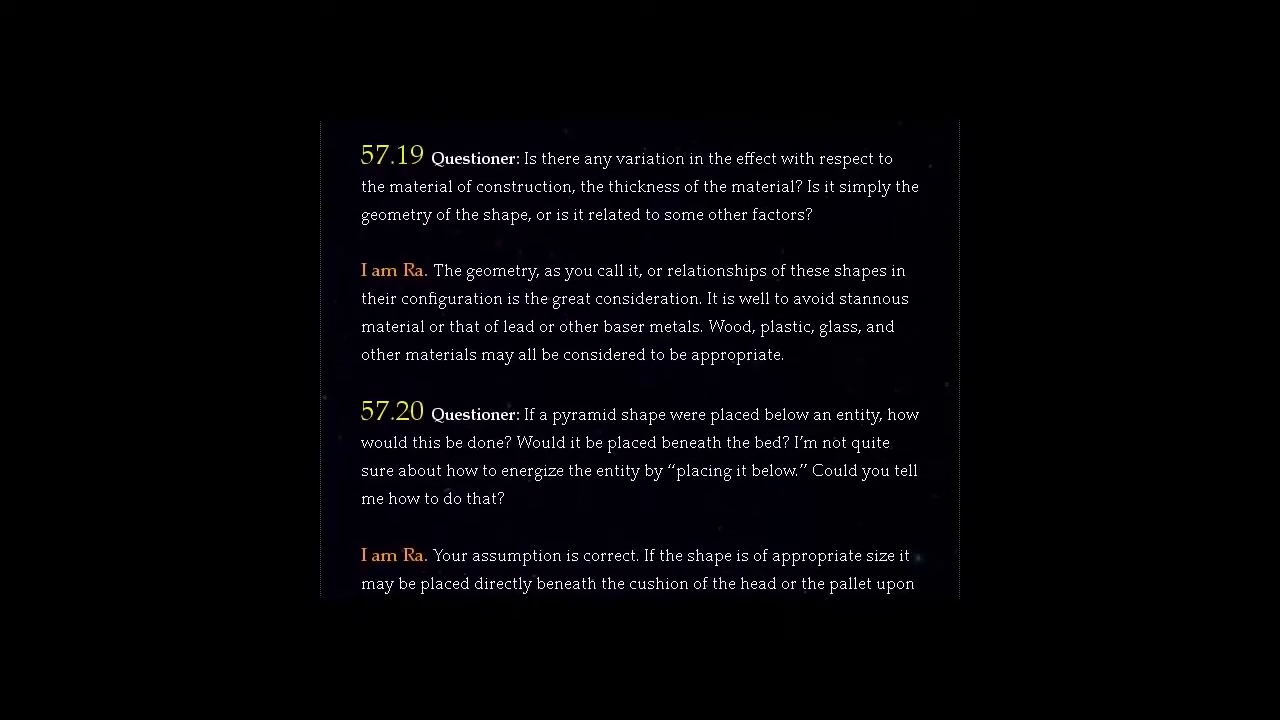
scroll("down", 3)
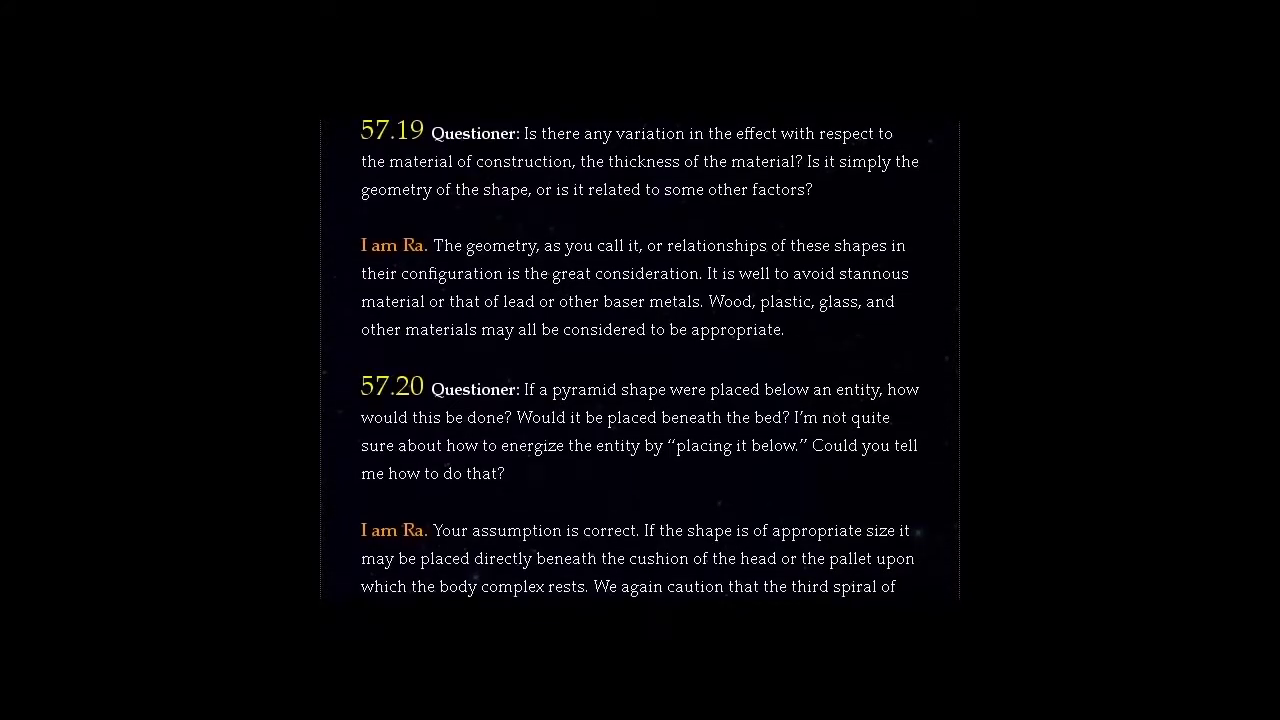
scroll("down", 3)
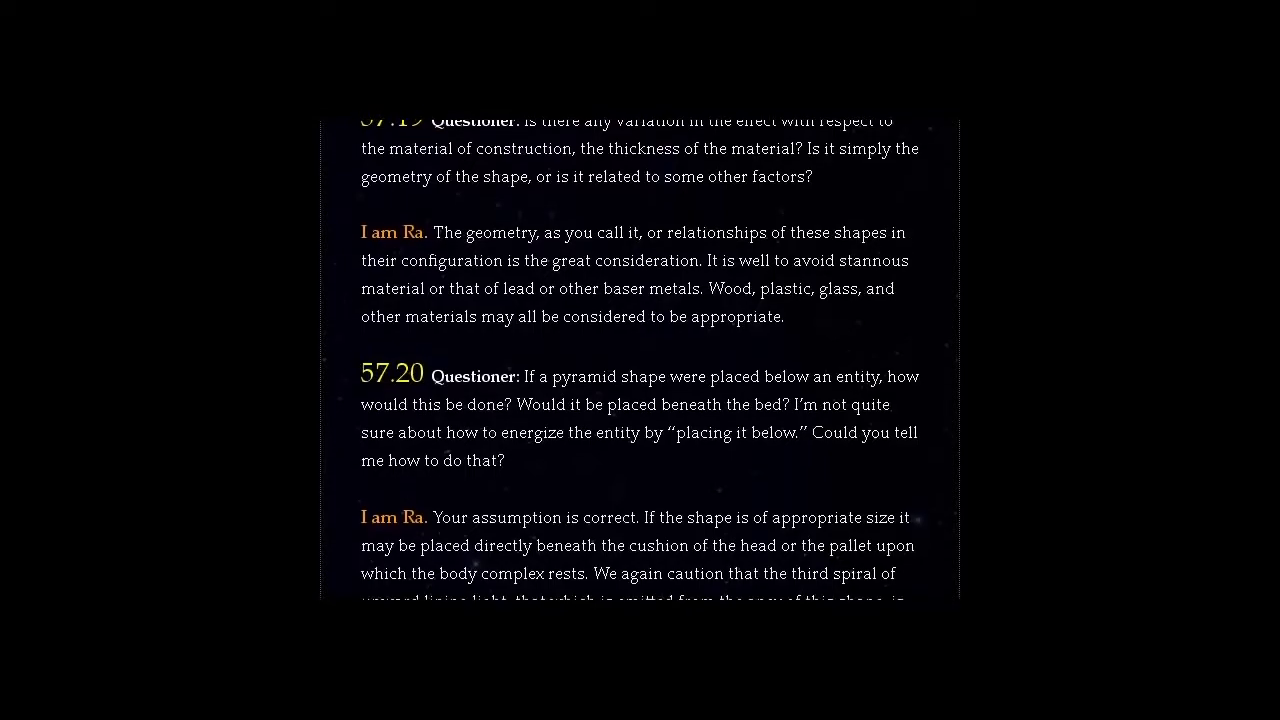
scroll("down", 3)
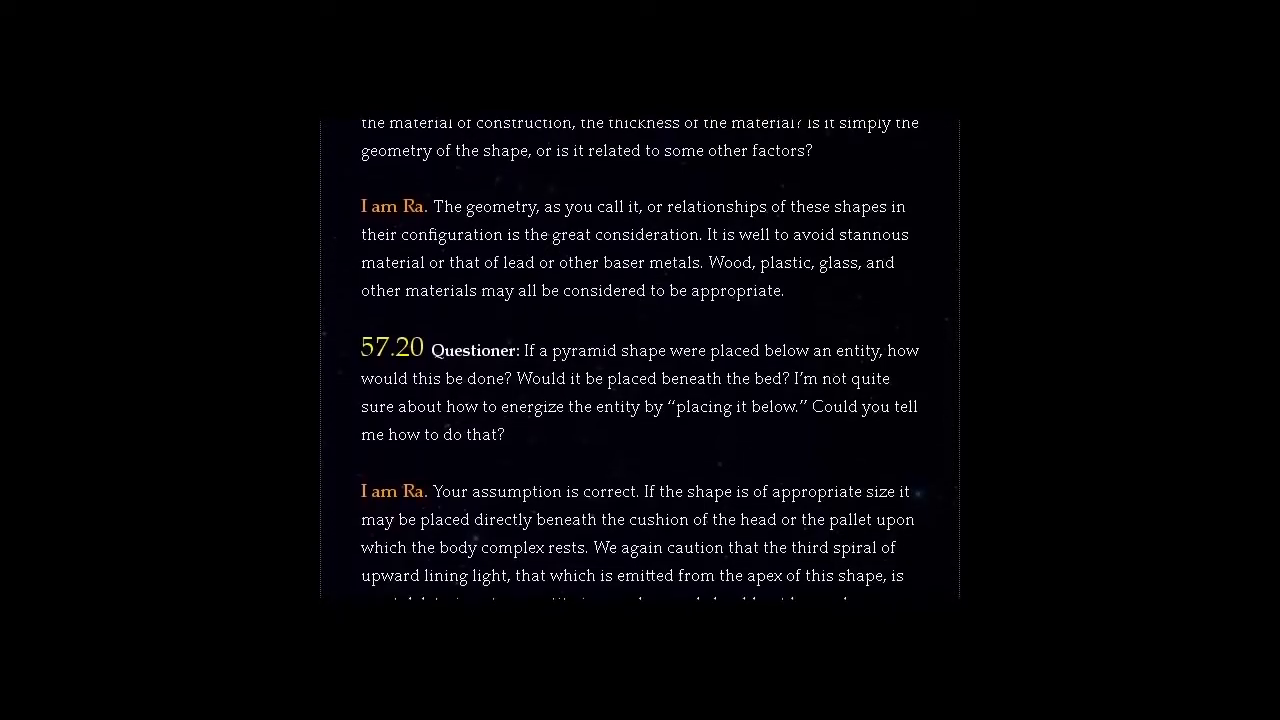
scroll("down", 3)
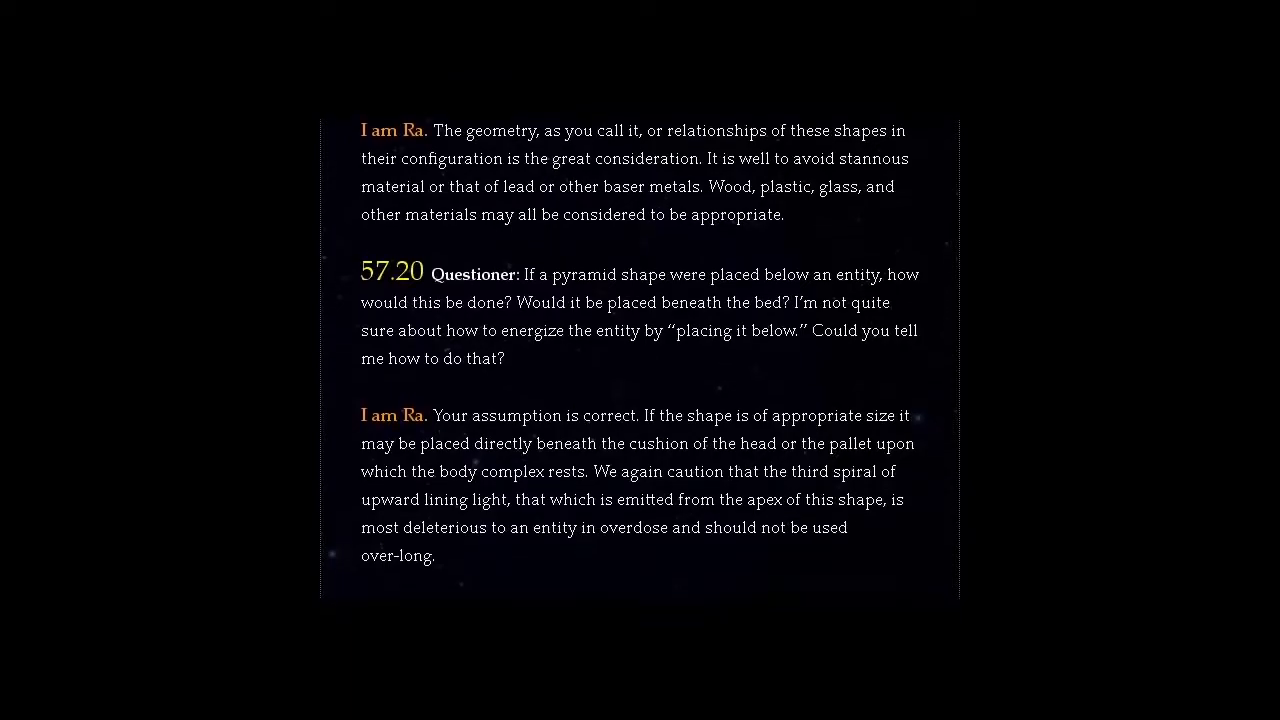
scroll("down", 3)
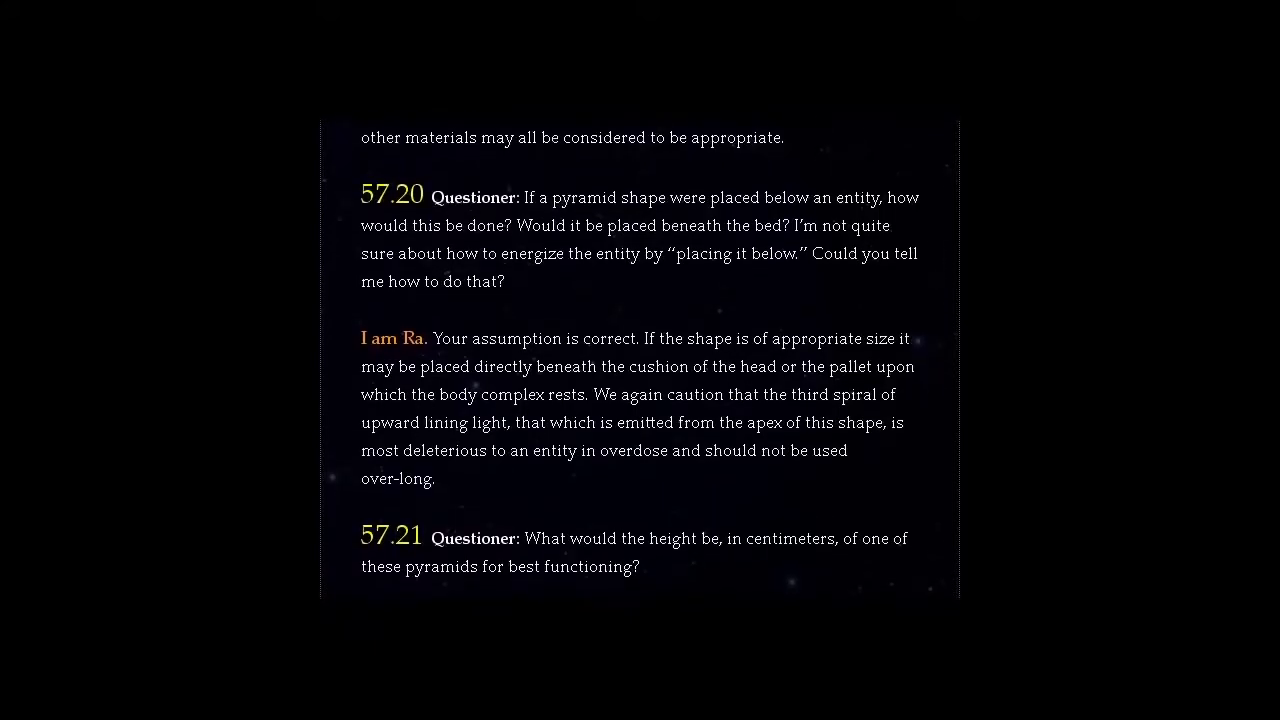
scroll("down", 3)
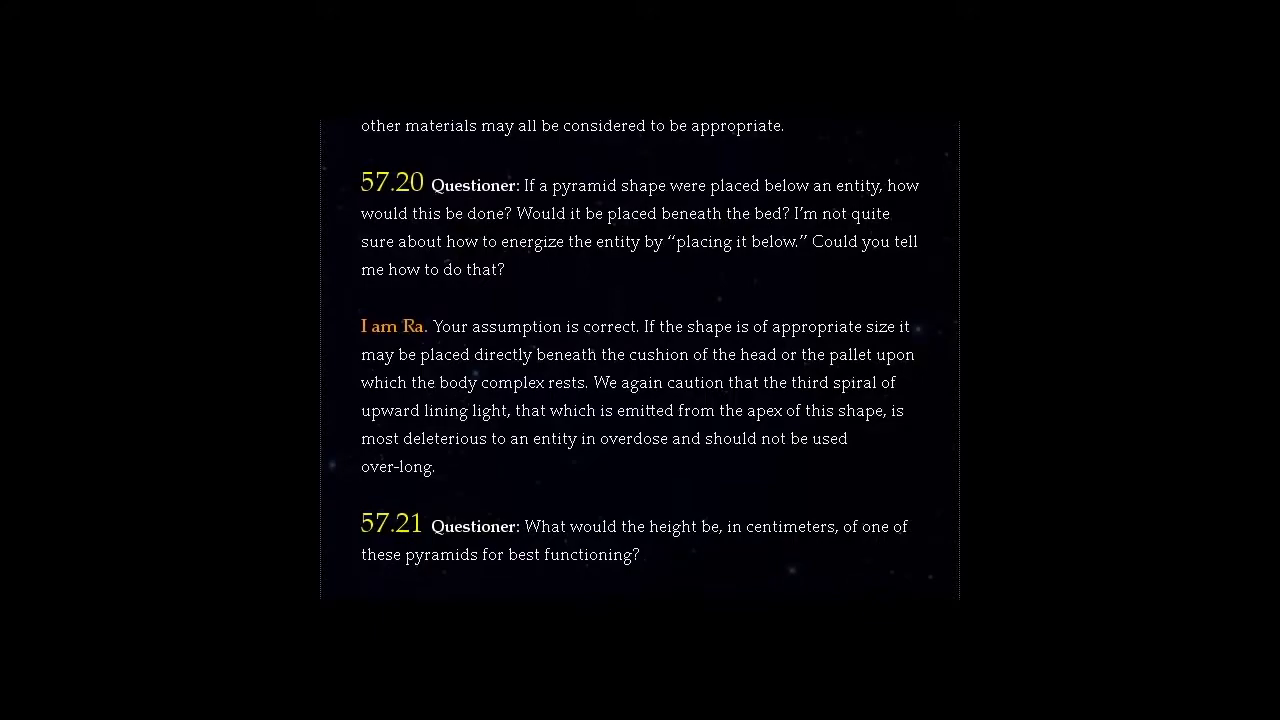
scroll("down", 3)
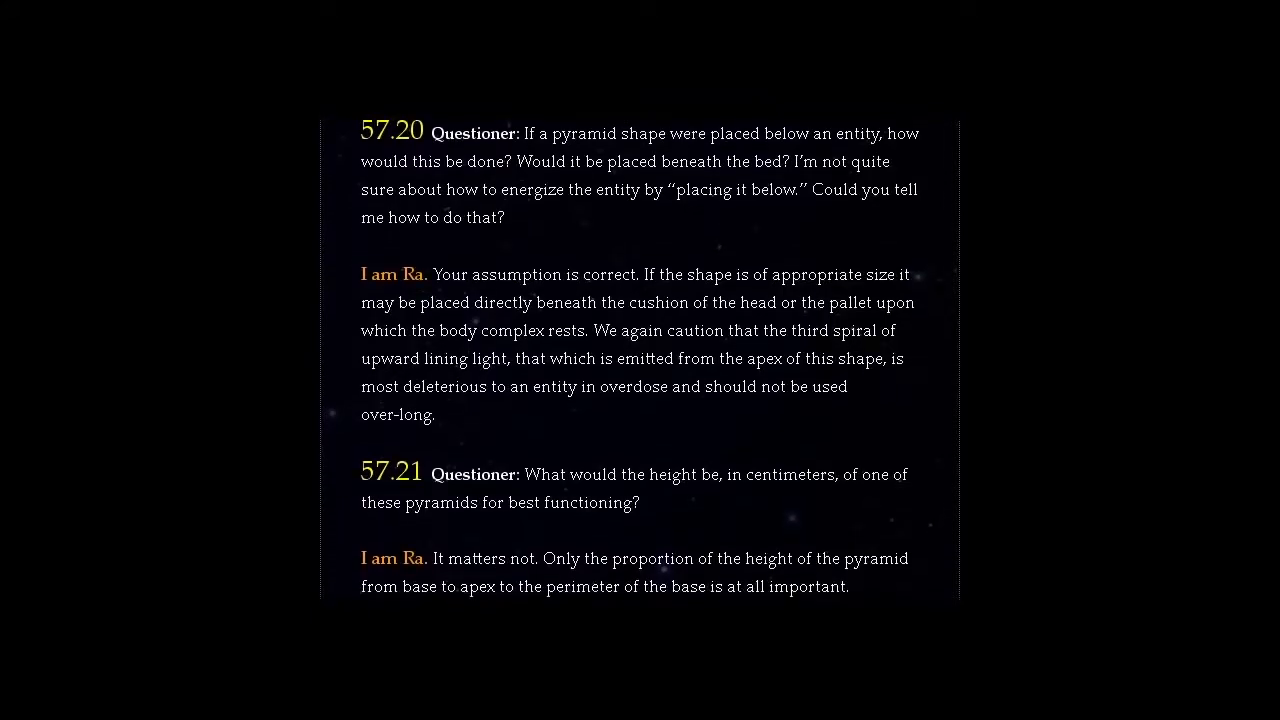
scroll("down", 3)
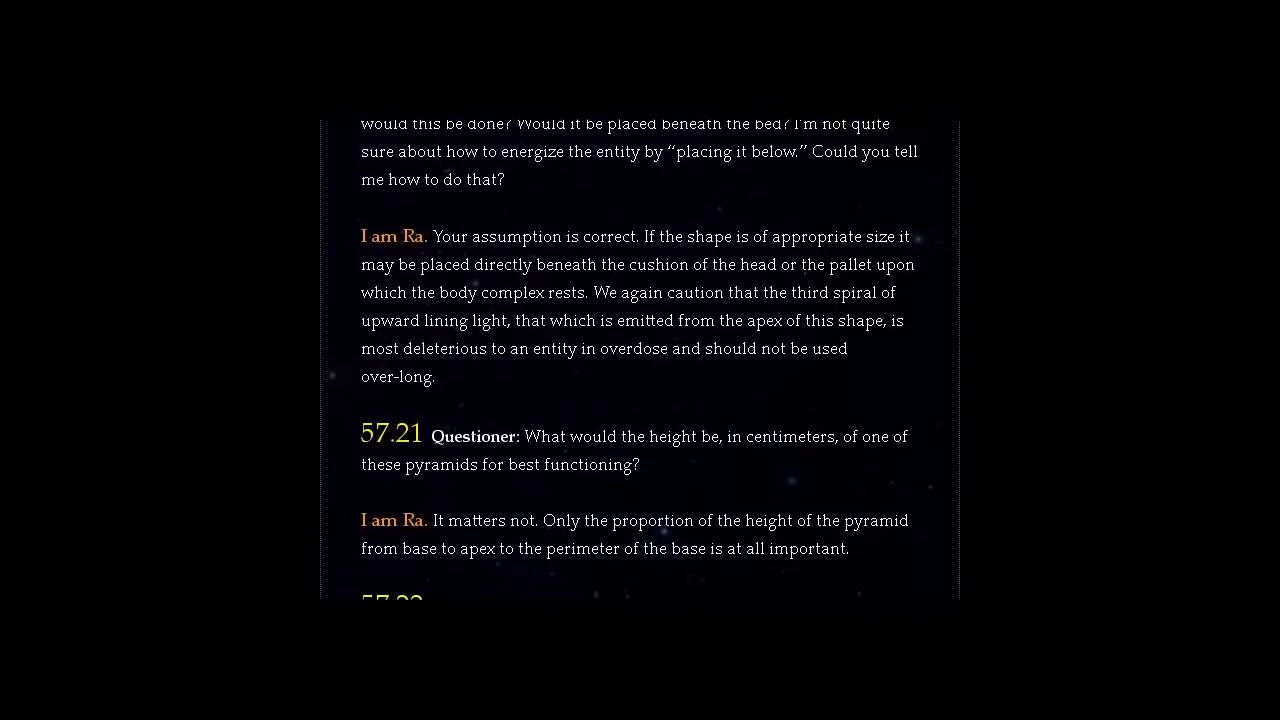
scroll("down", 3)
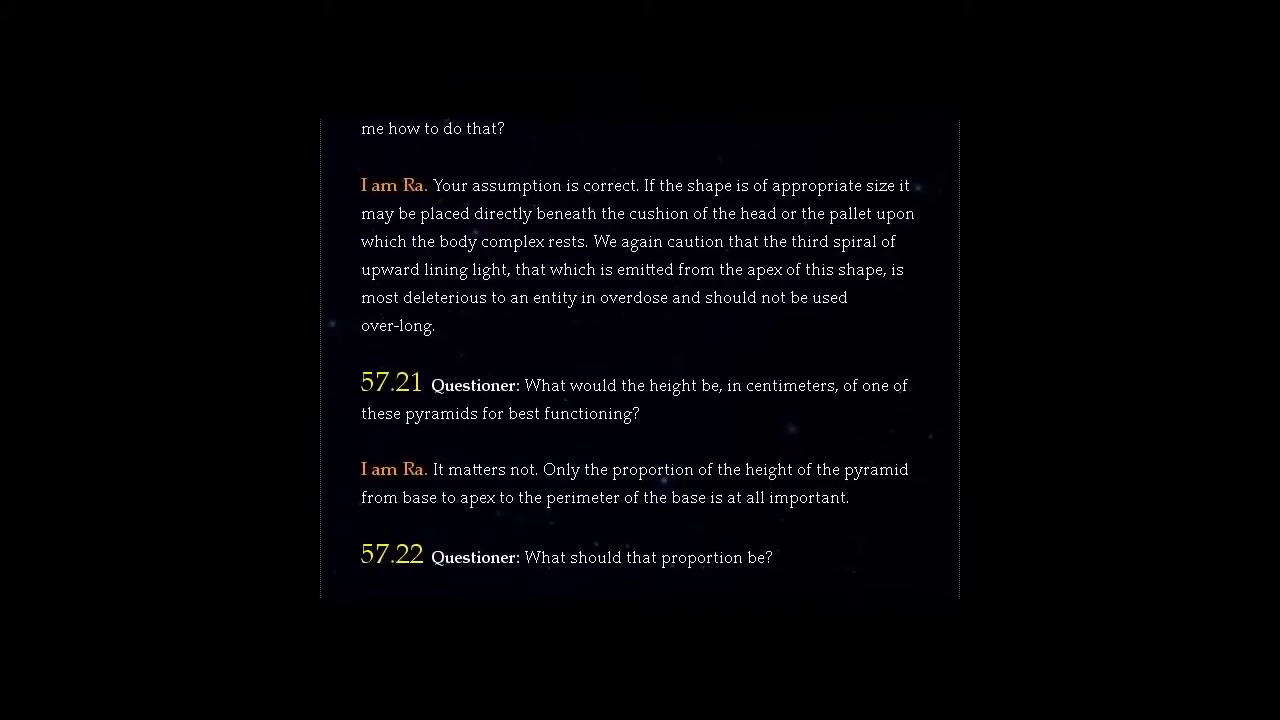
scroll("down", 3)
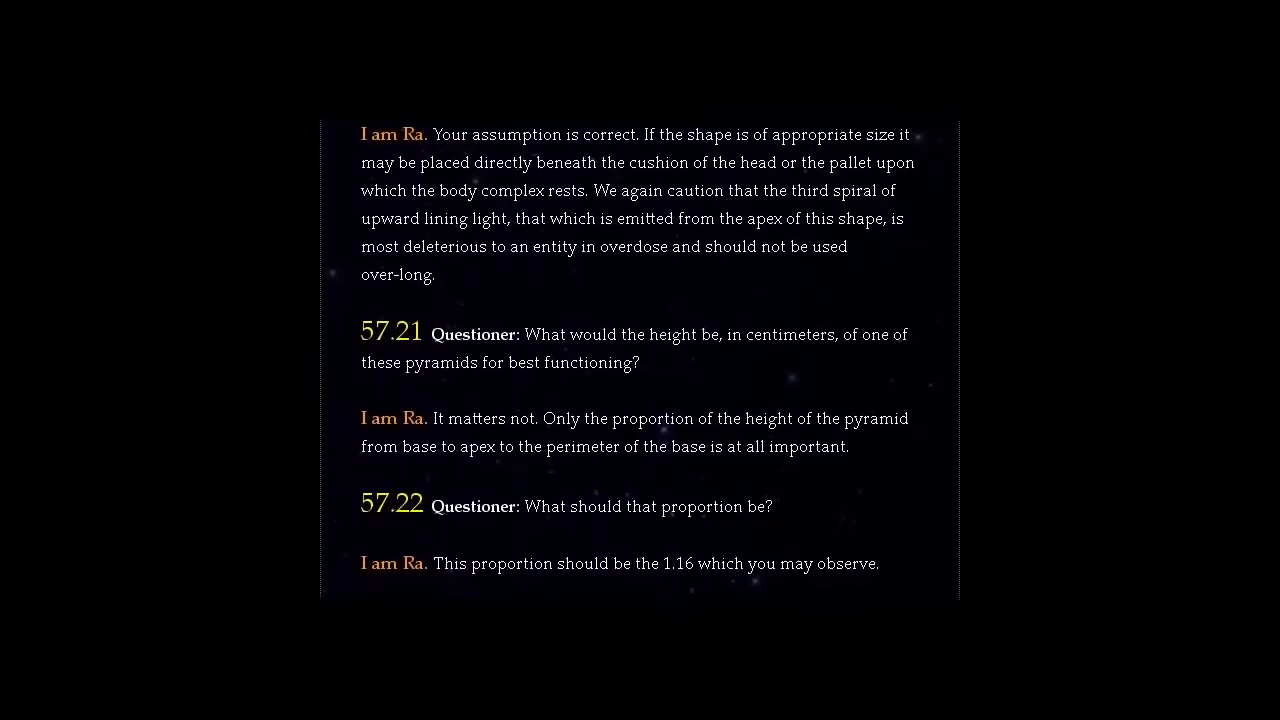
scroll("down", 3)
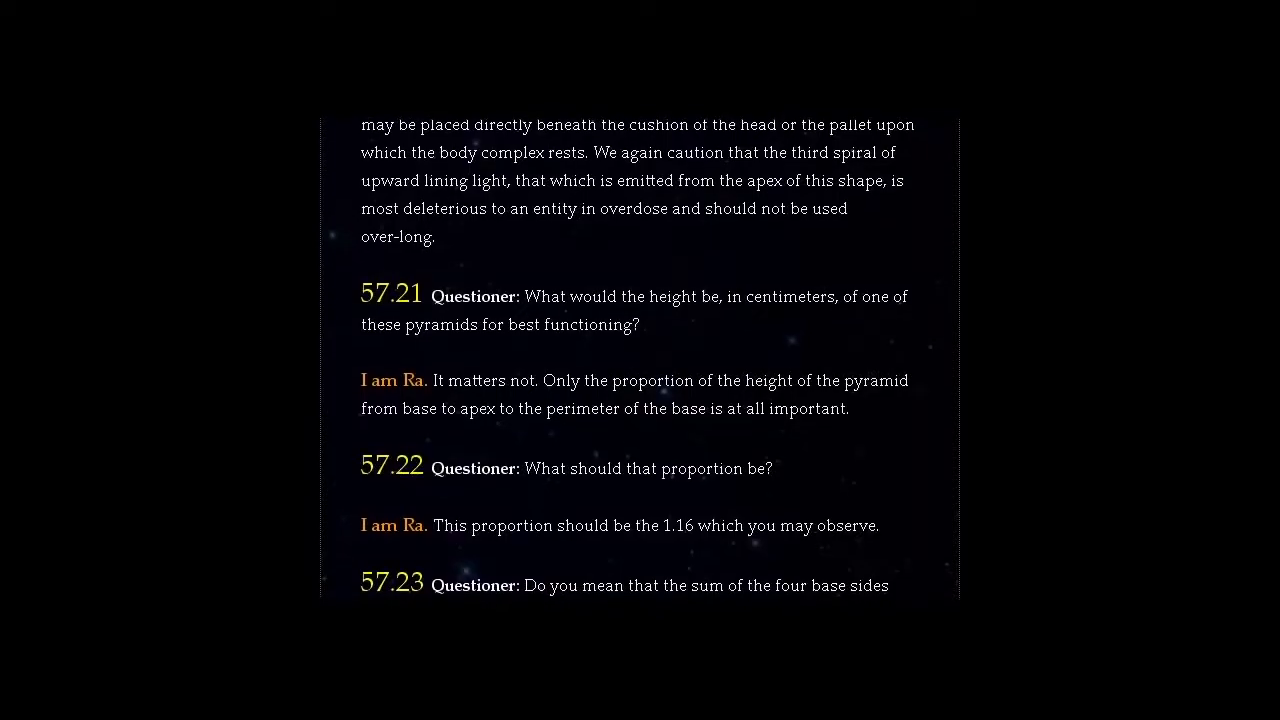
scroll("down", 3)
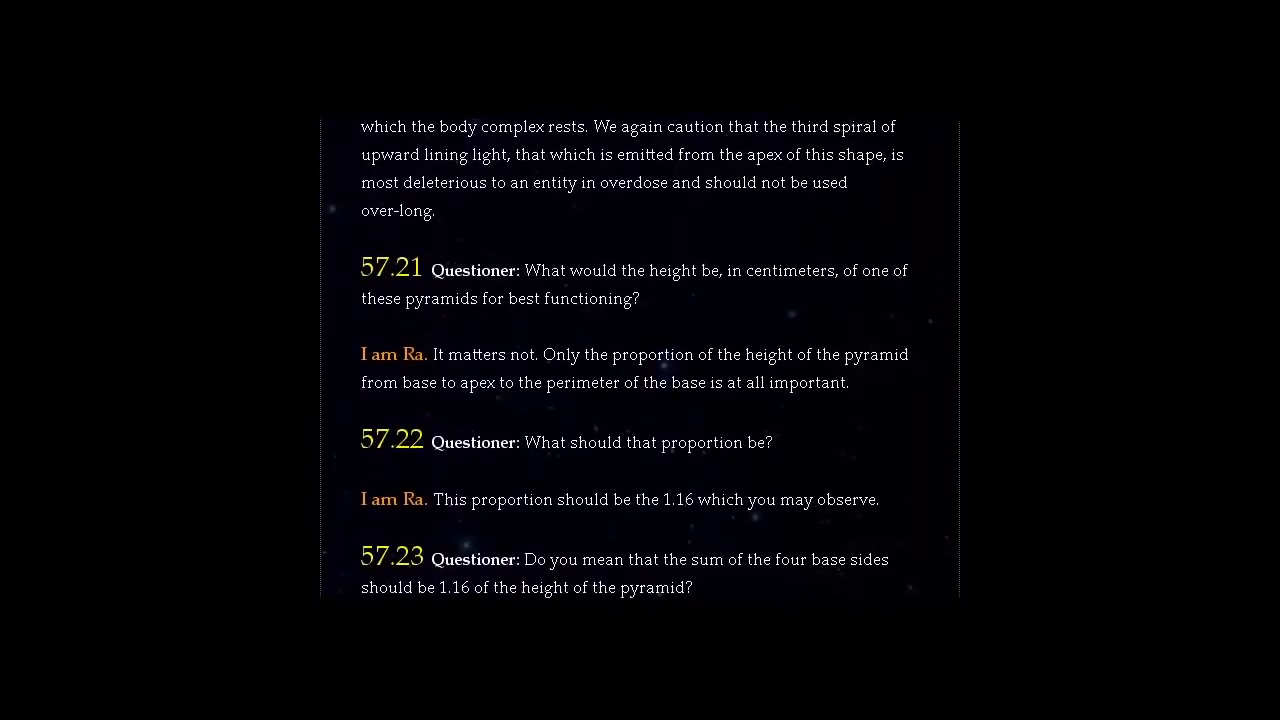
scroll("down", 3)
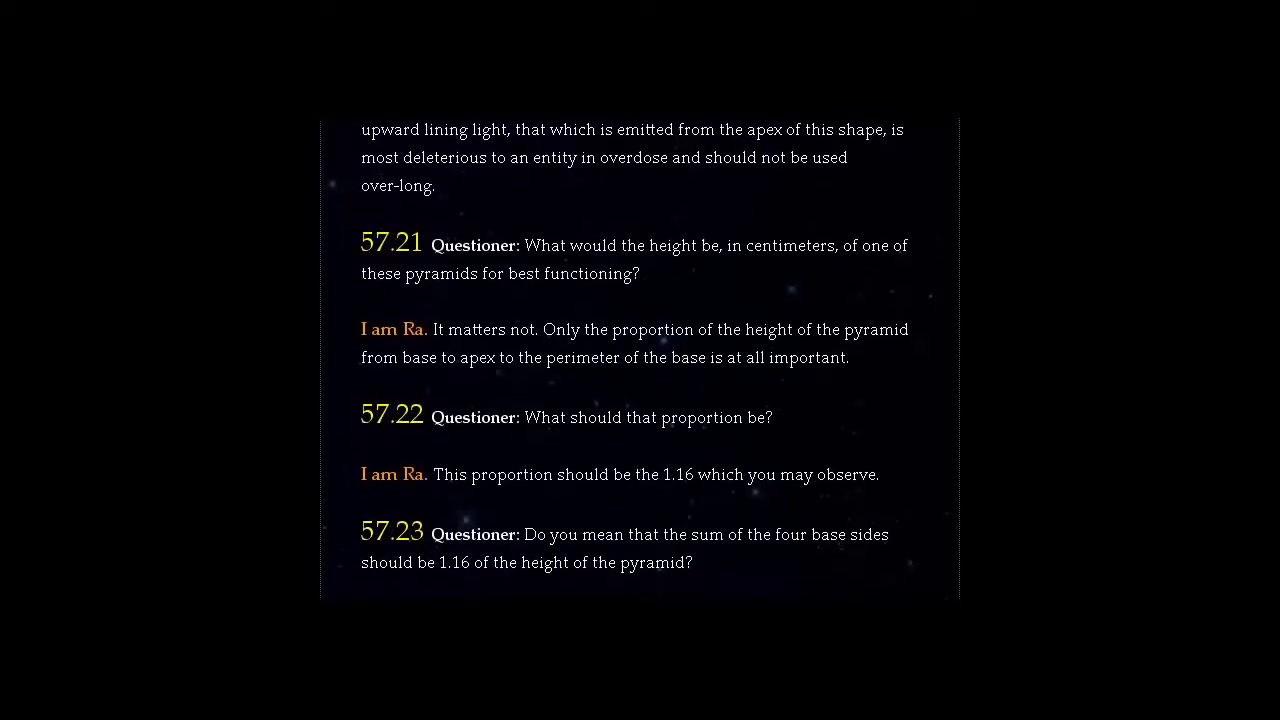
scroll("down", 3)
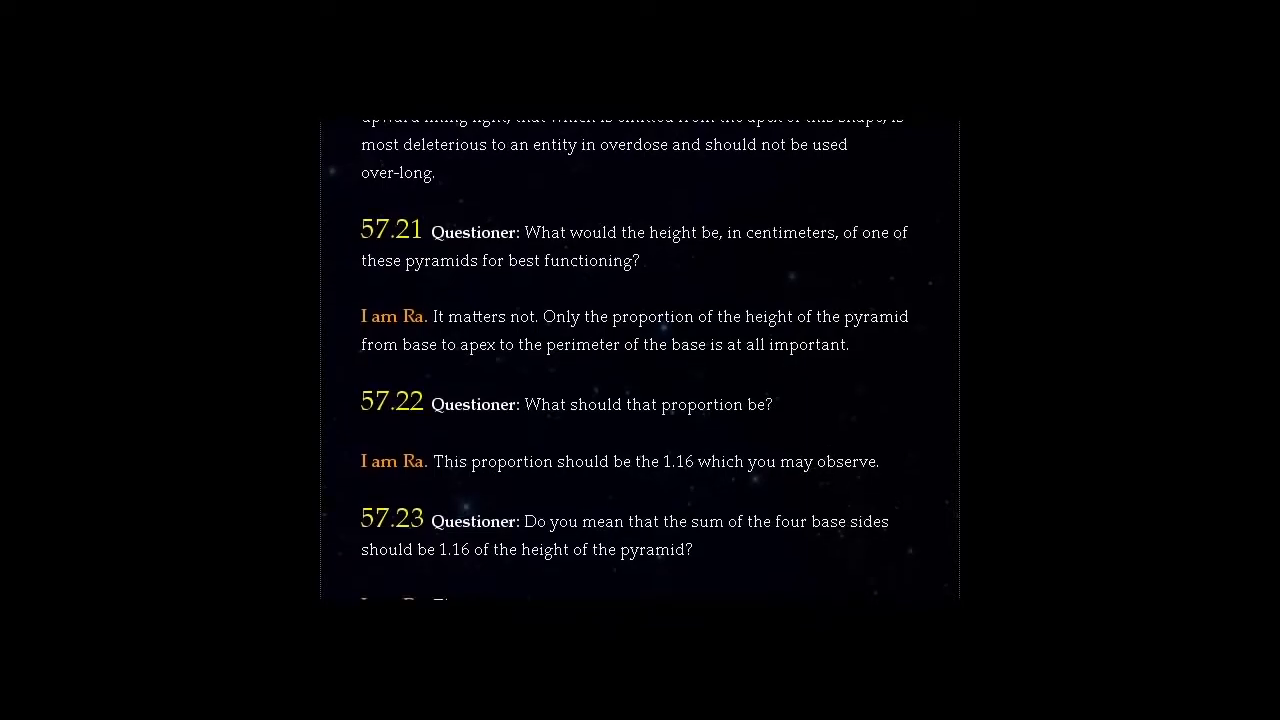
scroll("down", 3)
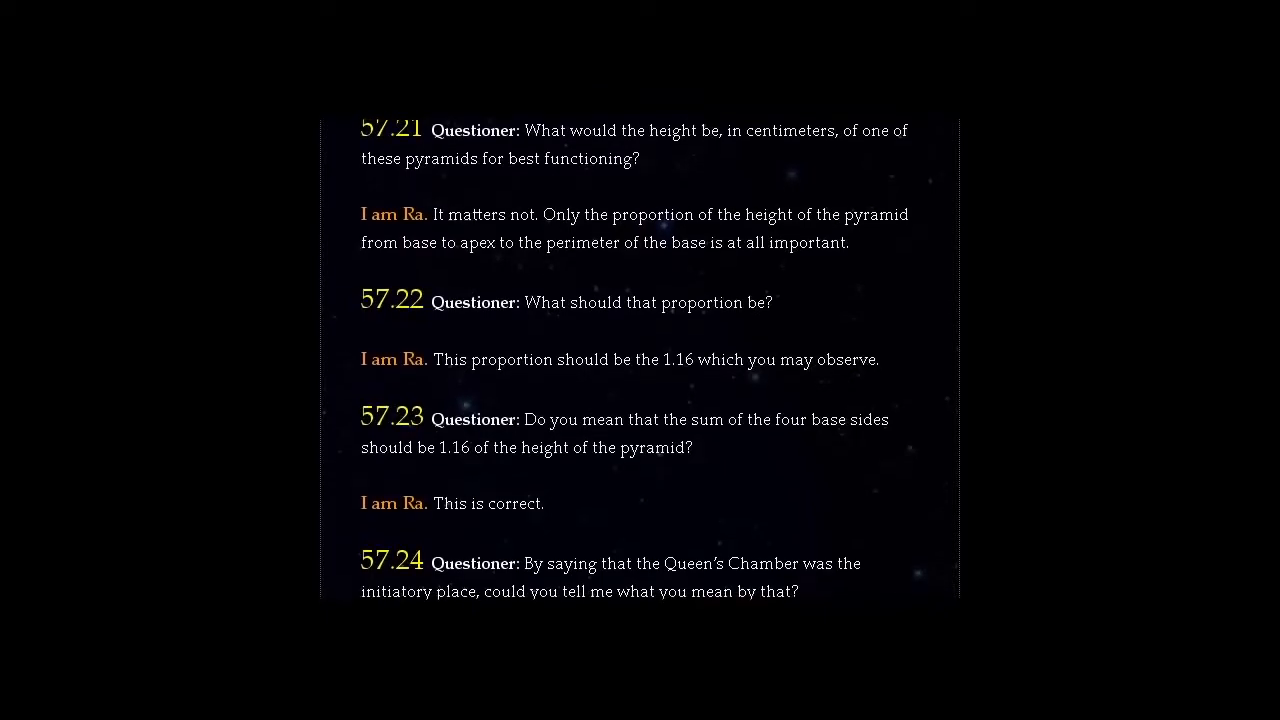
scroll("down", 3)
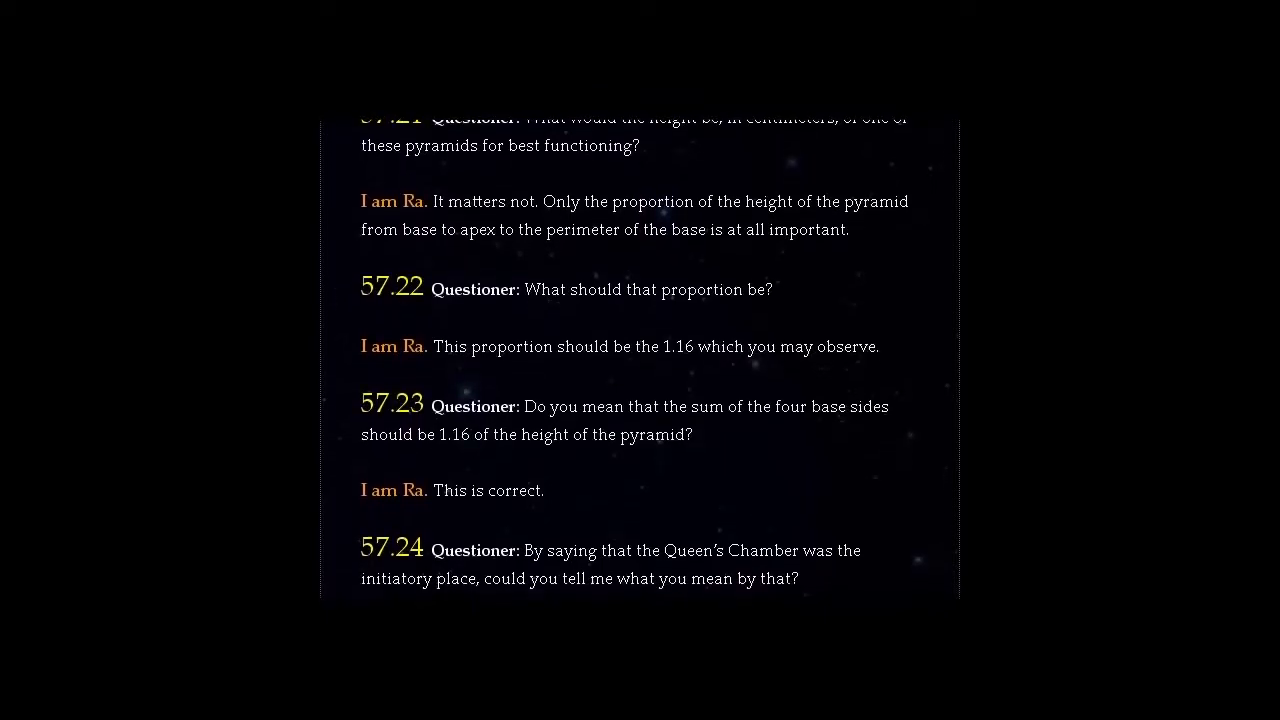
scroll("down", 3)
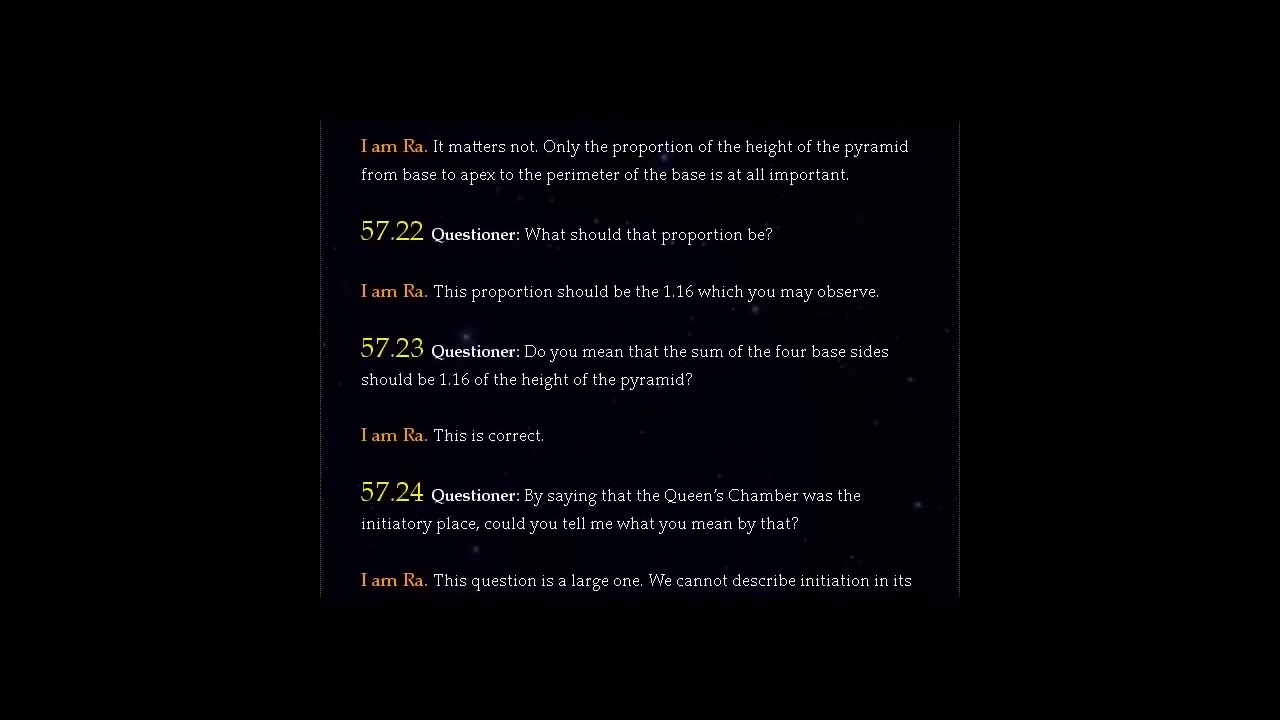
scroll("down", 3)
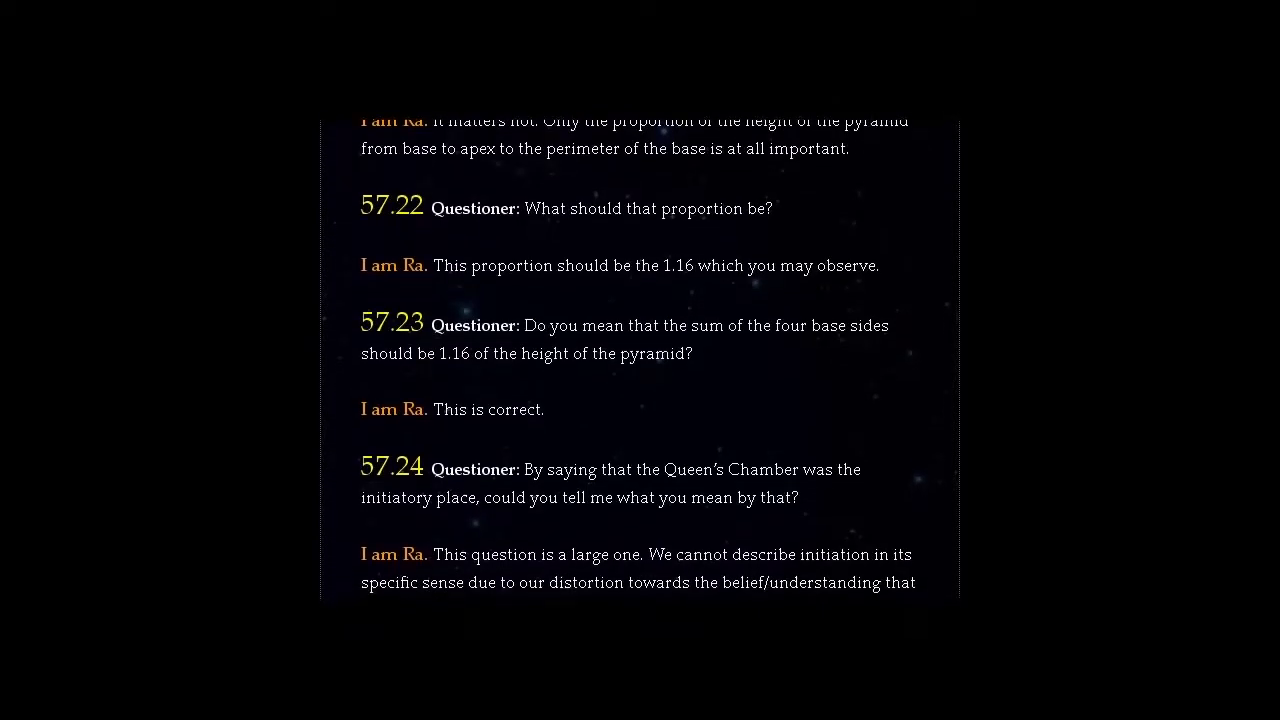
scroll("down", 3)
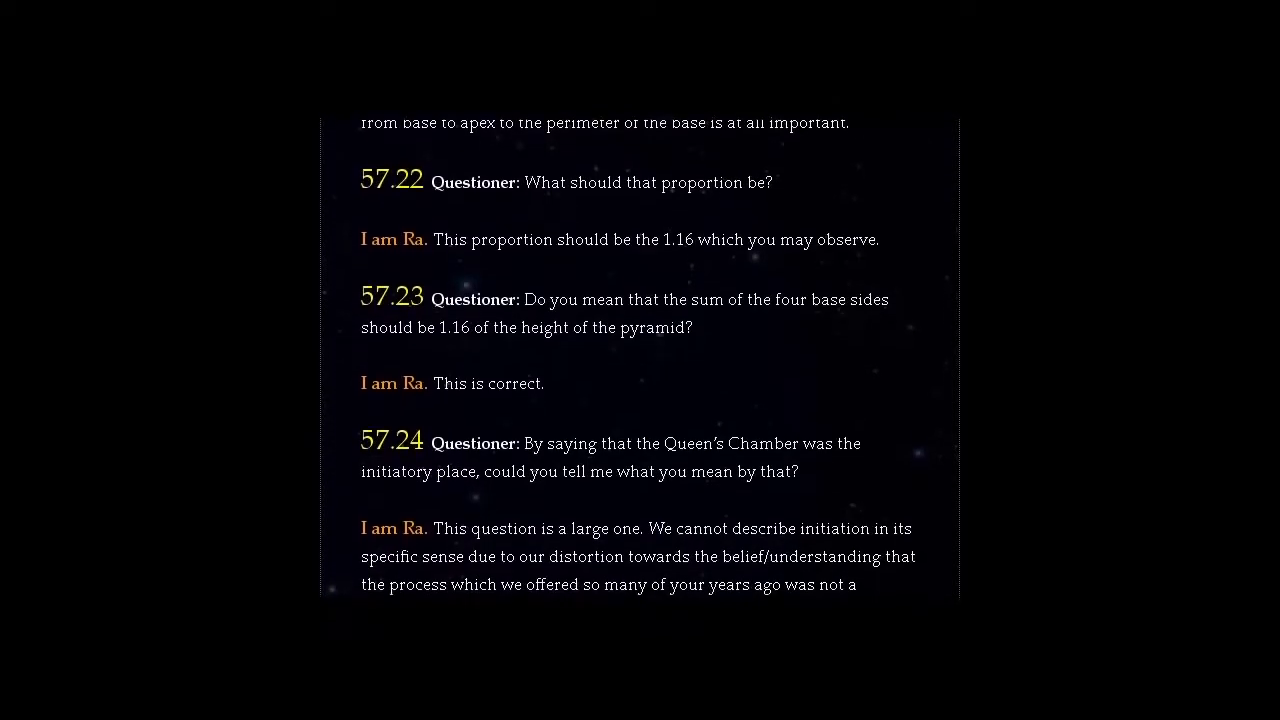
scroll("down", 3)
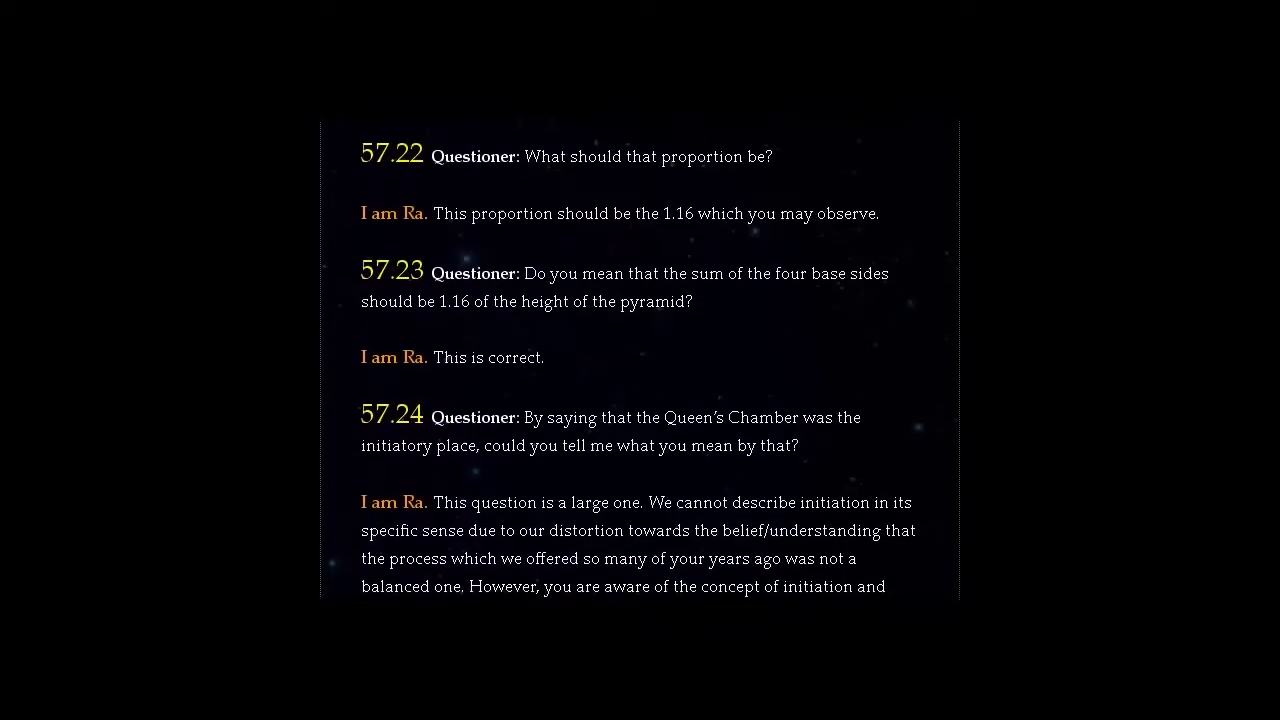
scroll("down", 3)
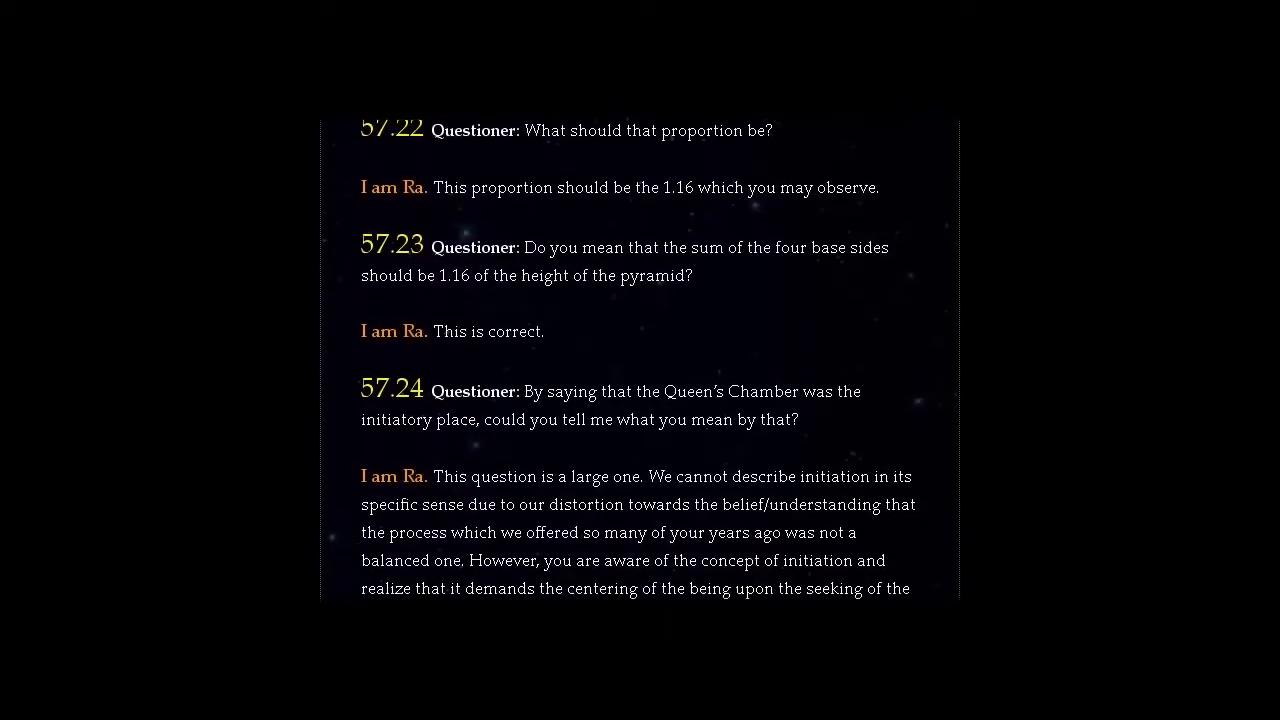
scroll("down", 3)
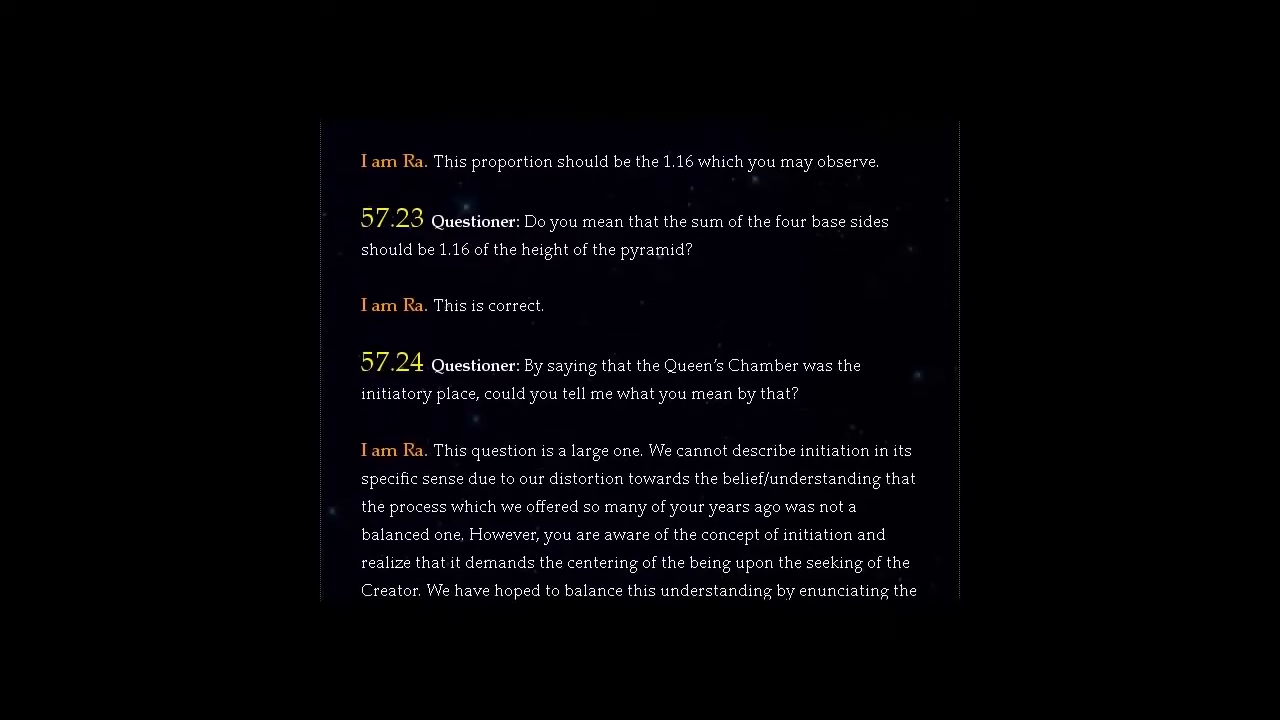
scroll("down", 3)
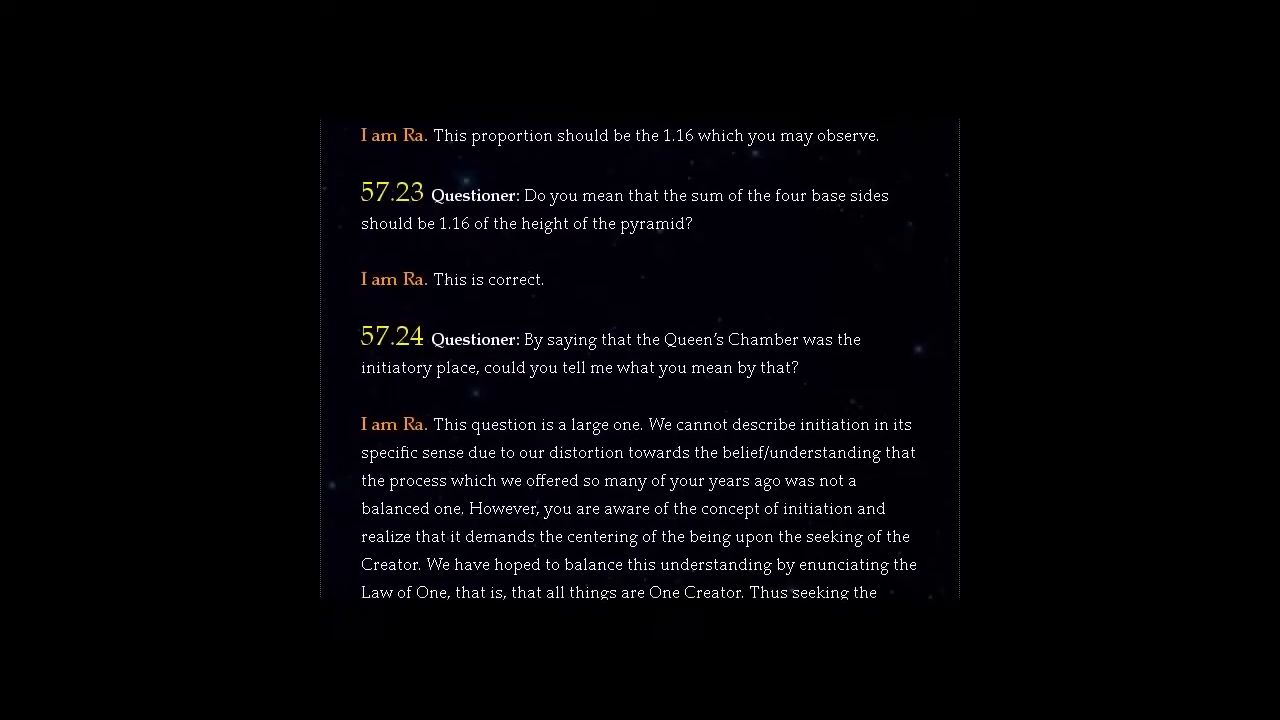
scroll("down", 3)
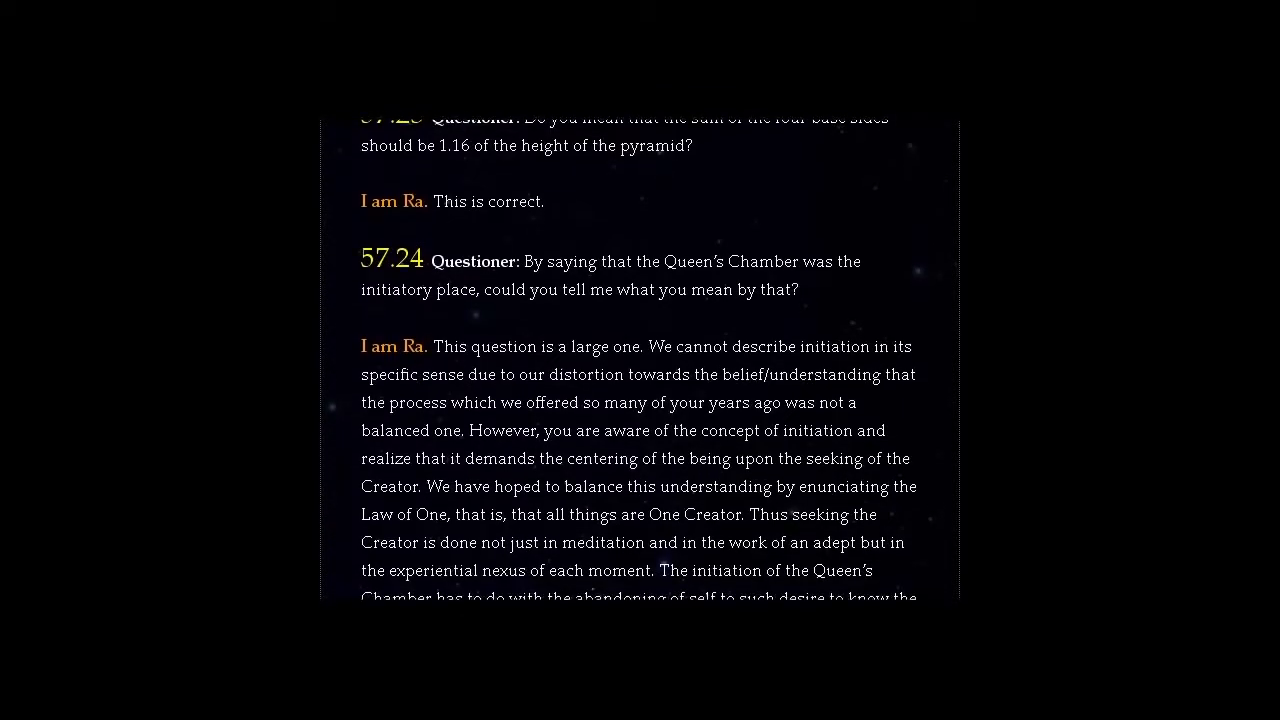
scroll("down", 3)
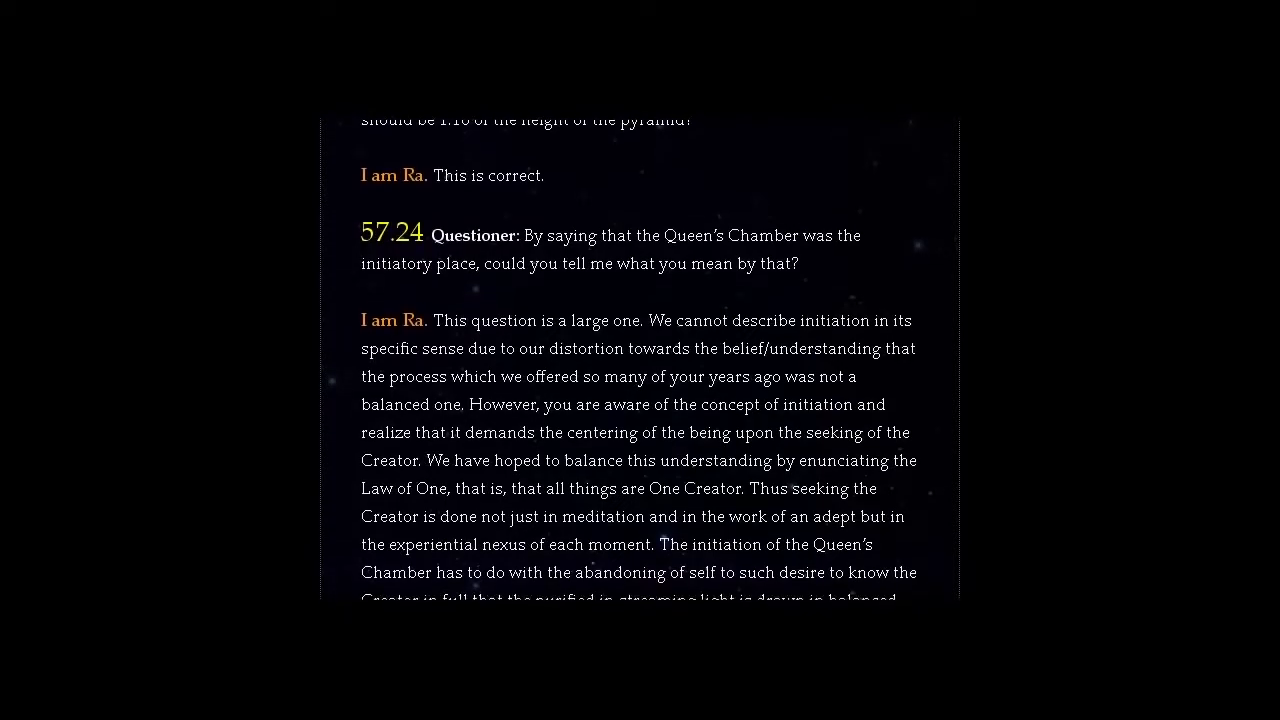
scroll("down", 3)
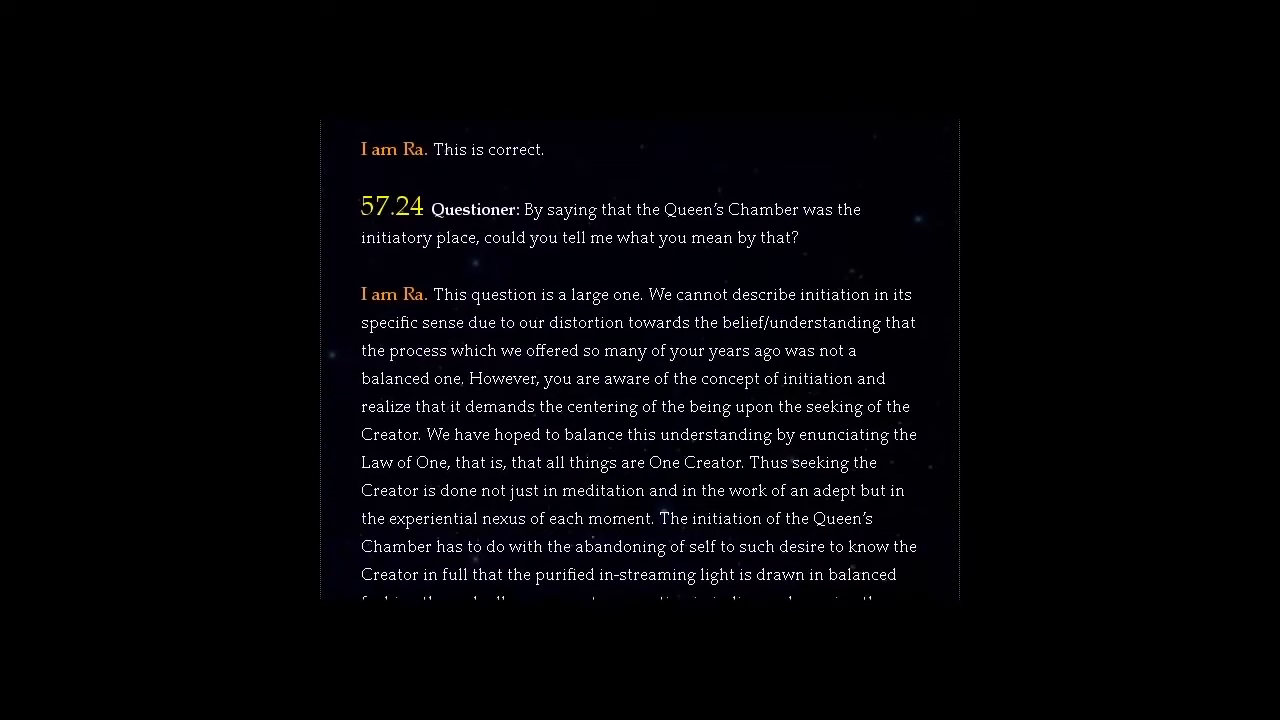
scroll("down", 3)
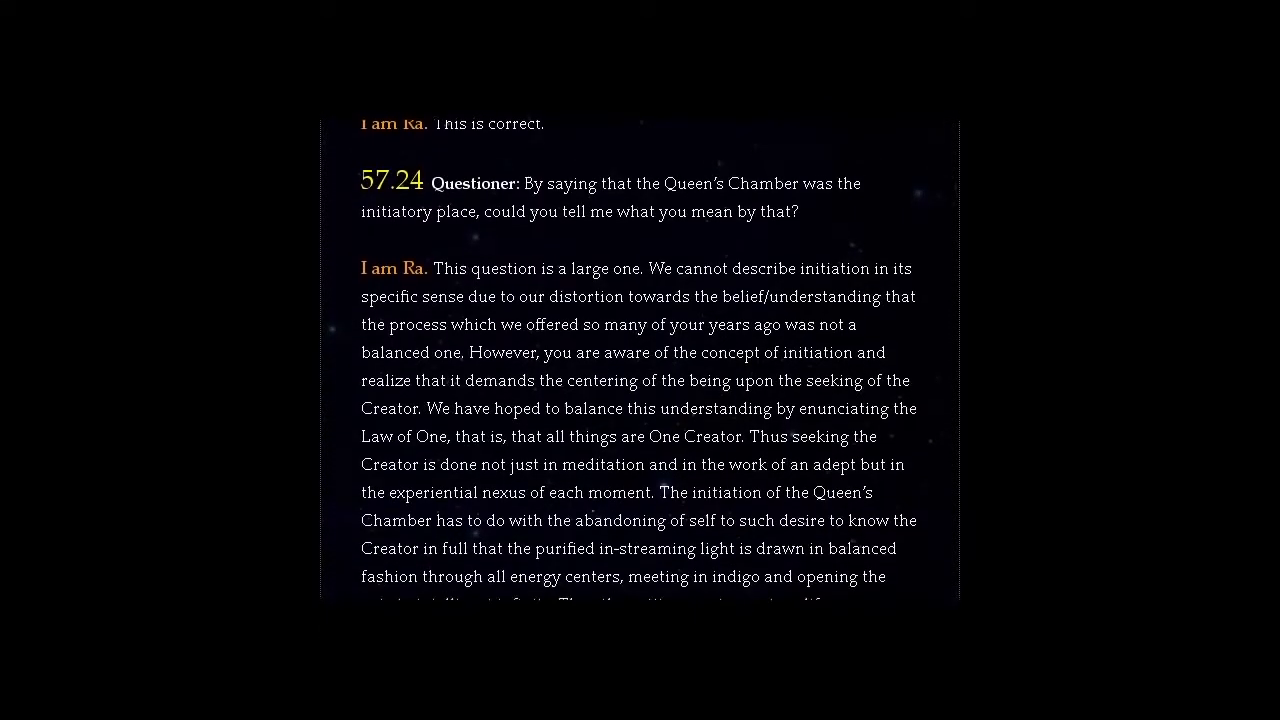
scroll("down", 3)
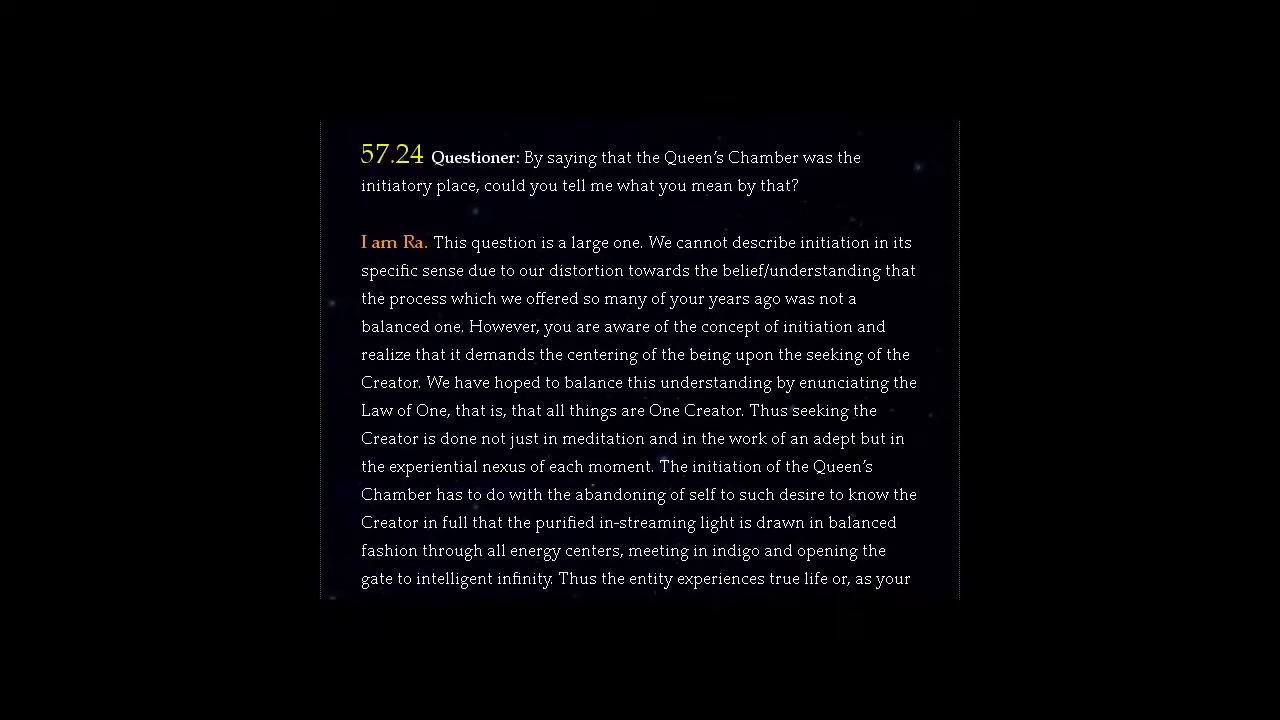
scroll("down", 3)
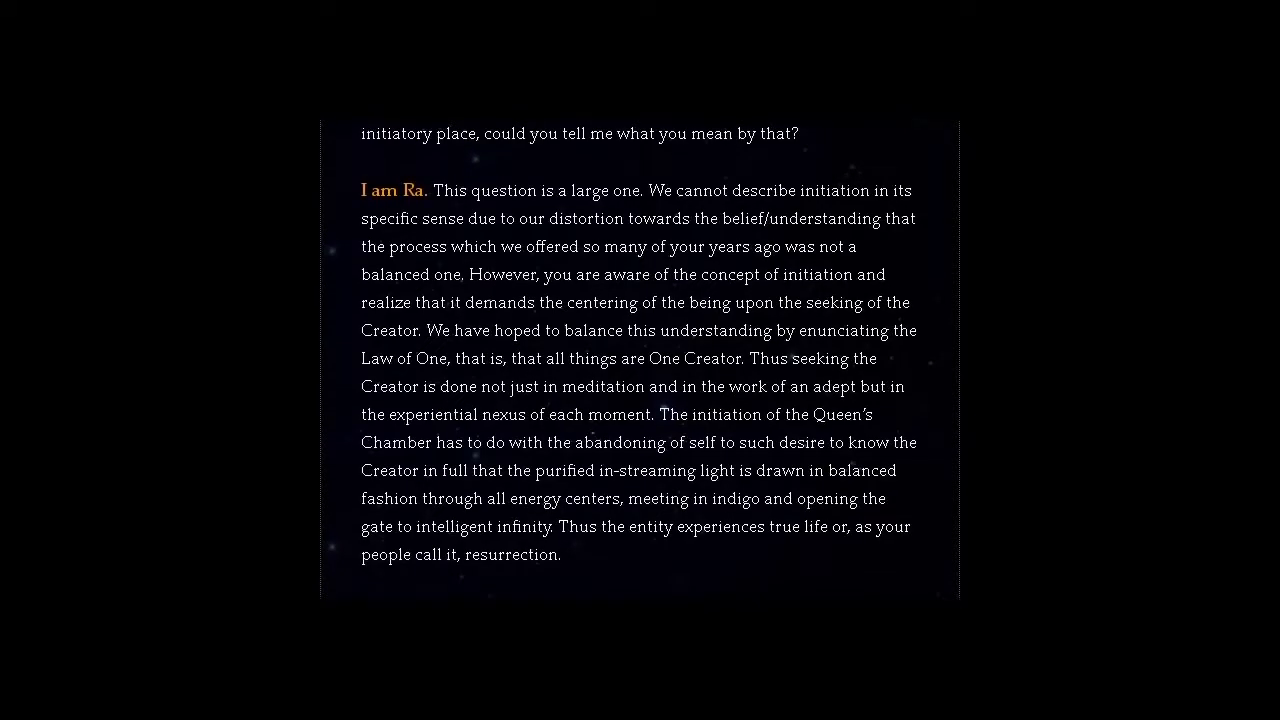
scroll("down", 3)
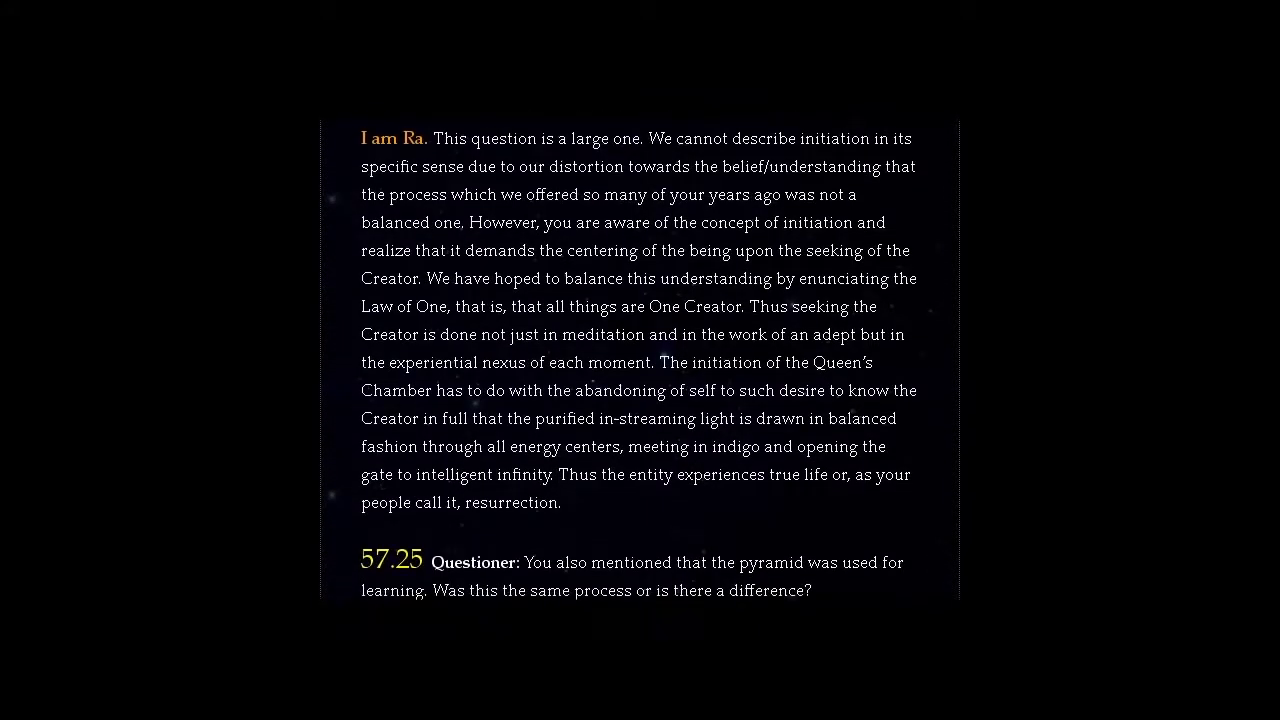
scroll("down", 3)
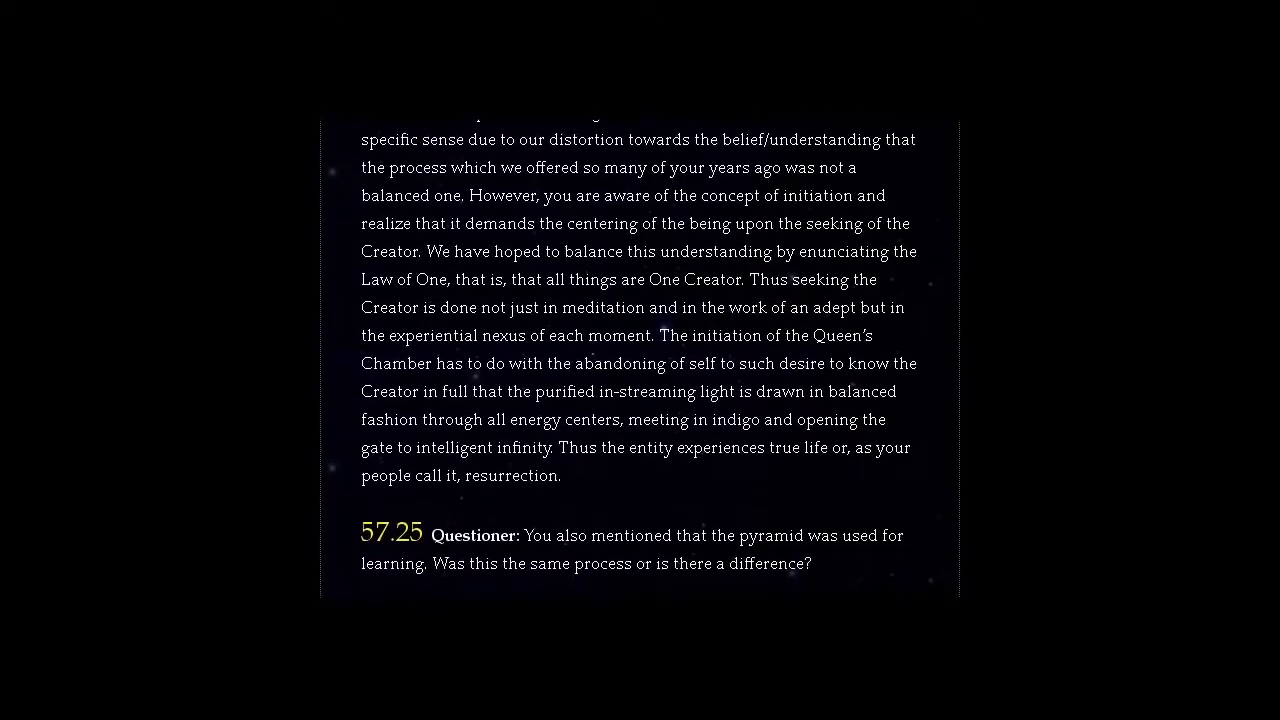
scroll("down", 3)
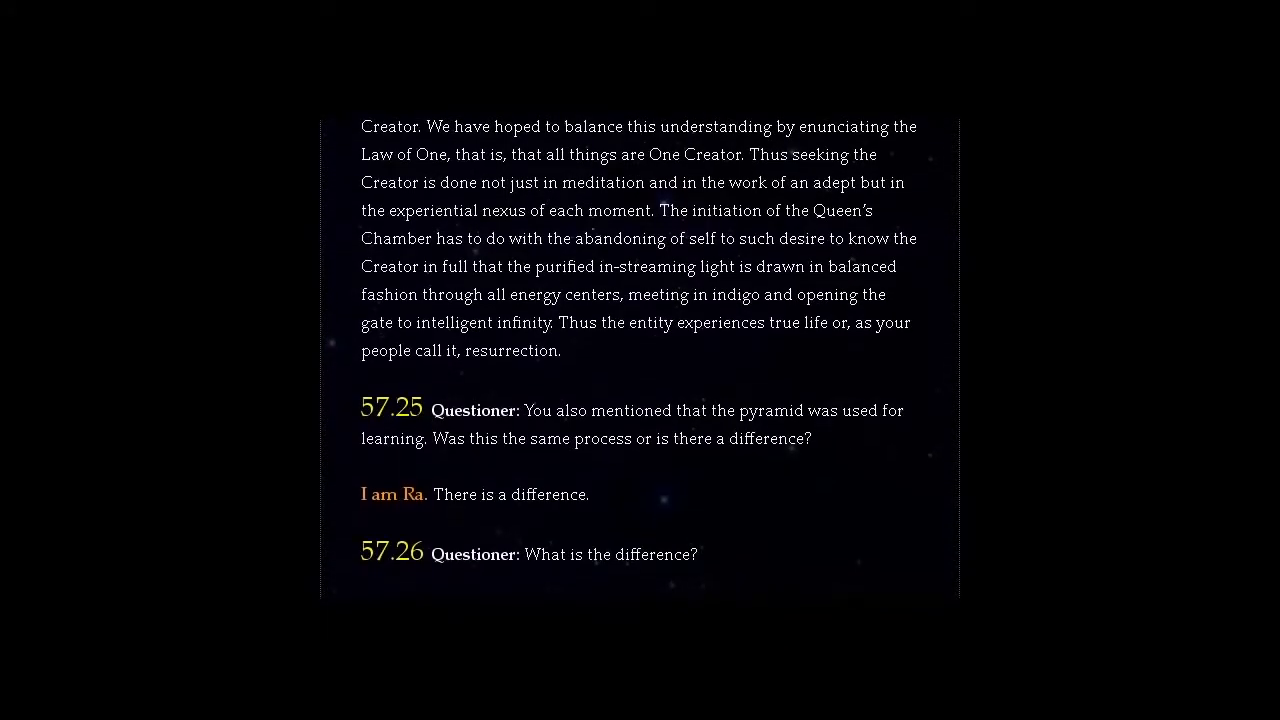
scroll("down", 3)
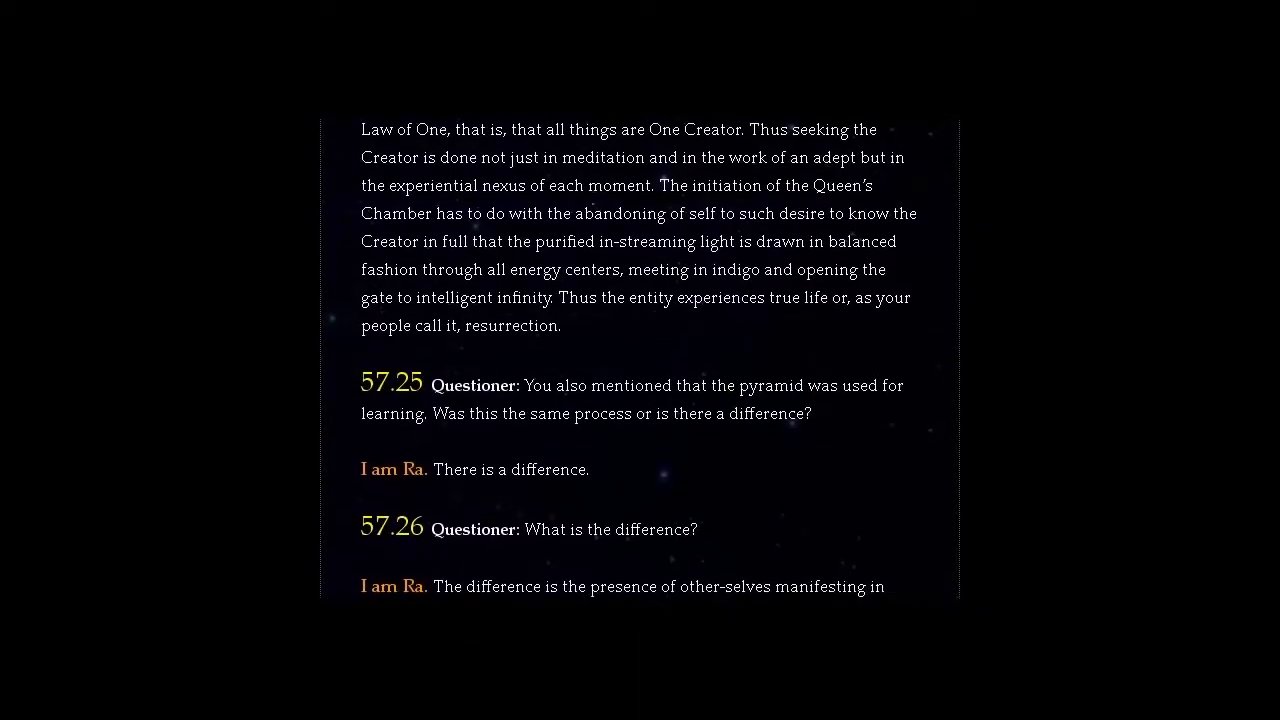
scroll("down", 3)
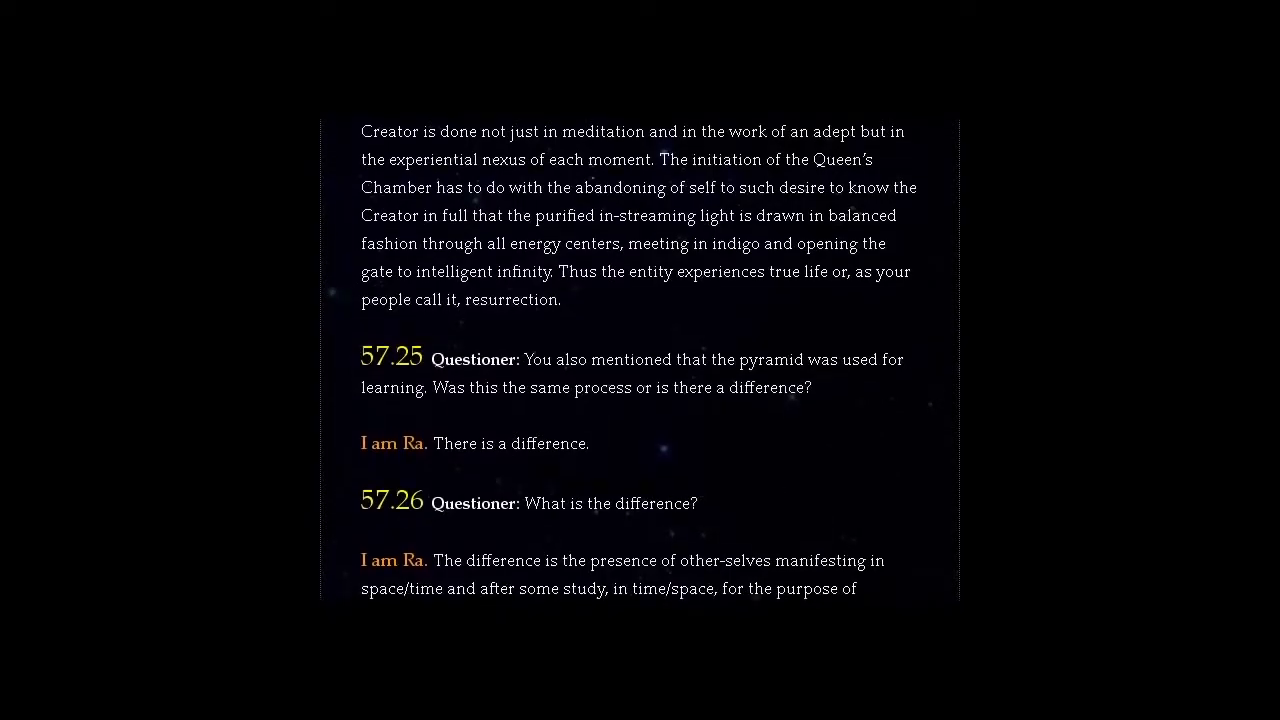
scroll("down", 3)
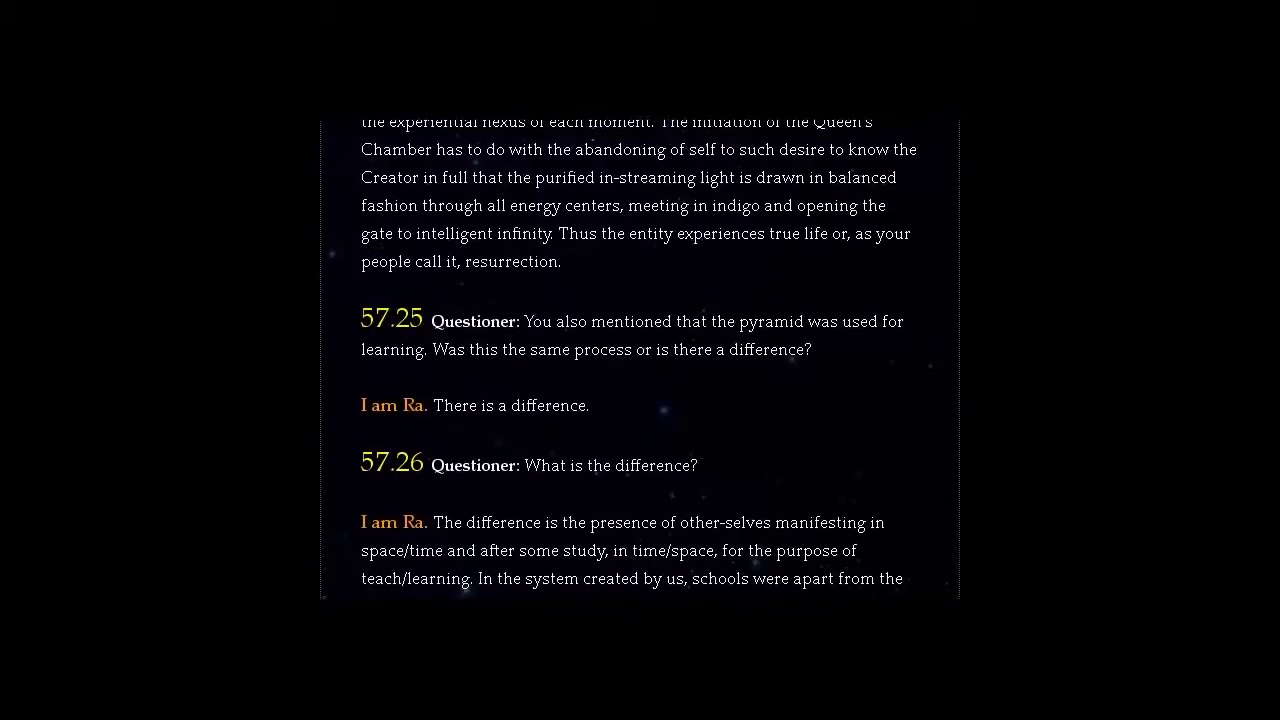
scroll("down", 3)
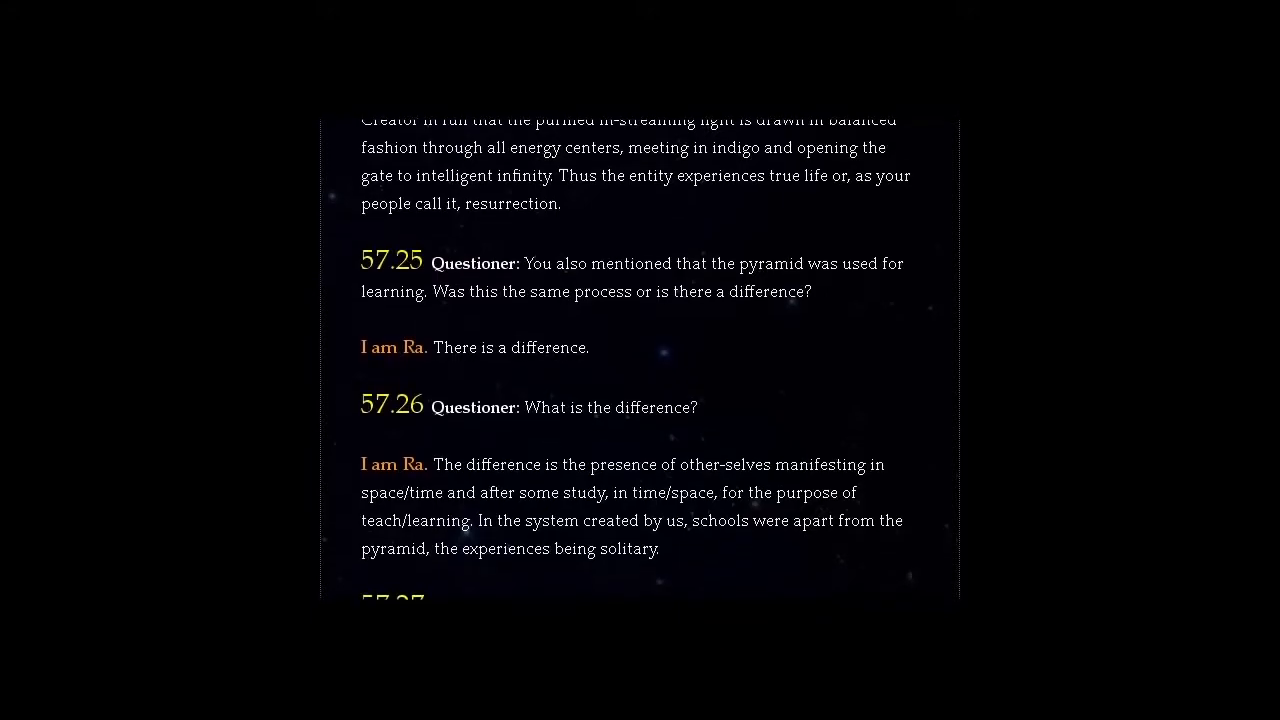
scroll("down", 3)
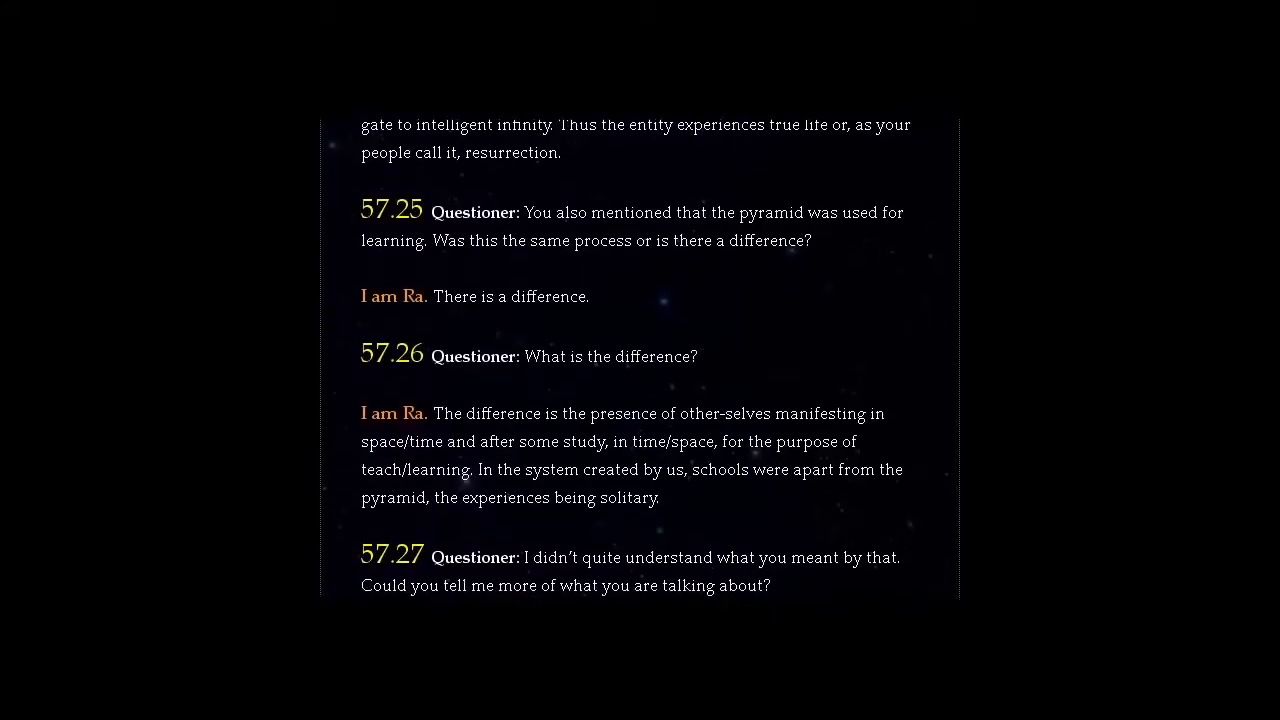
scroll("down", 3)
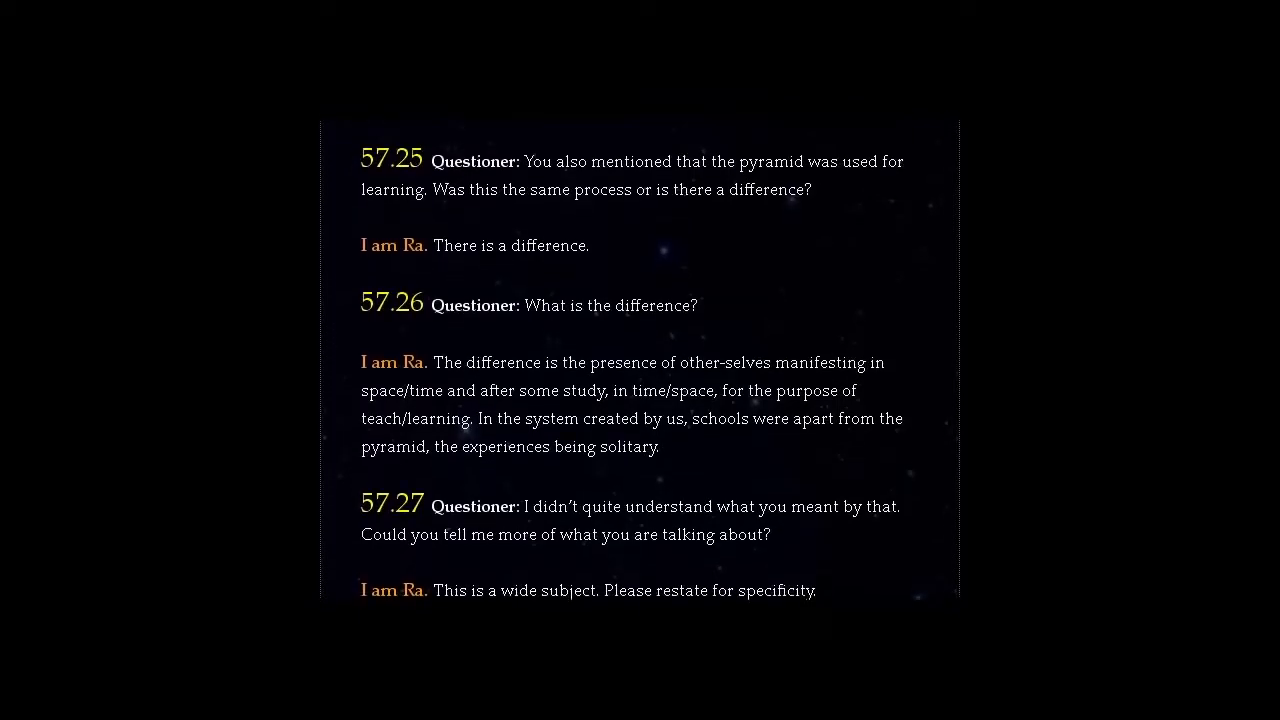
scroll("down", 3)
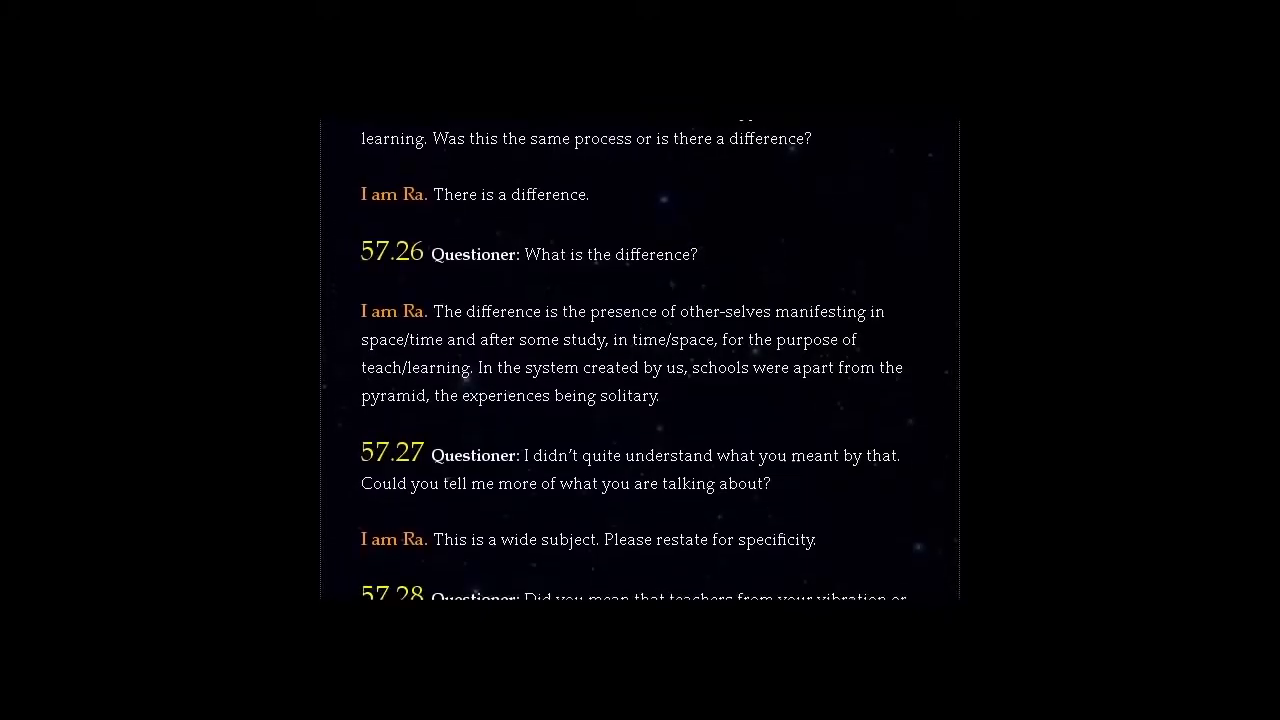
scroll("down", 3)
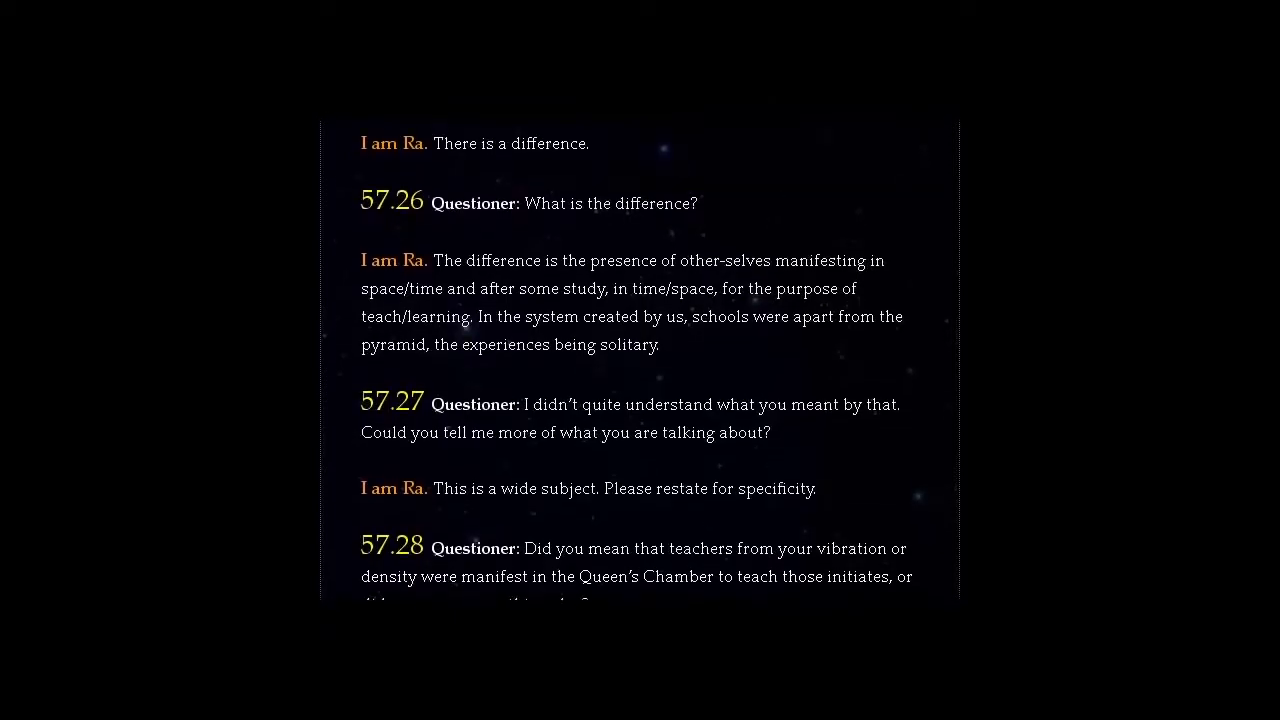
scroll("down", 3)
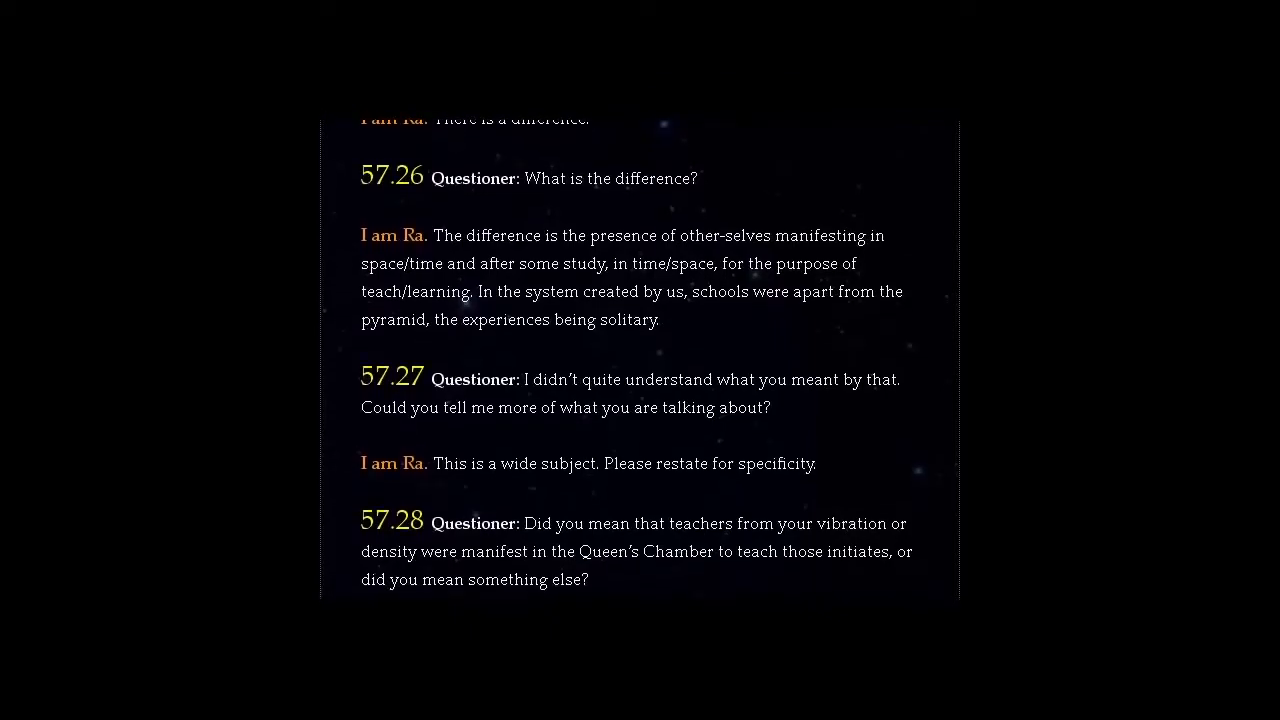
scroll("down", 3)
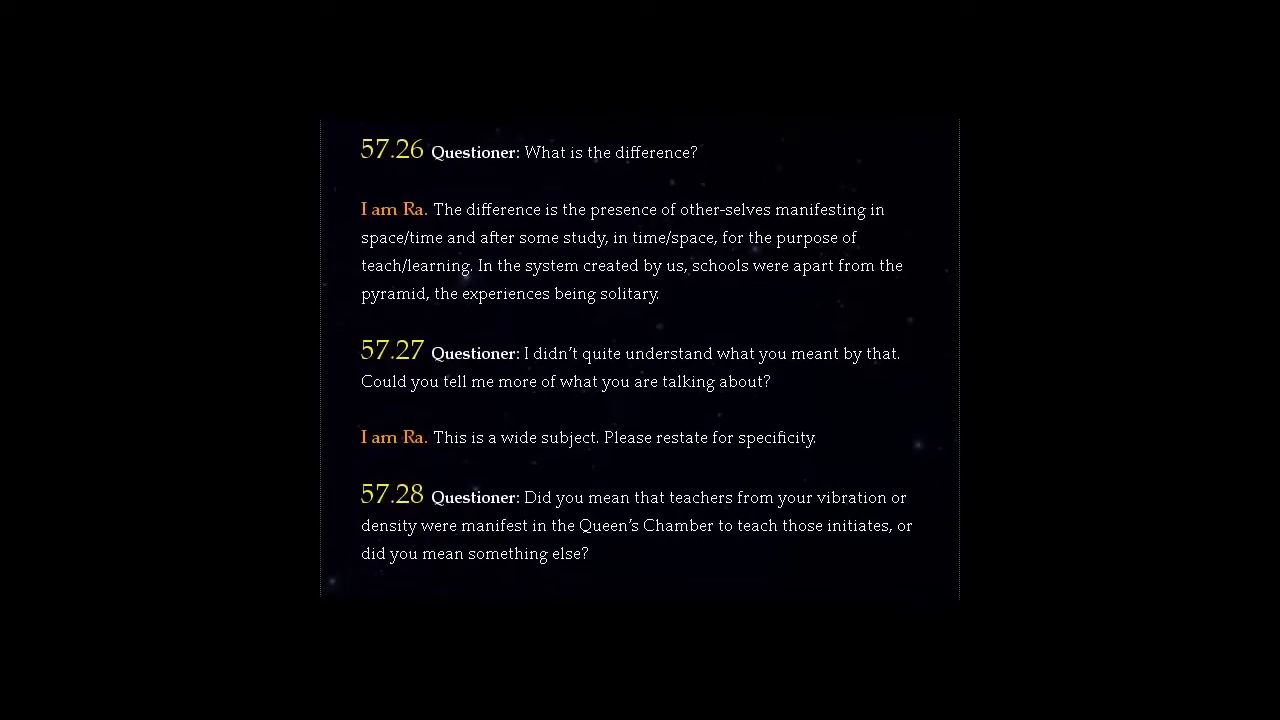
scroll("down", 3)
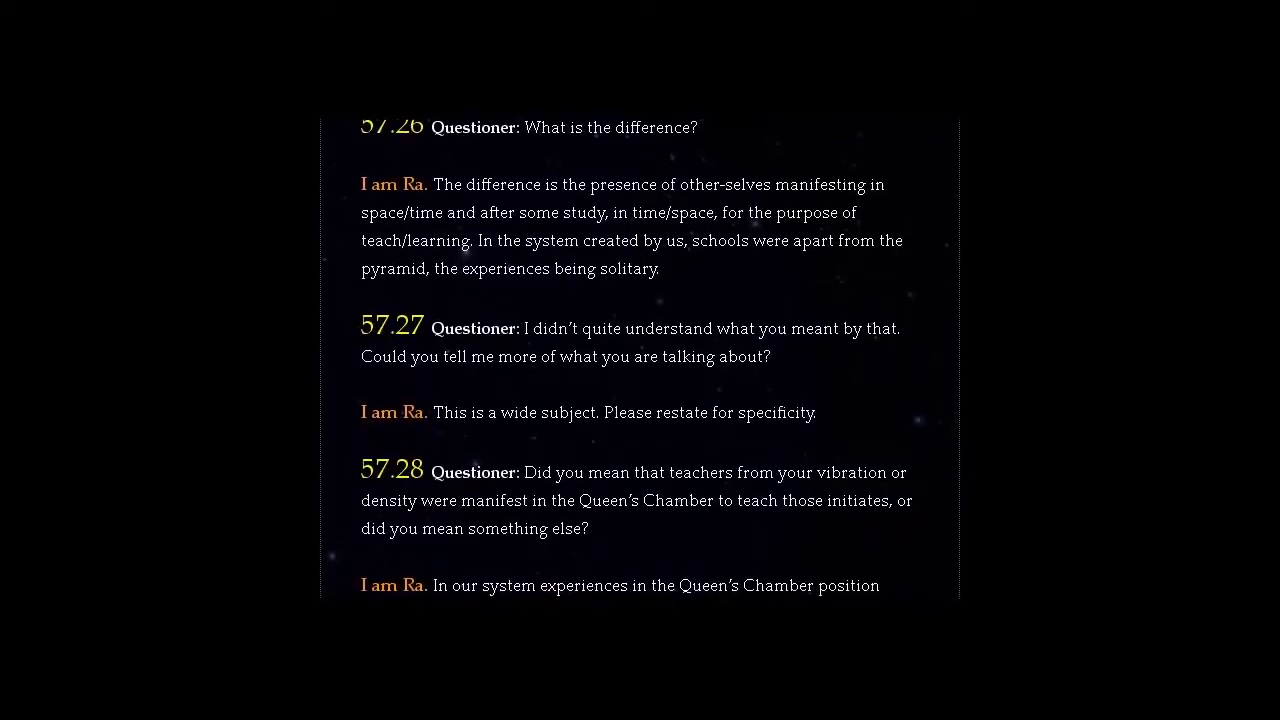
scroll("down", 3)
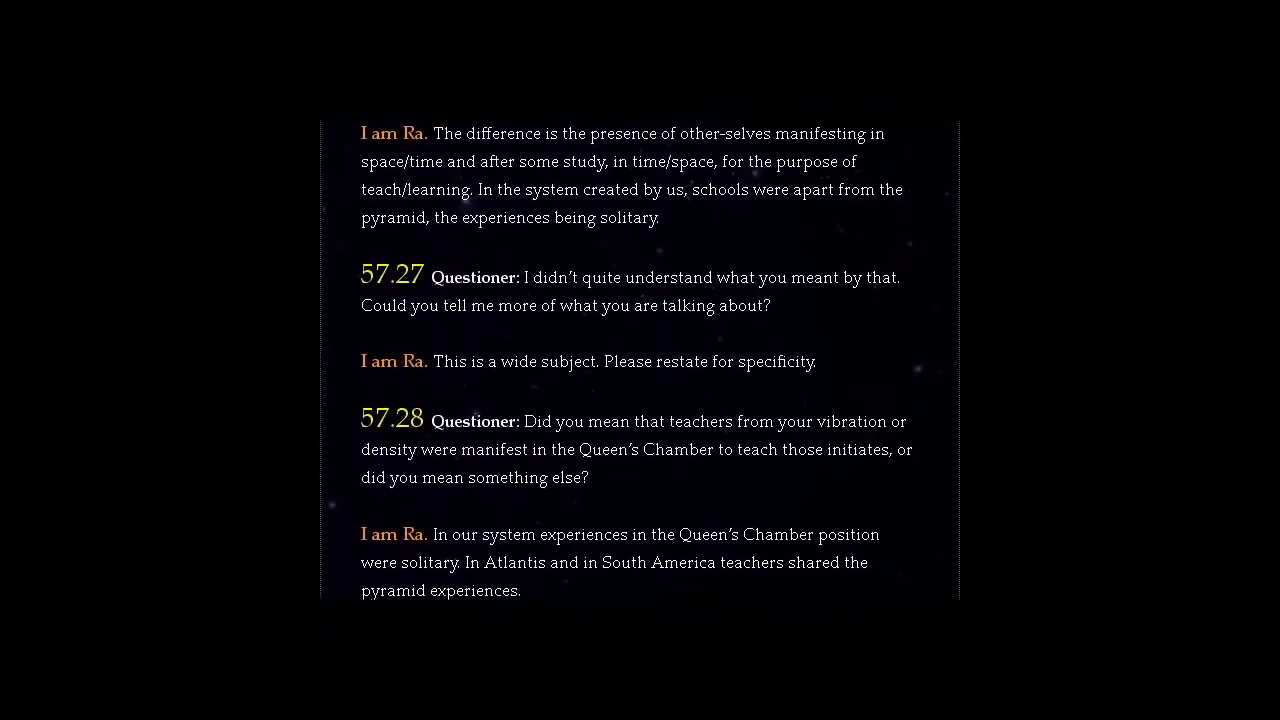
scroll("down", 3)
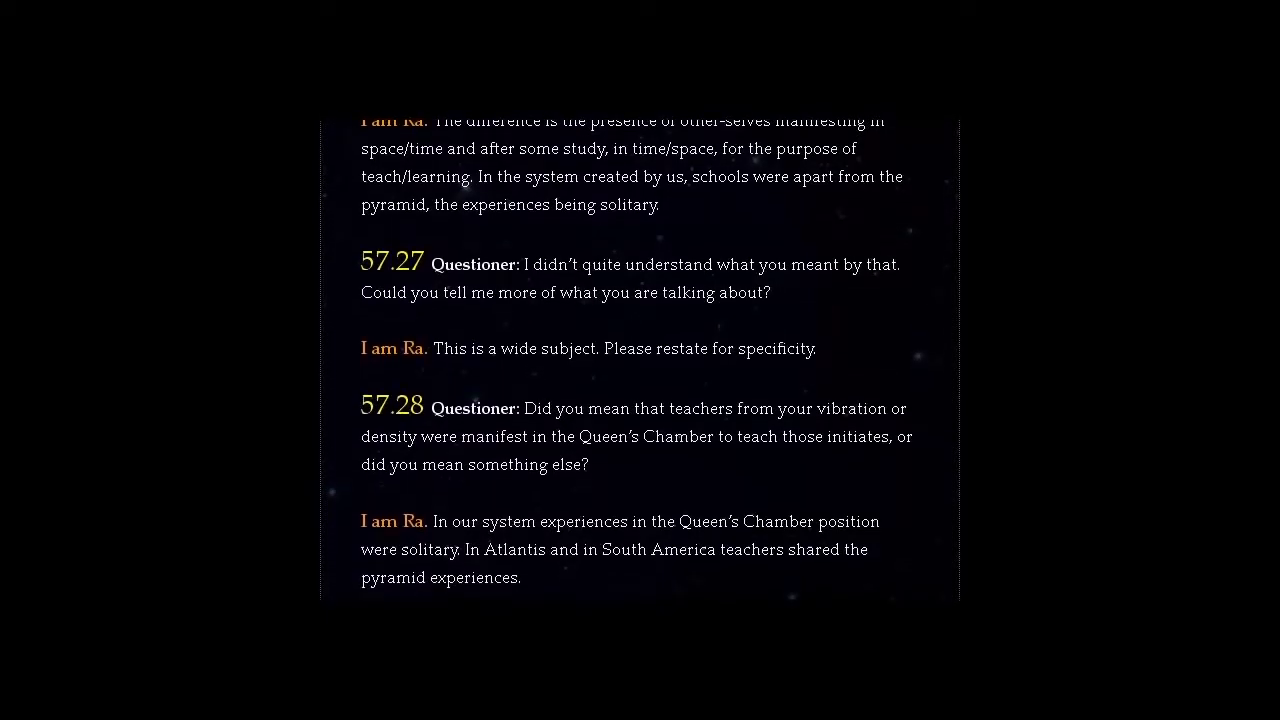
scroll("down", 3)
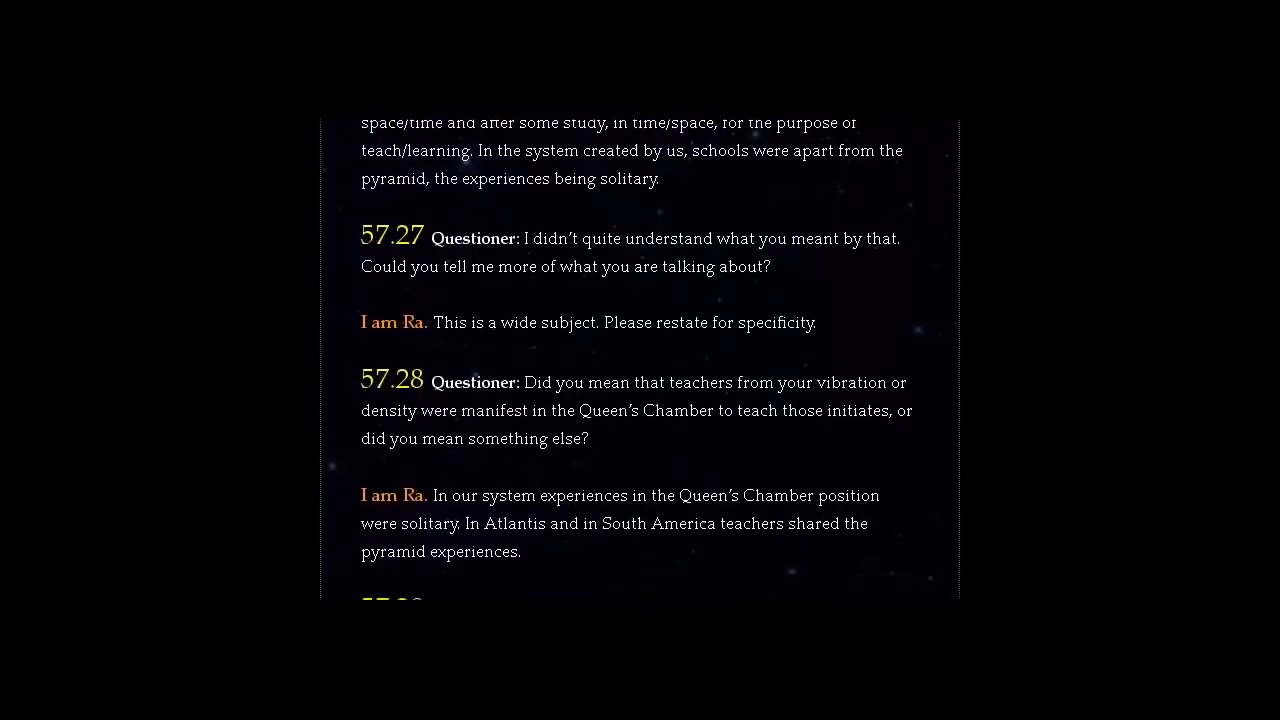
scroll("down", 3)
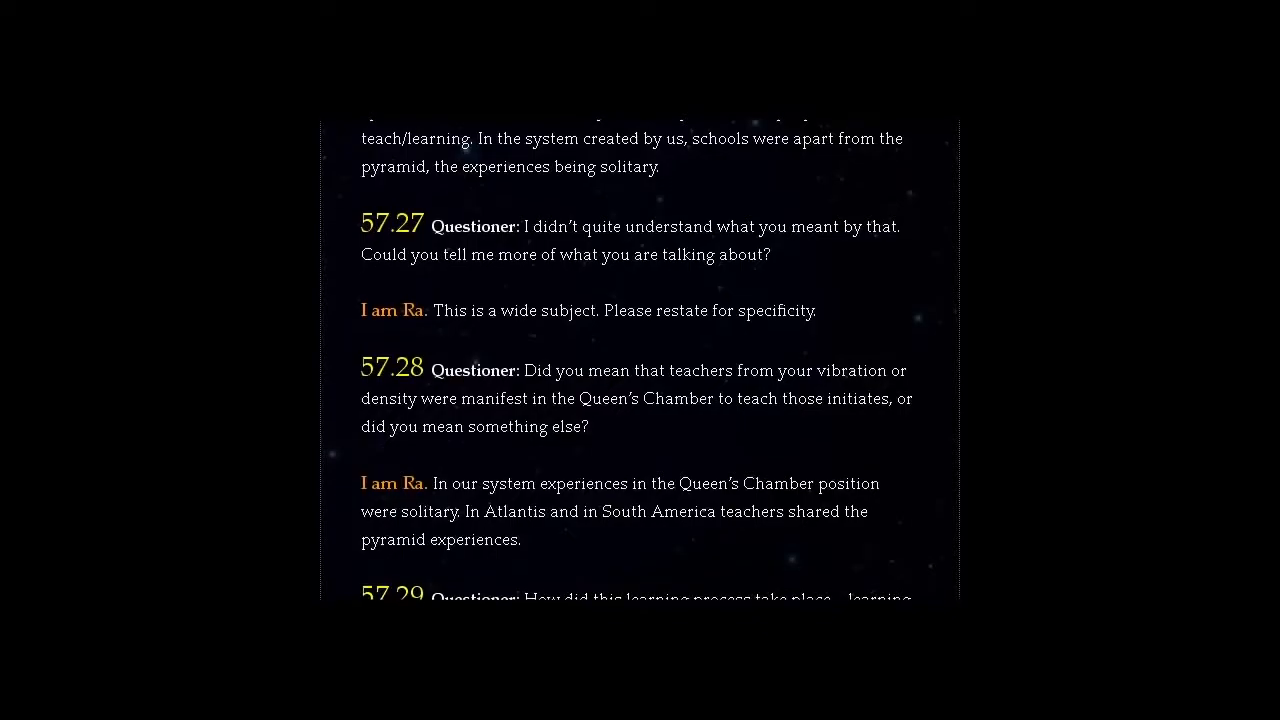
scroll("down", 3)
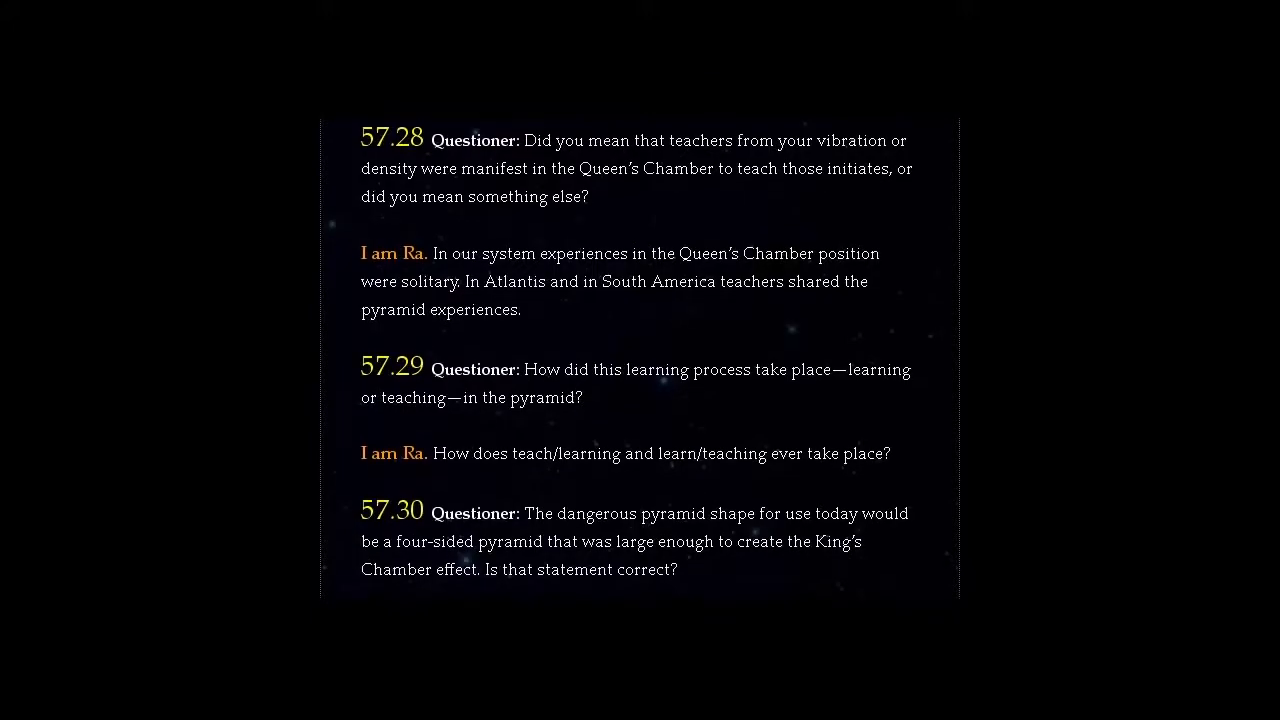
scroll("down", 3)
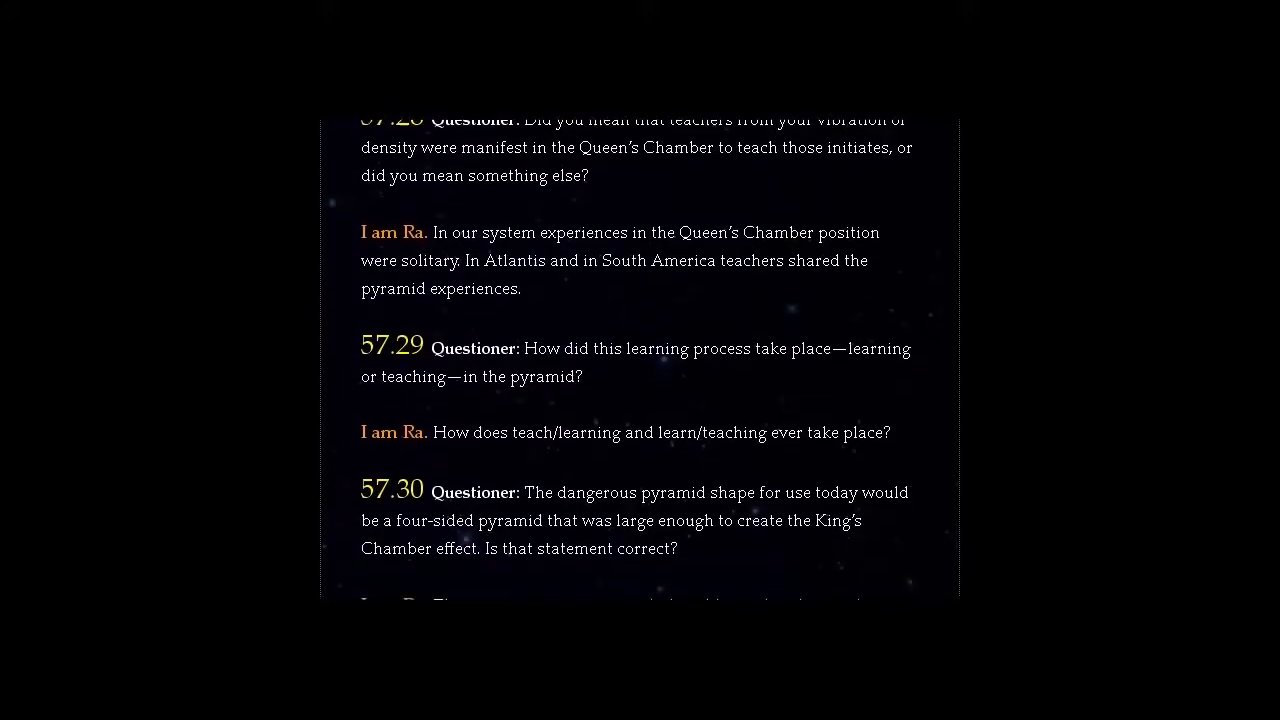
scroll("down", 3)
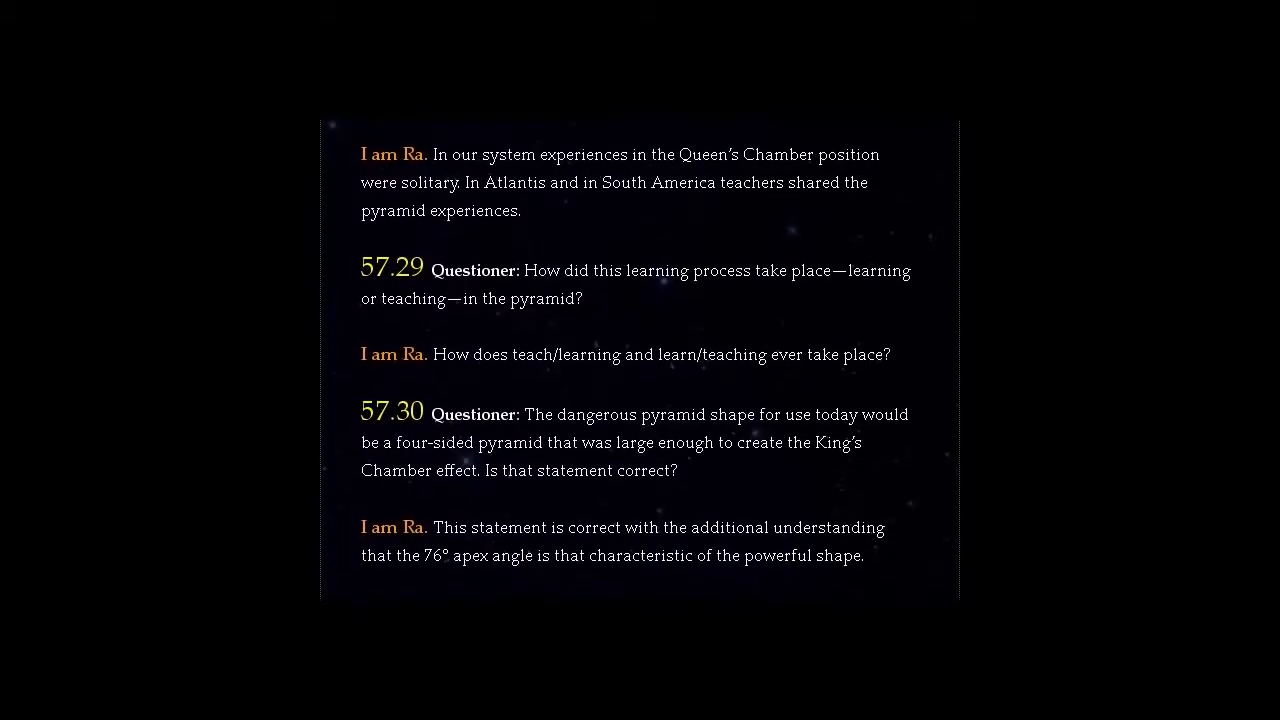
scroll("down", 3)
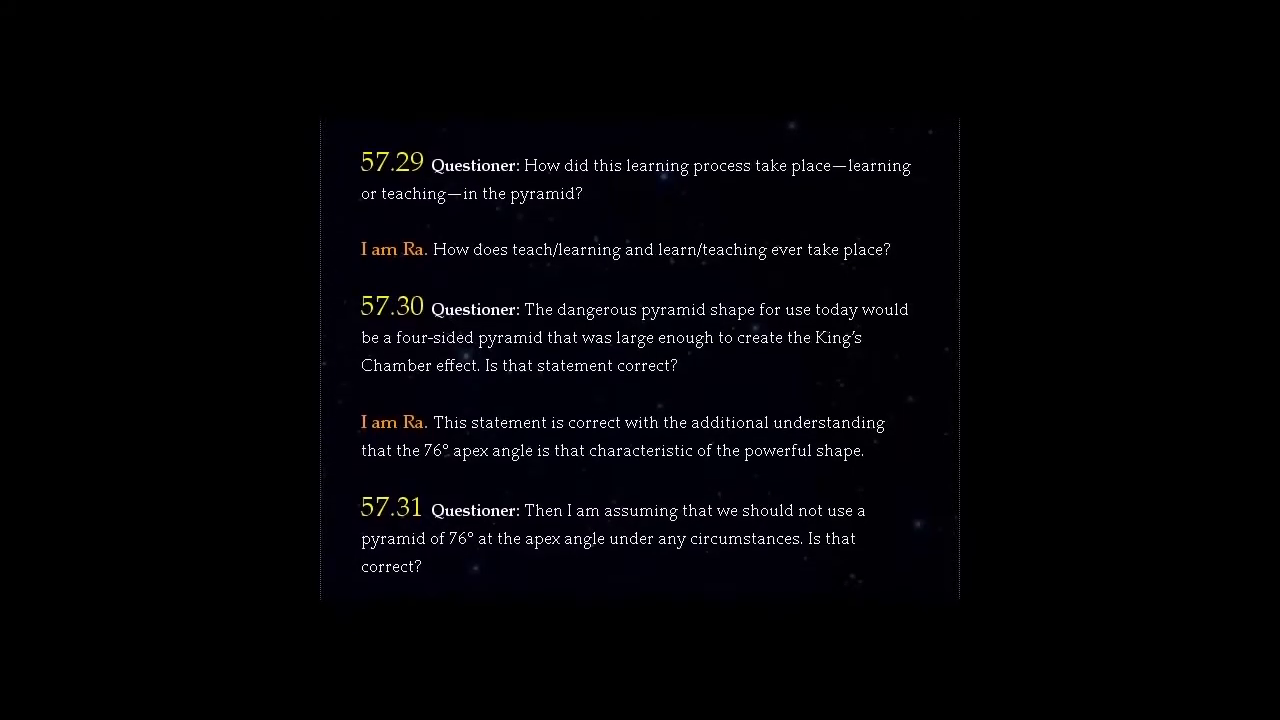
scroll("down", 3)
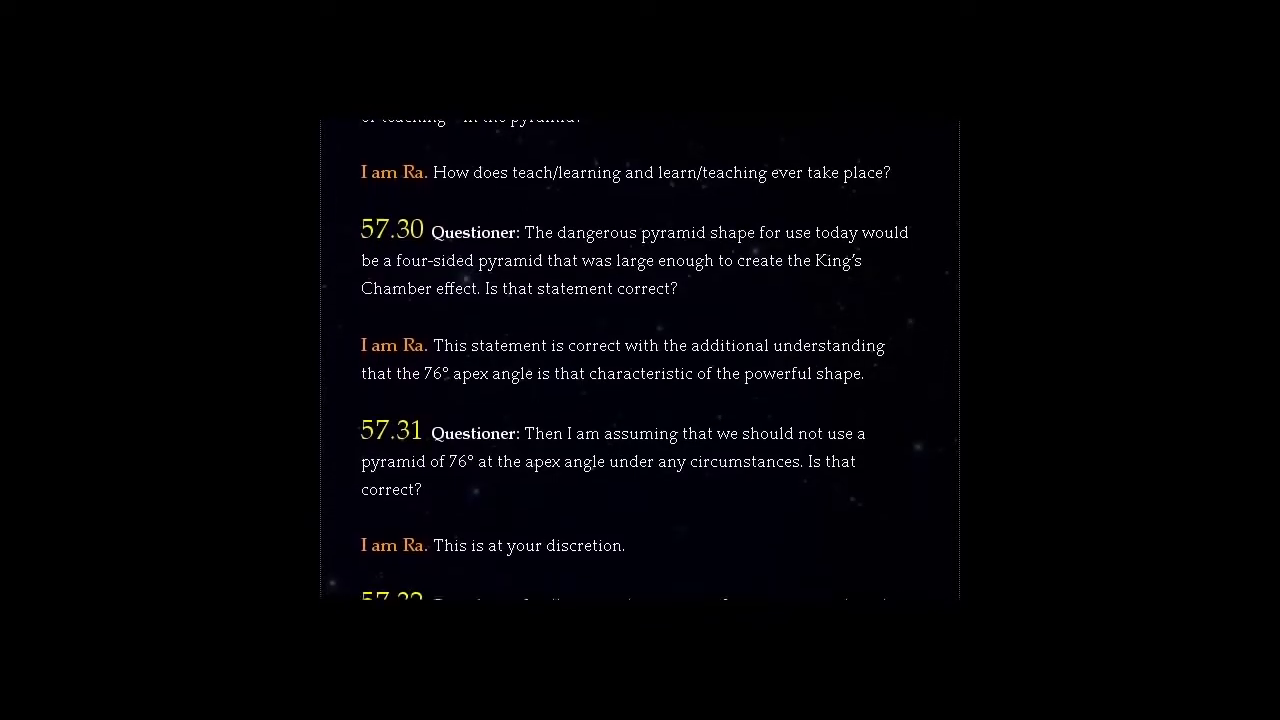
scroll("down", 3)
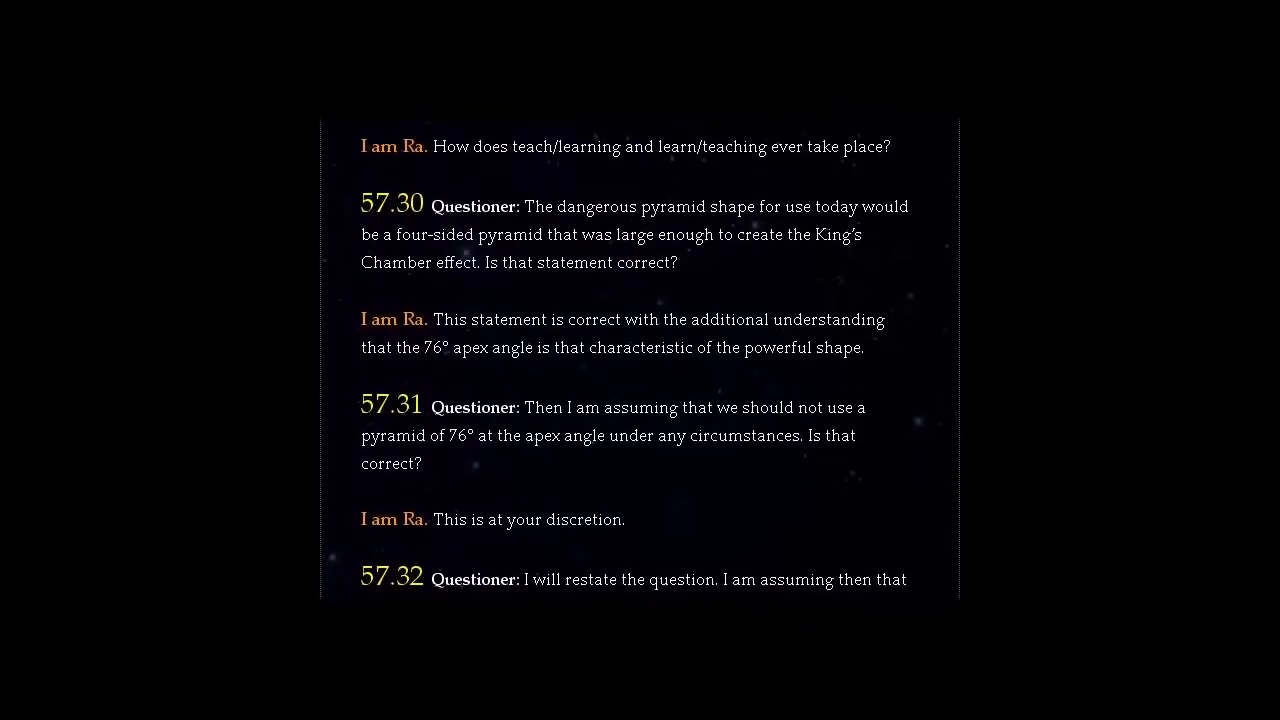
scroll("down", 3)
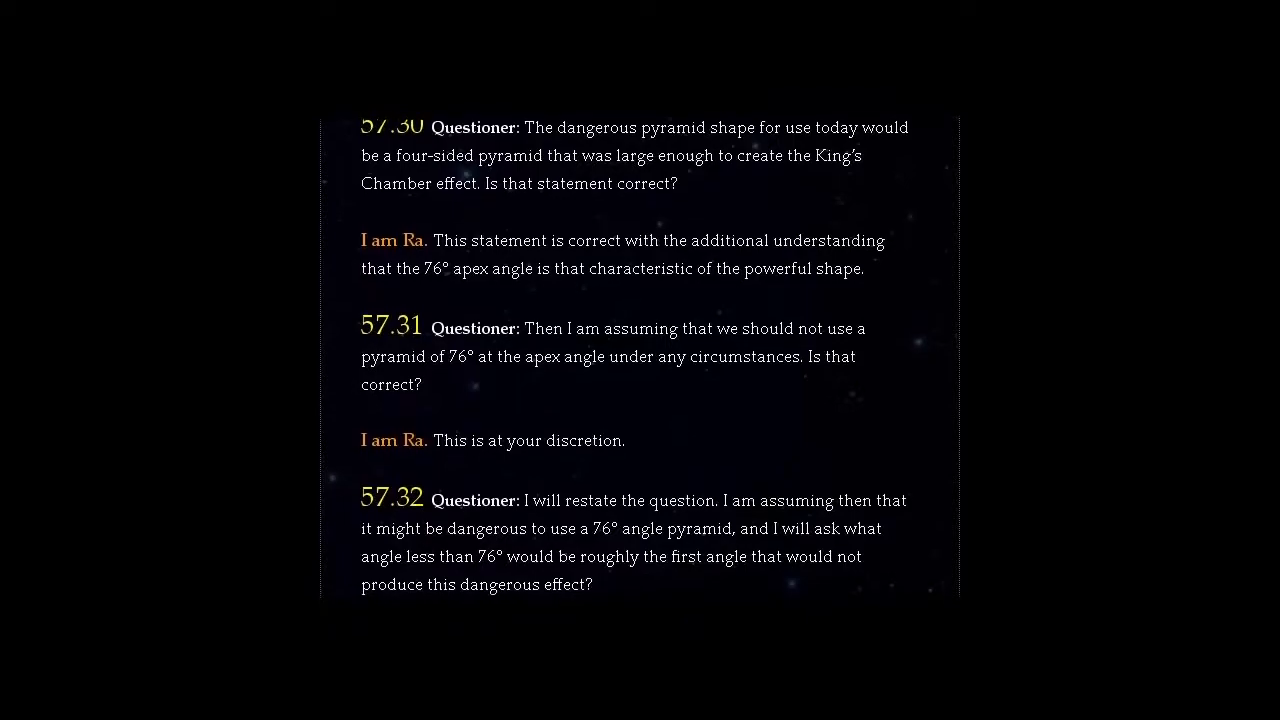
scroll("down", 3)
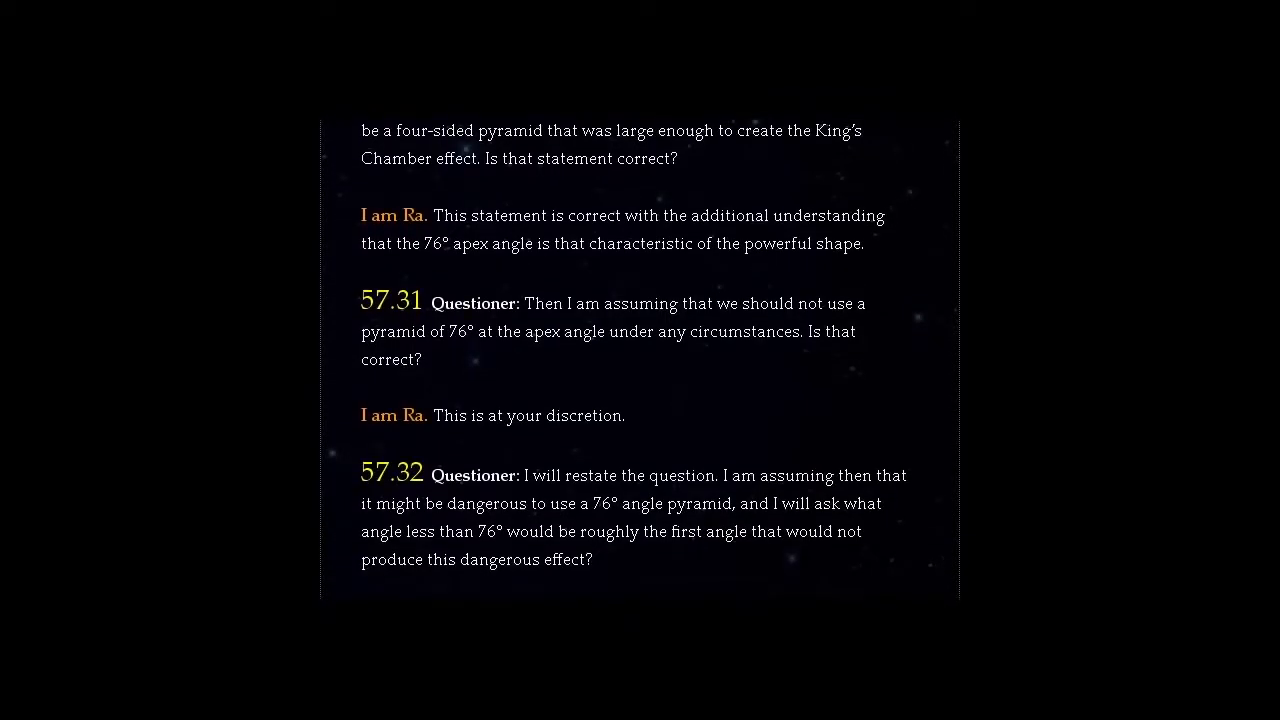
scroll("down", 3)
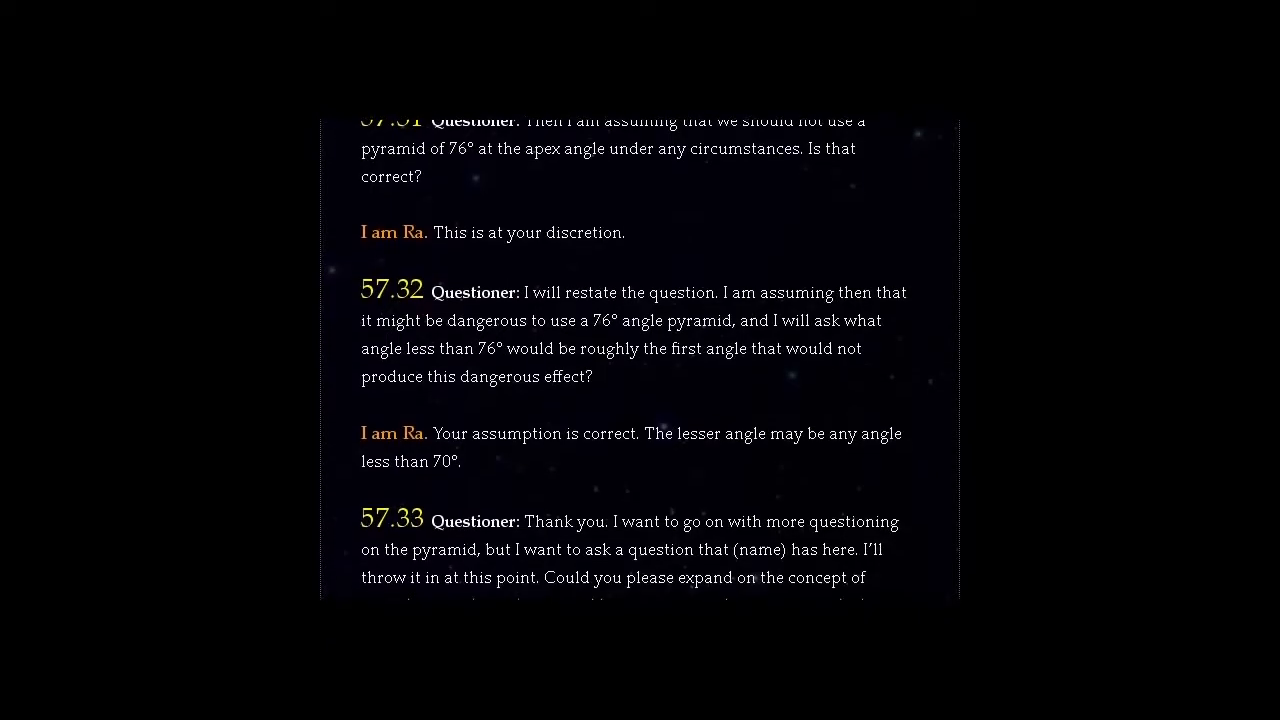
scroll("down", 3)
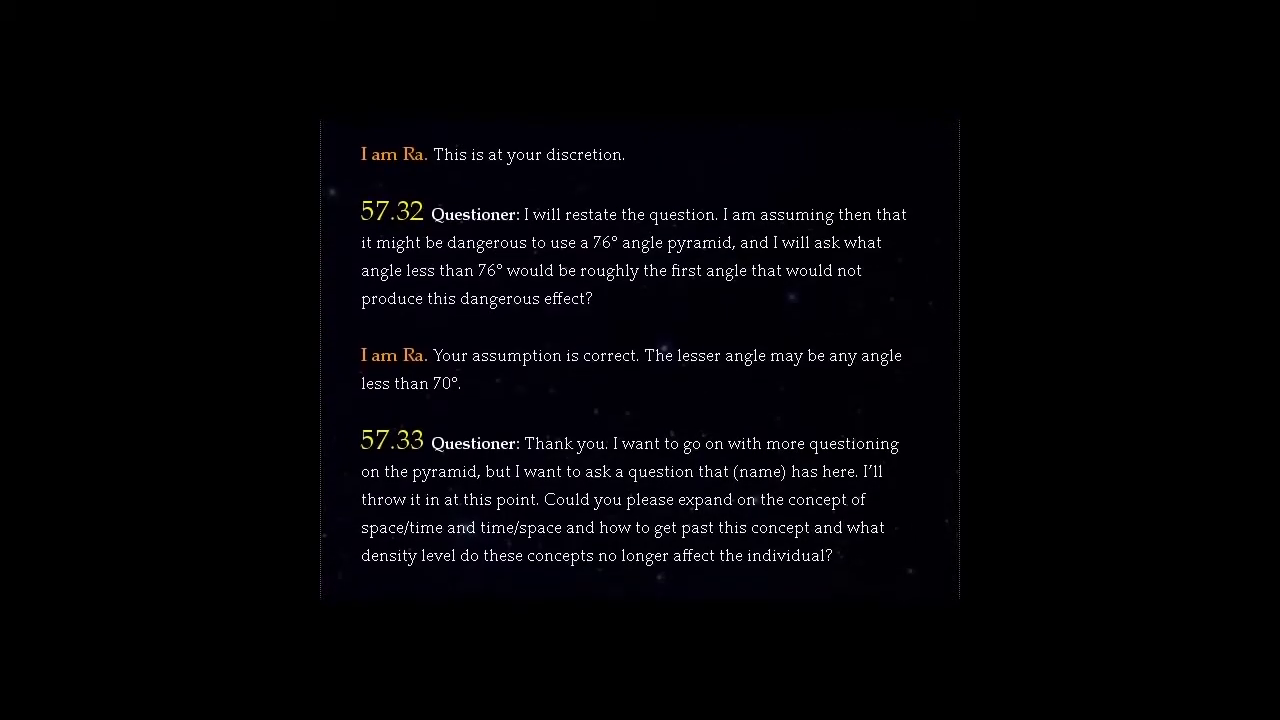
scroll("down", 3)
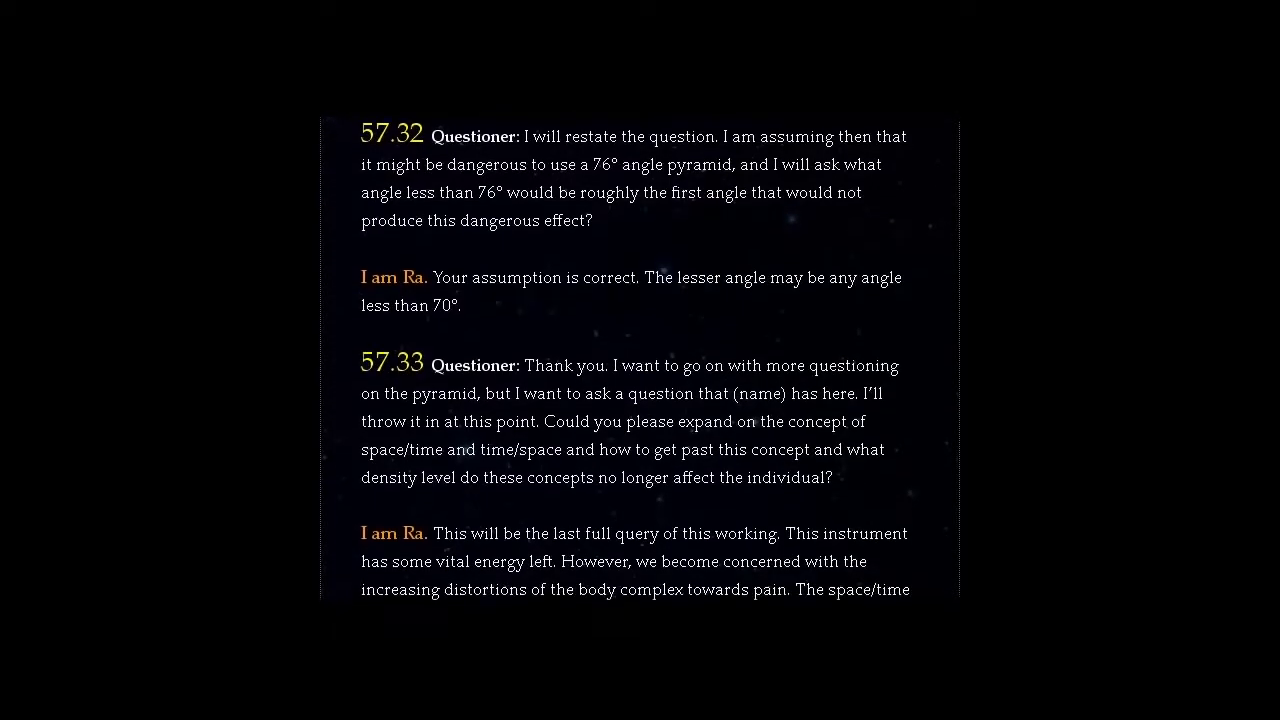
scroll("down", 3)
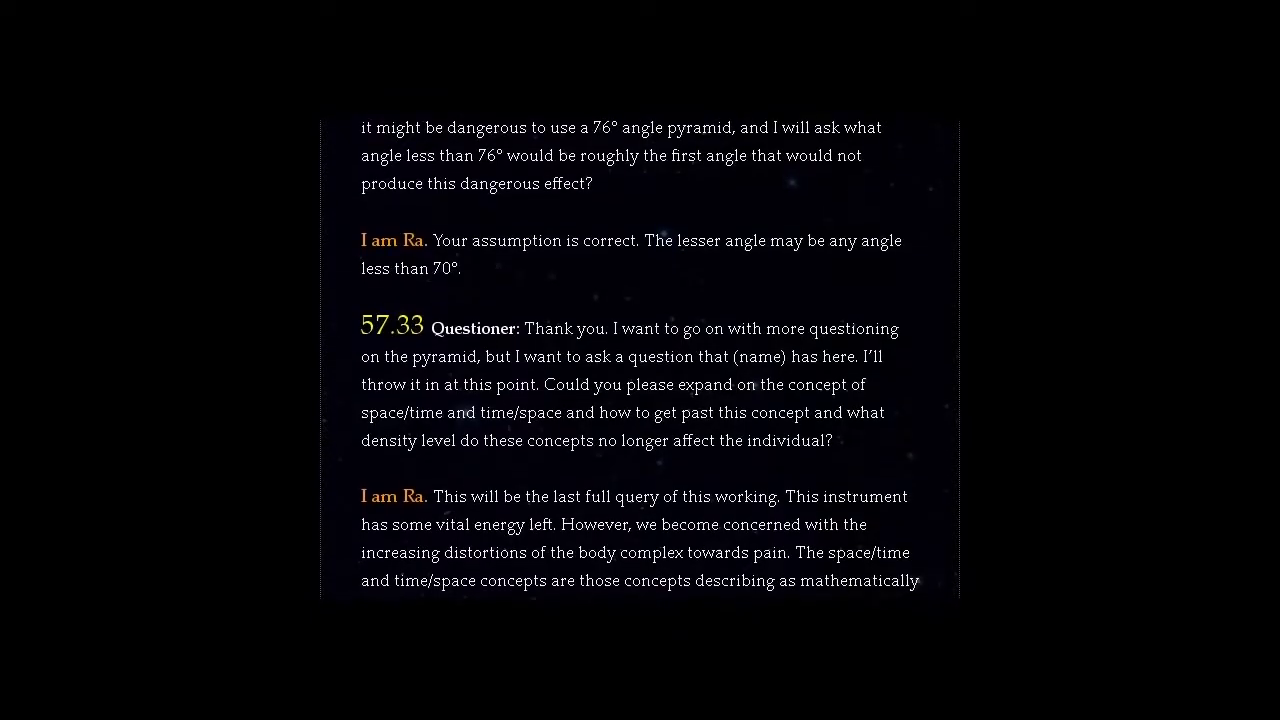
scroll("down", 3)
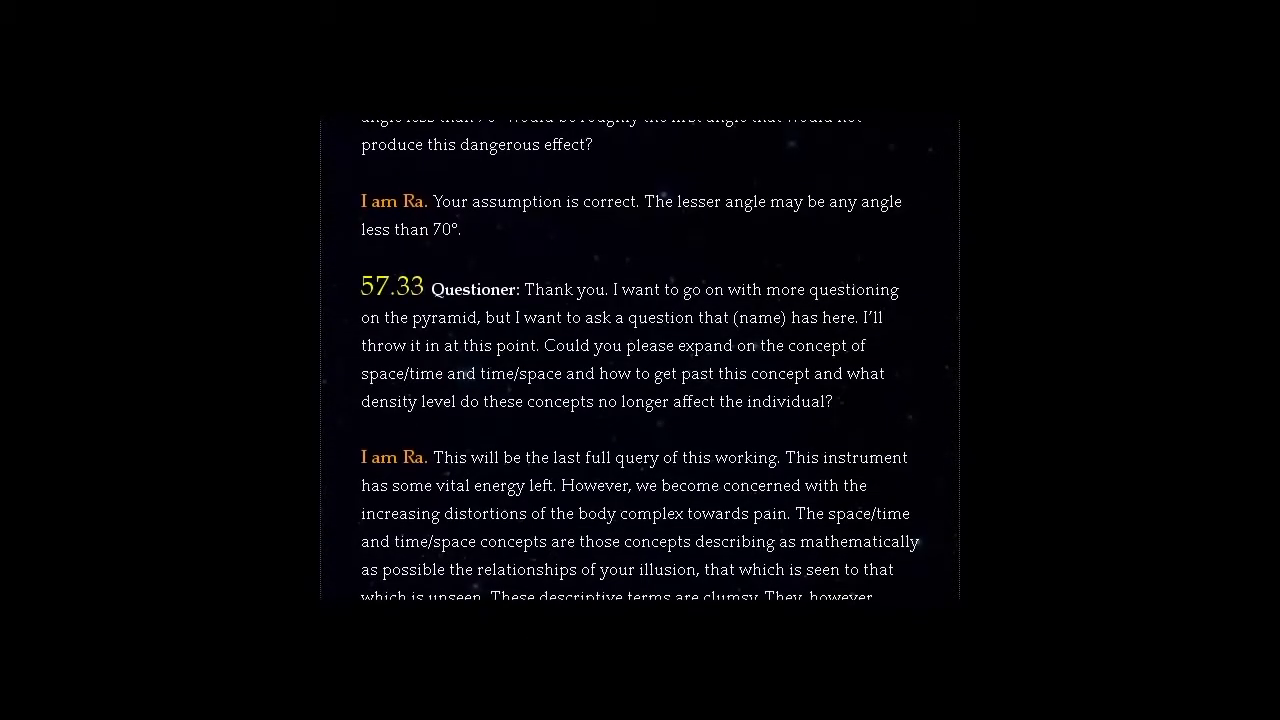
scroll("down", 3)
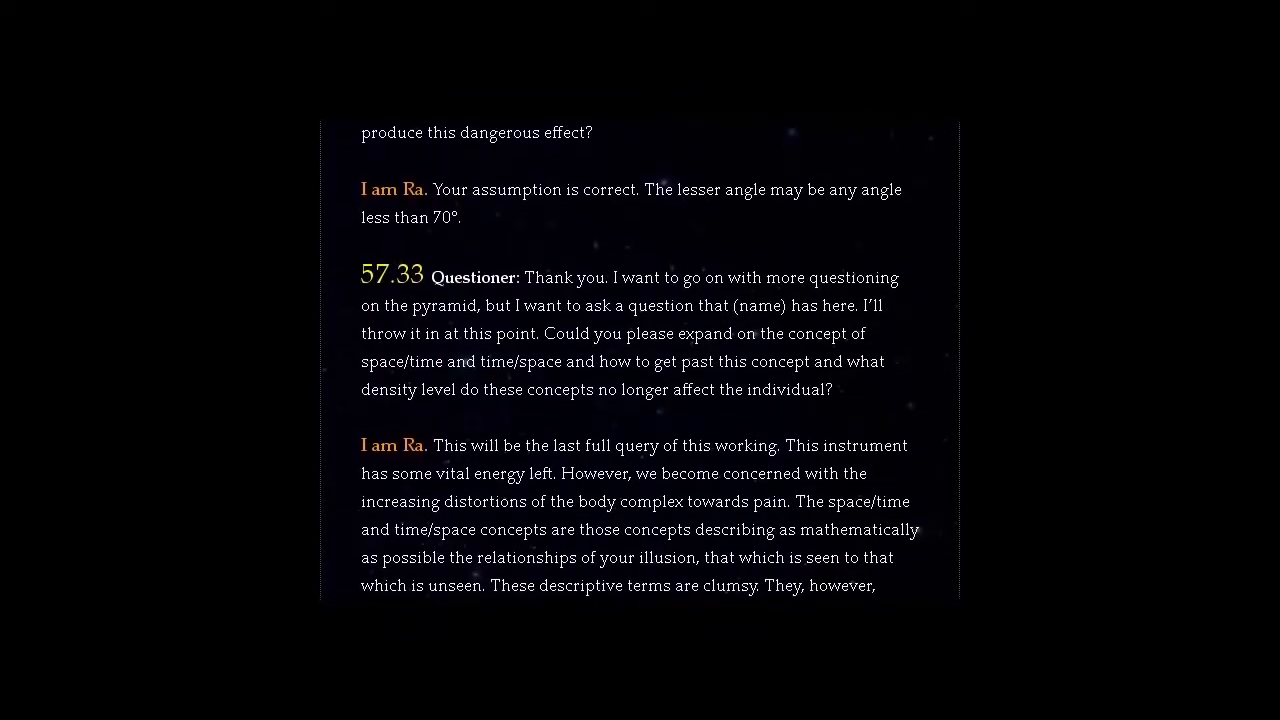
scroll("down", 3)
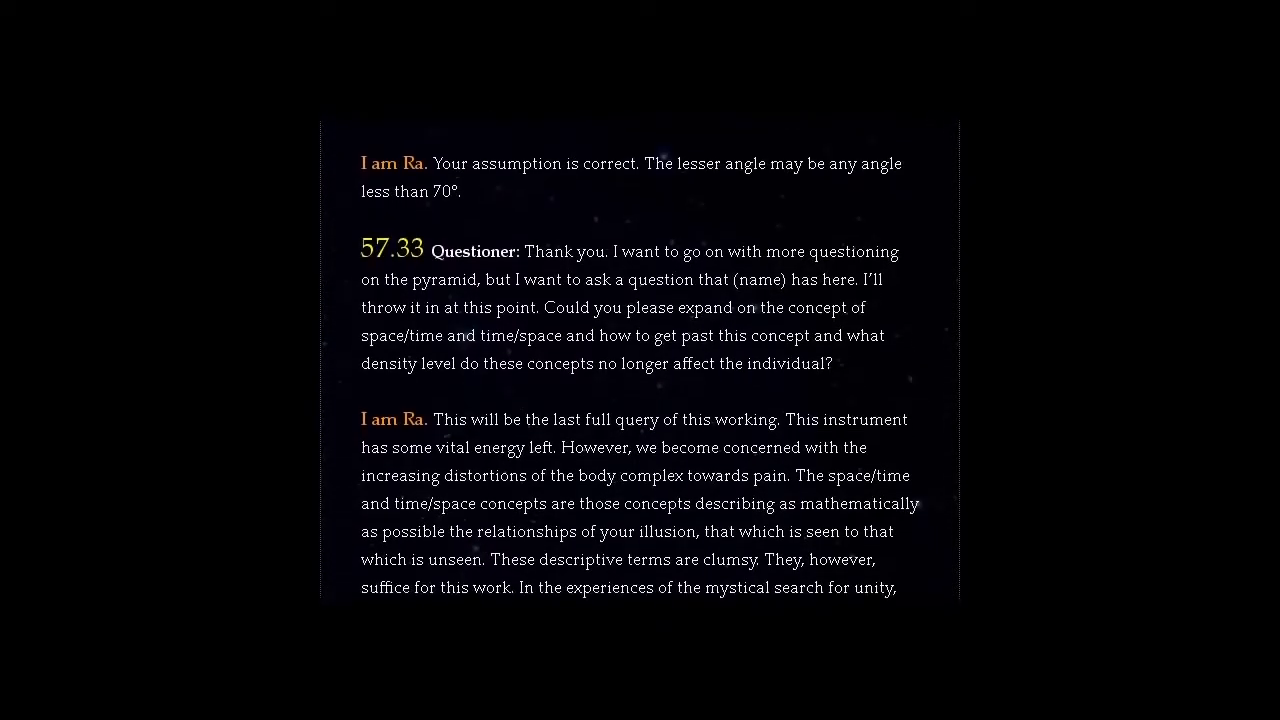
scroll("down", 3)
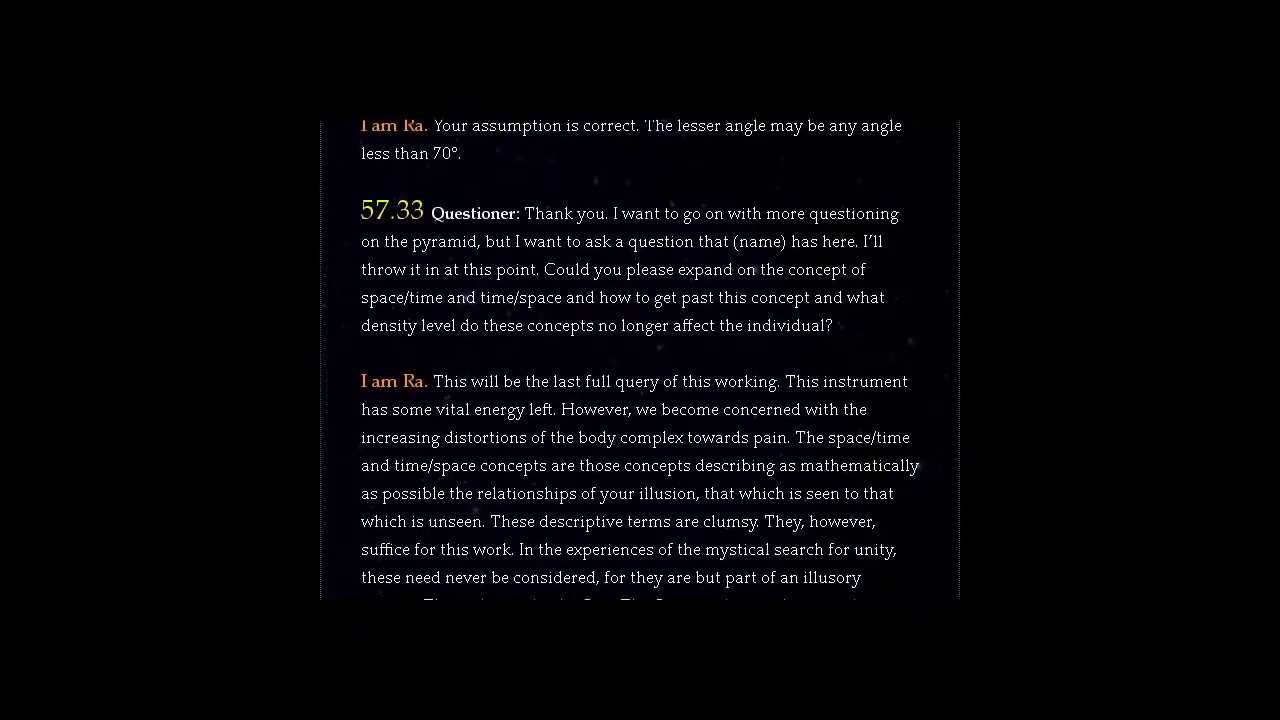
scroll("down", 3)
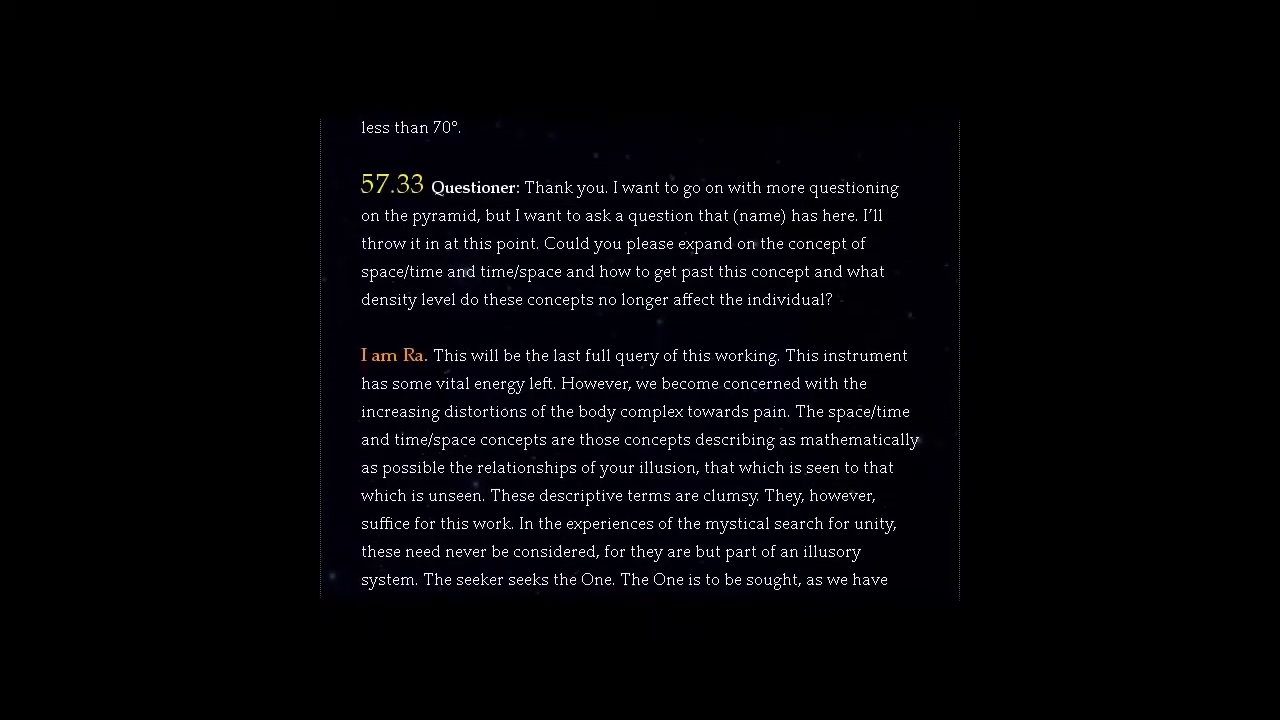
scroll("down", 3)
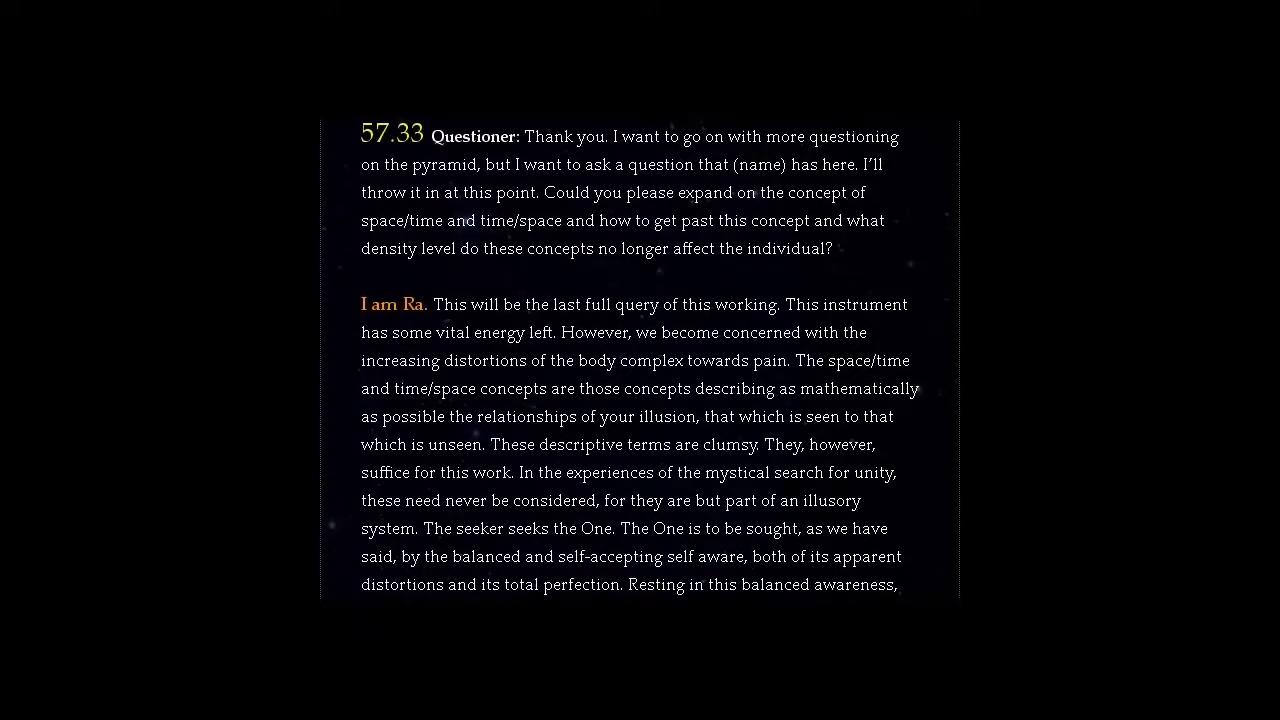
scroll("down", 3)
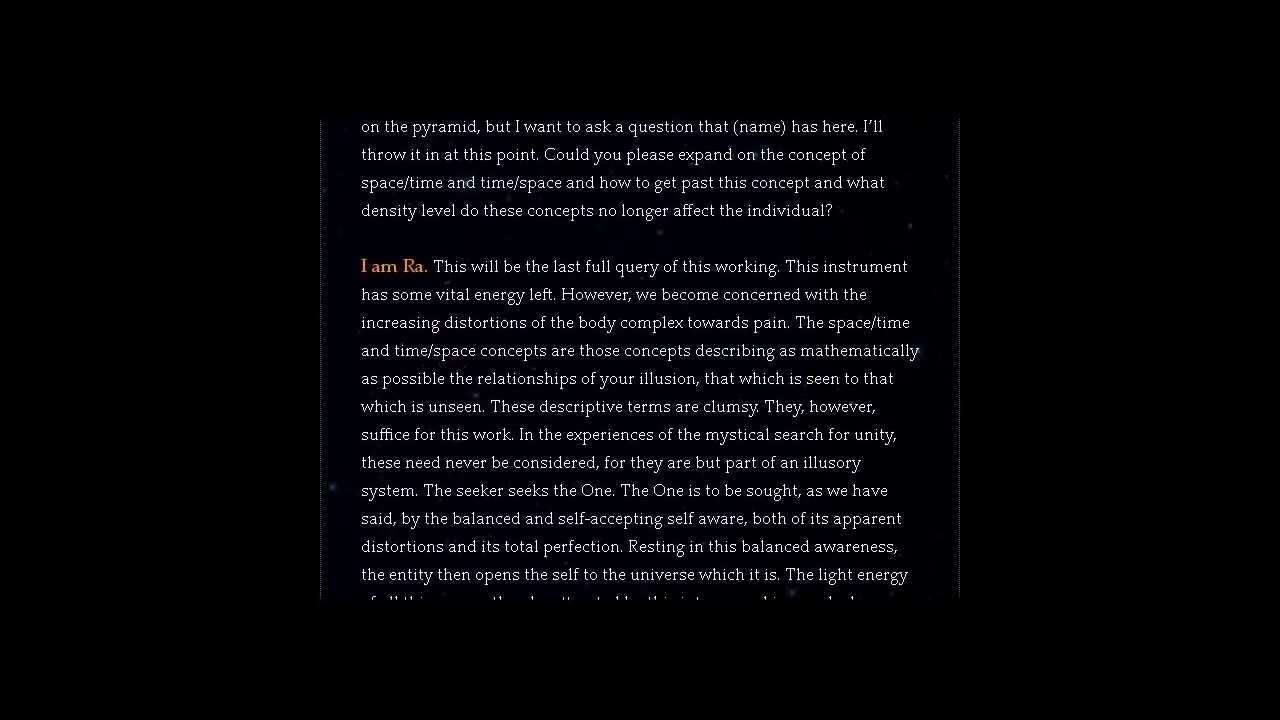
scroll("down", 3)
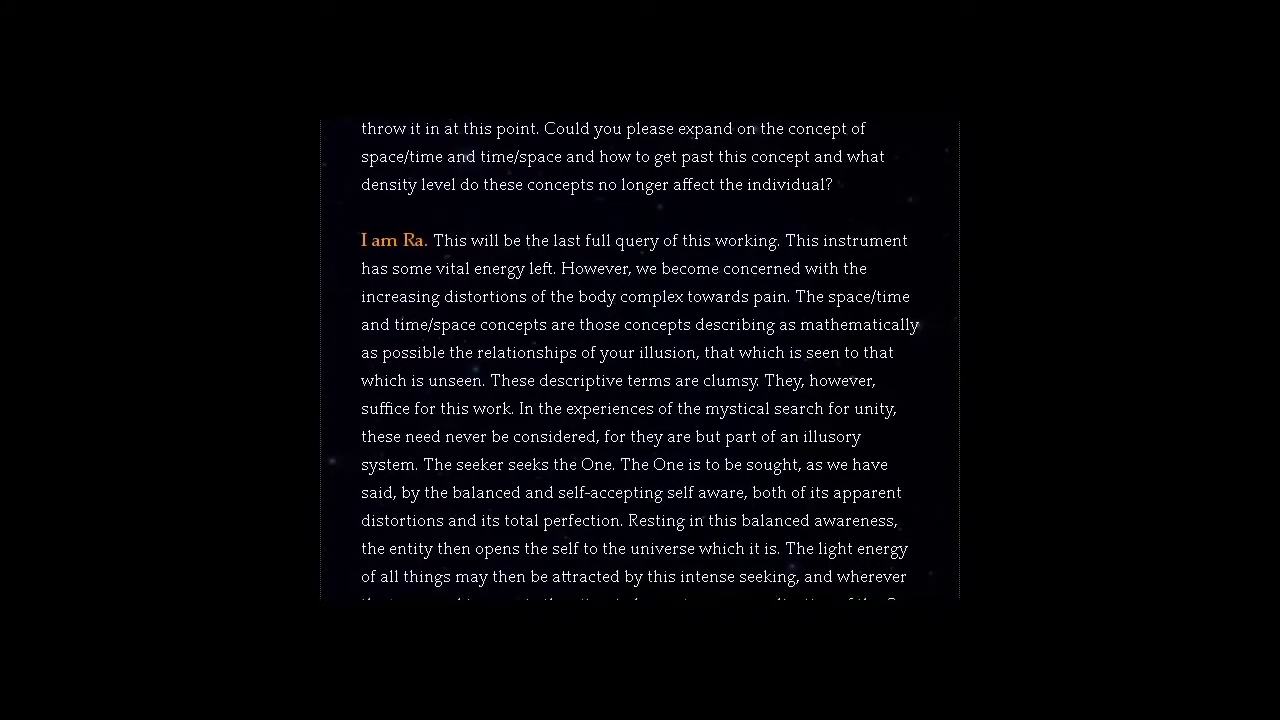
scroll("down", 3)
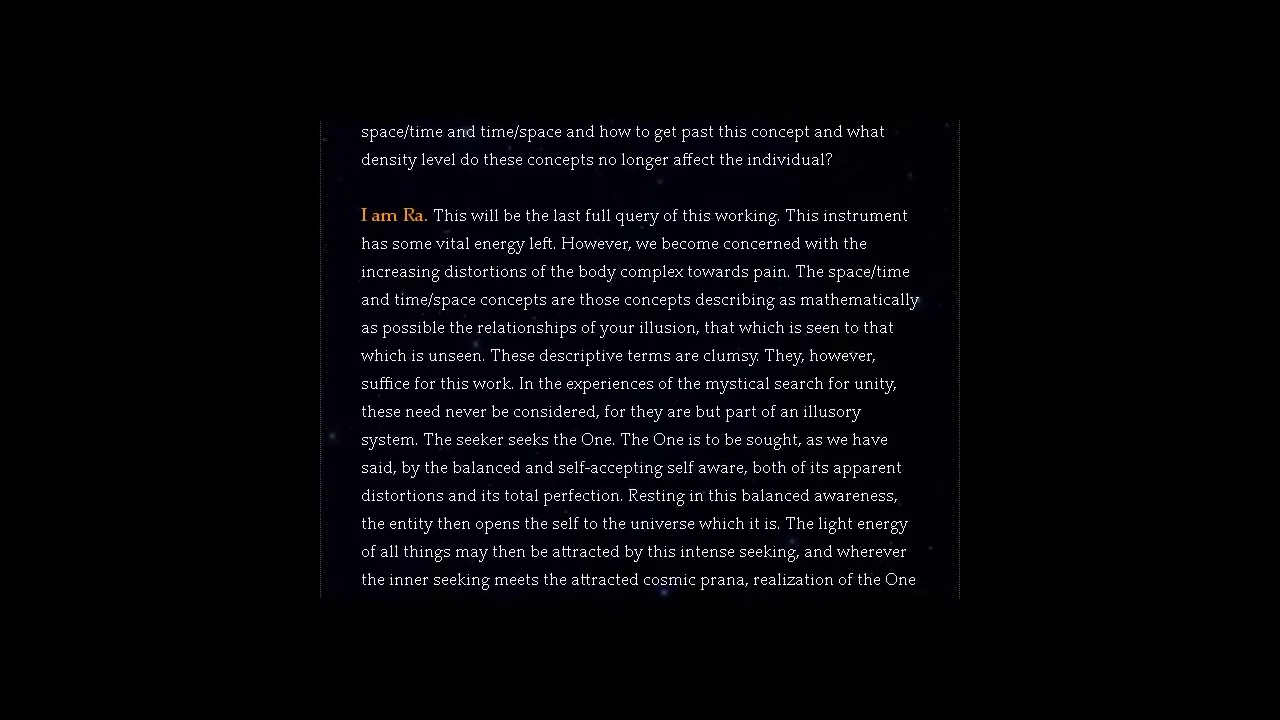
scroll("down", 3)
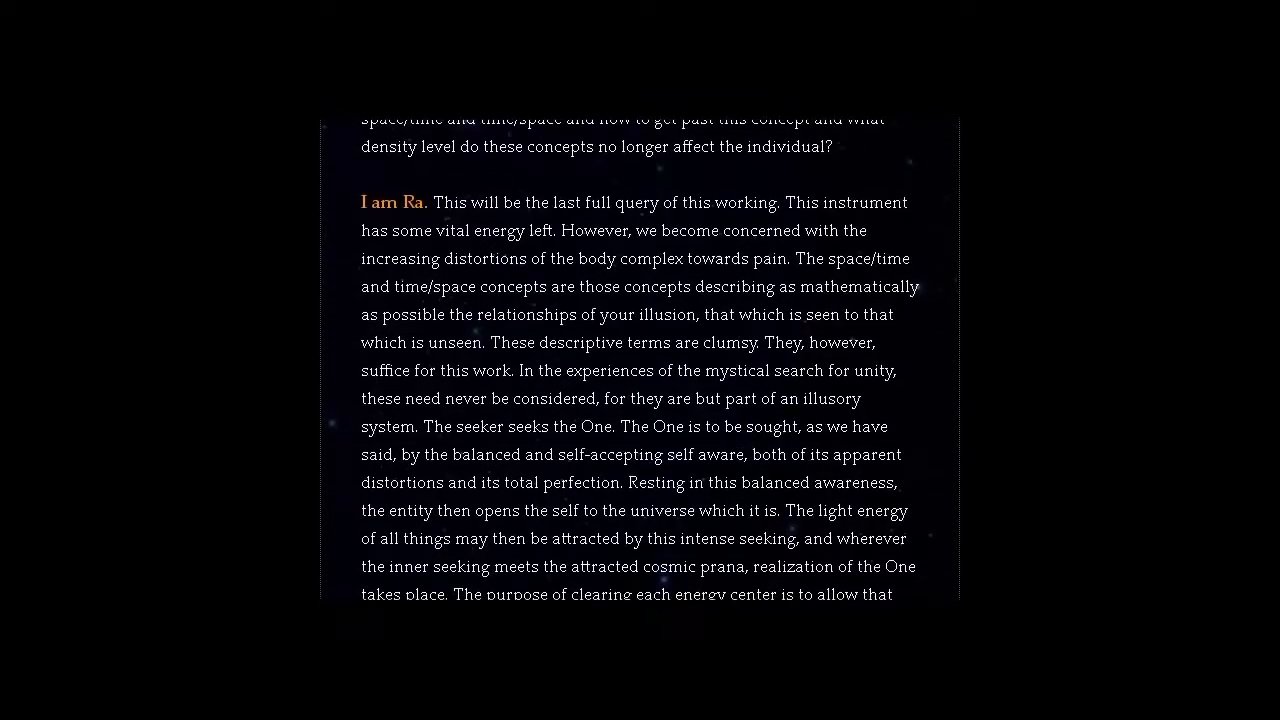
scroll("down", 3)
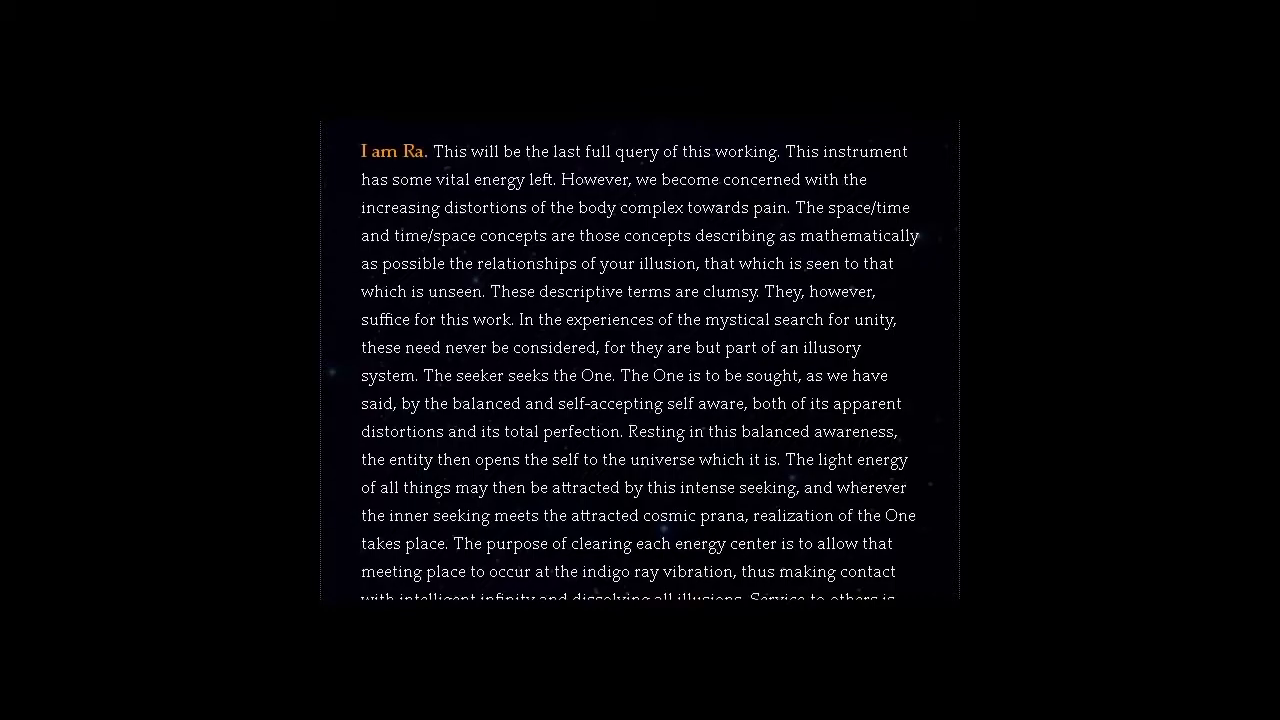
scroll("down", 3)
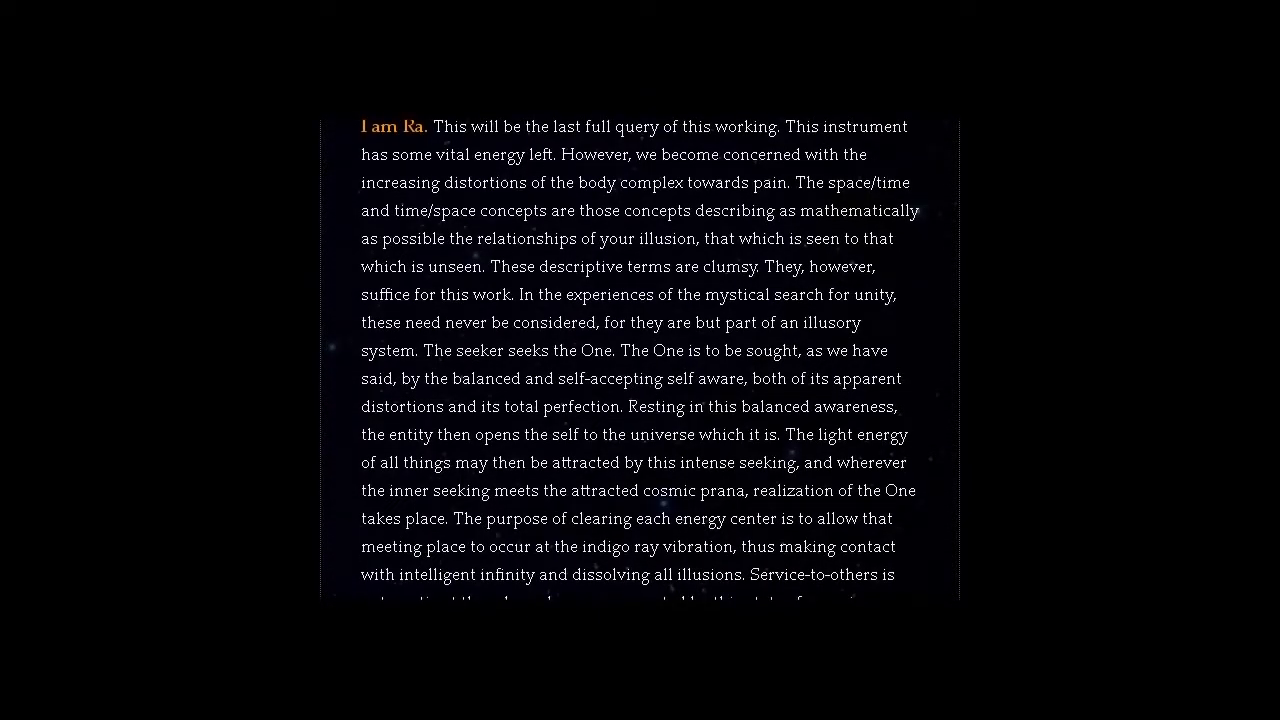
scroll("down", 3)
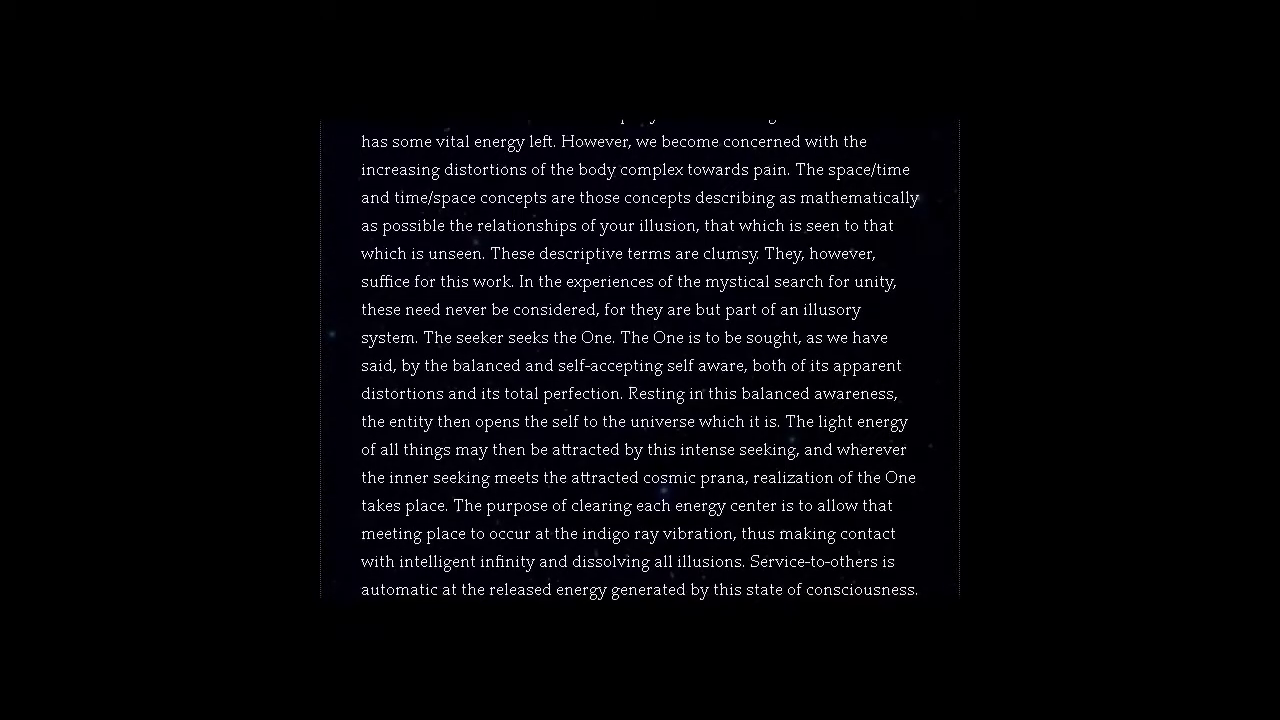
scroll("down", 3)
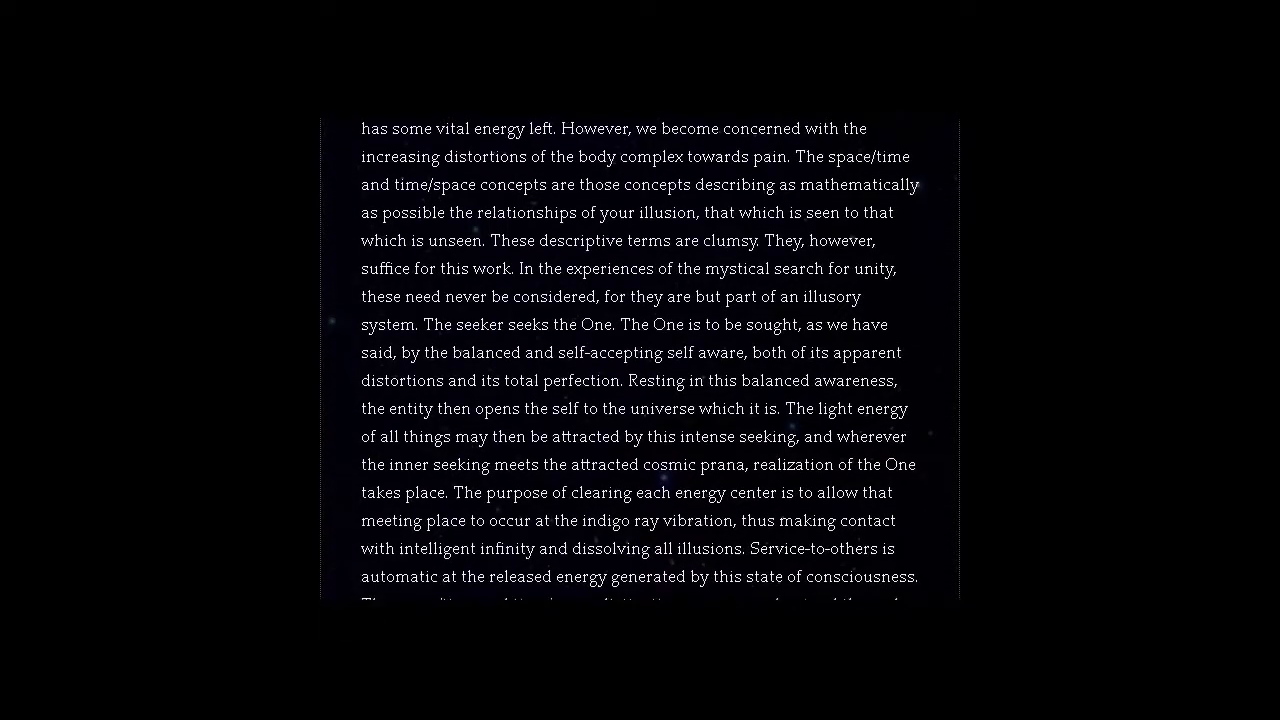
scroll("down", 3)
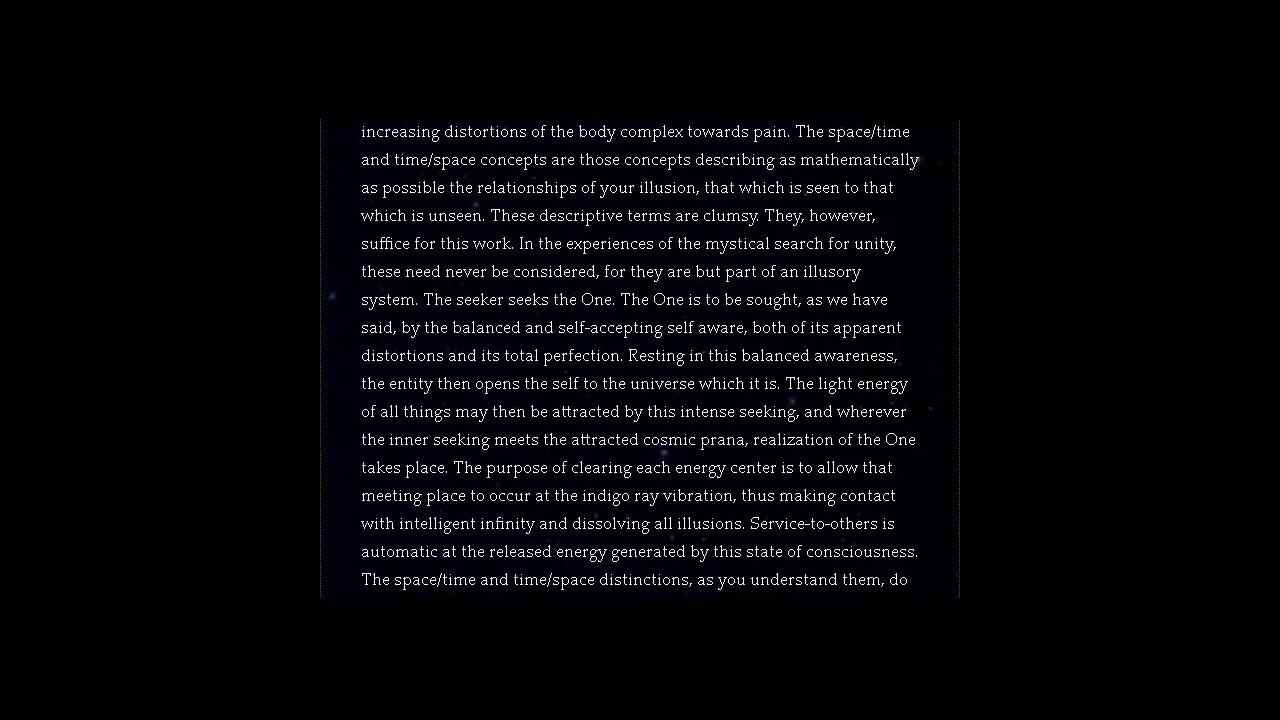
scroll("down", 3)
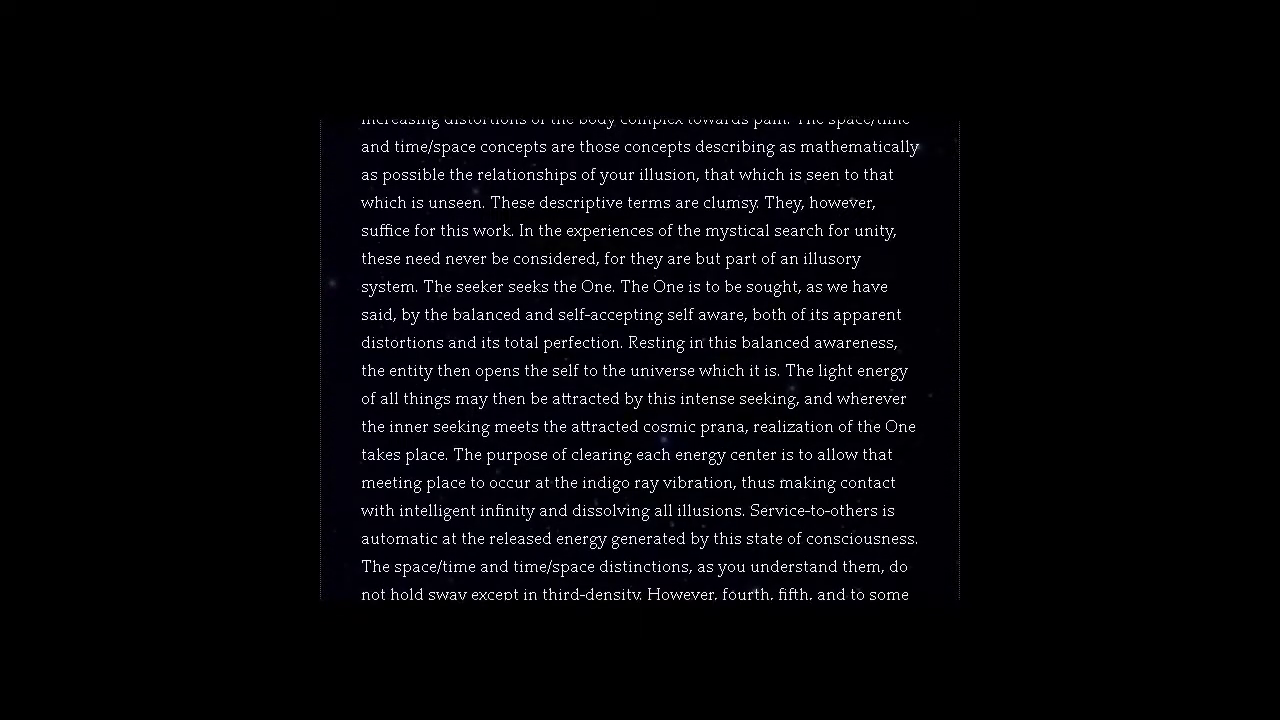
scroll("down", 3)
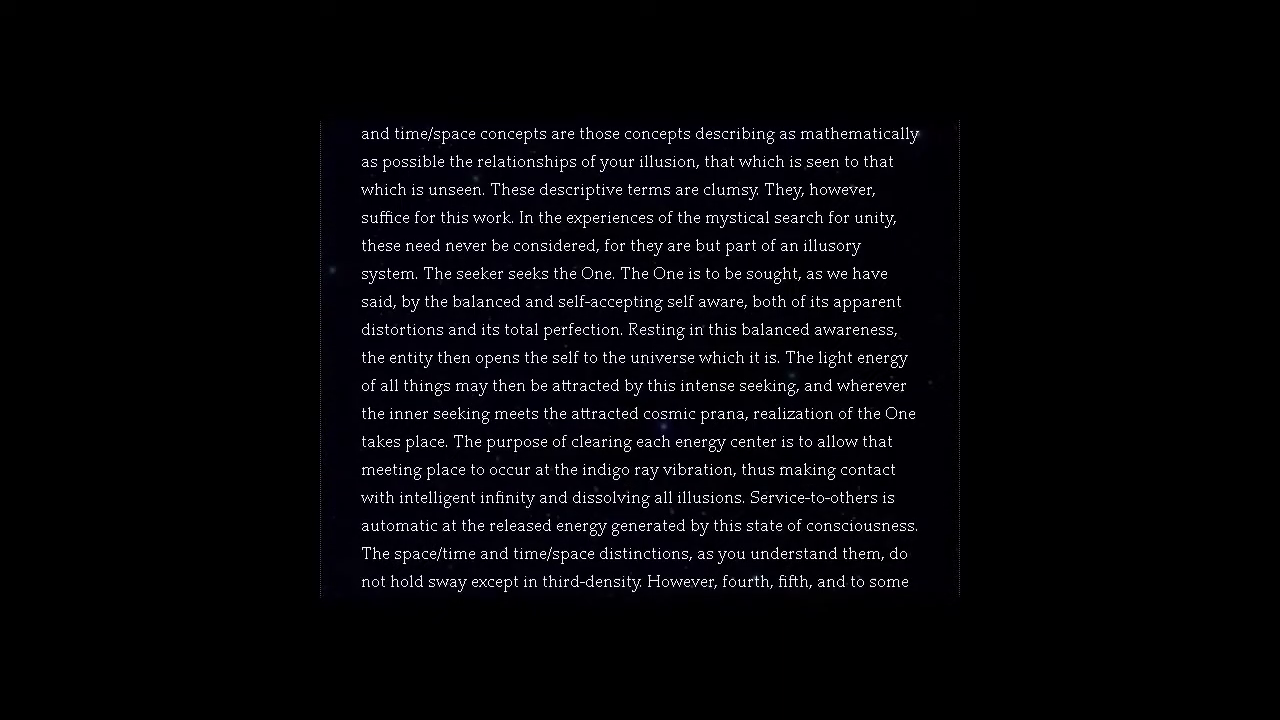
scroll("down", 3)
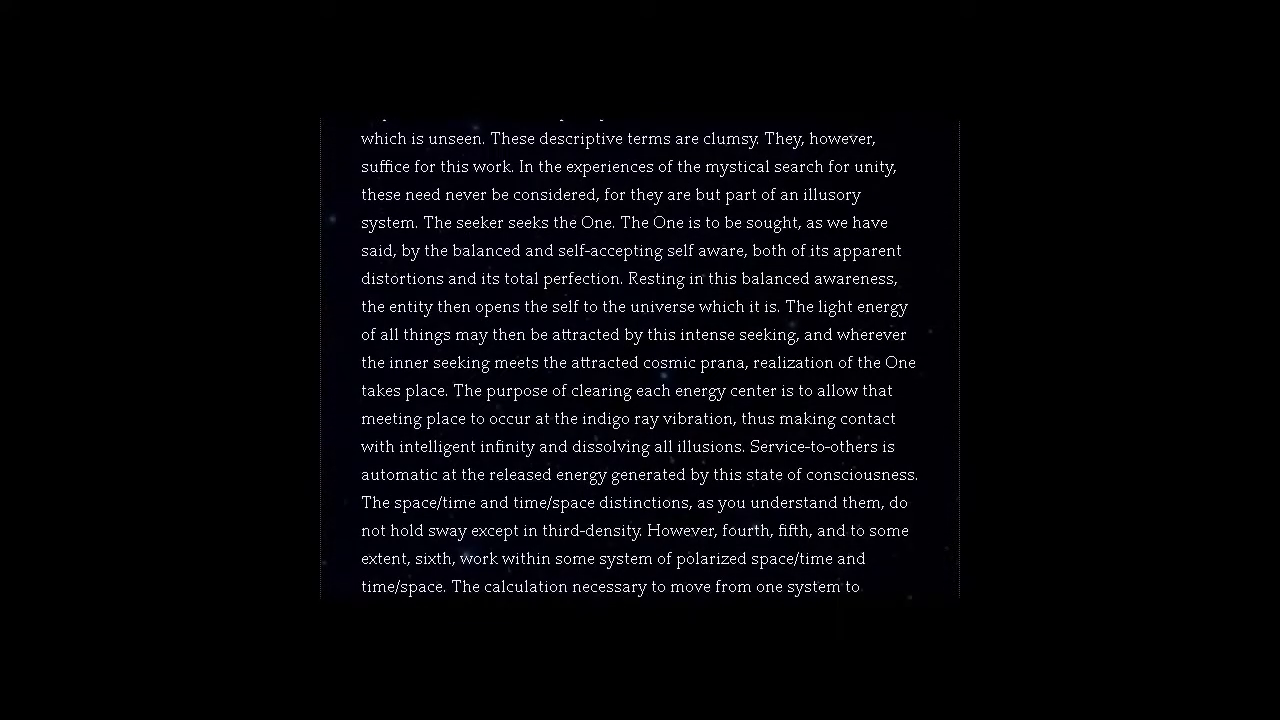
scroll("down", 3)
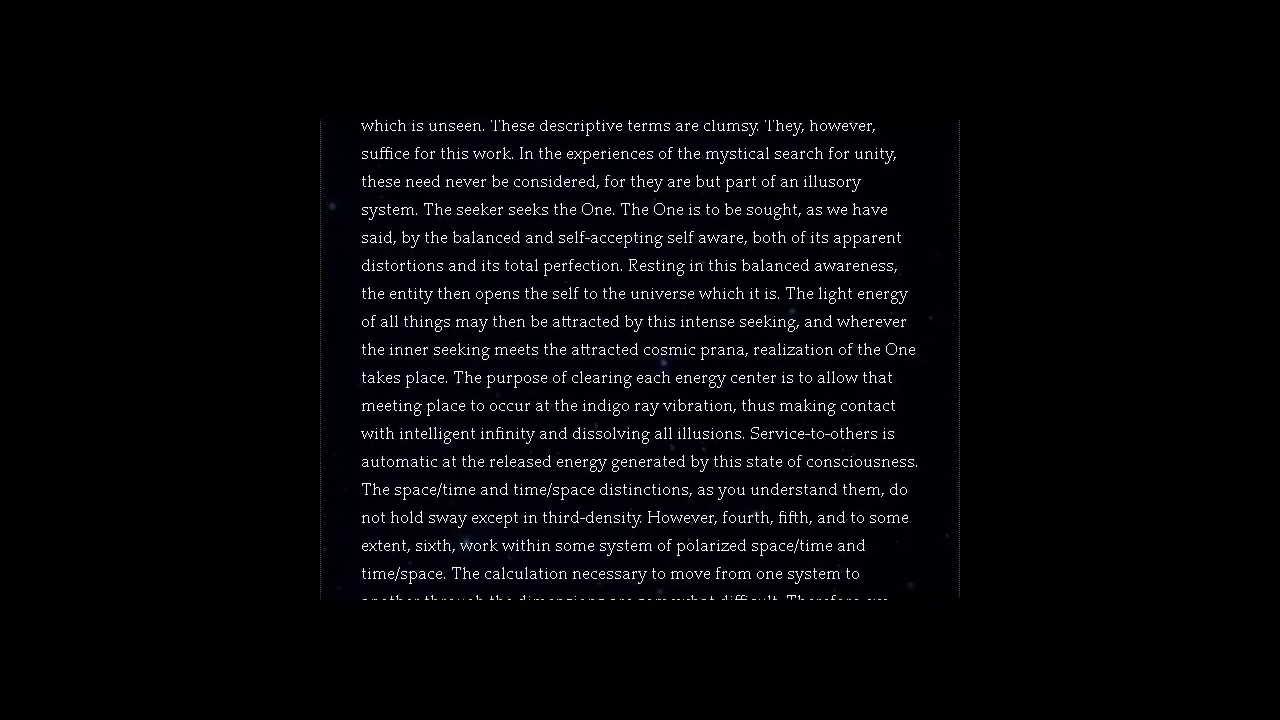
scroll("down", 3)
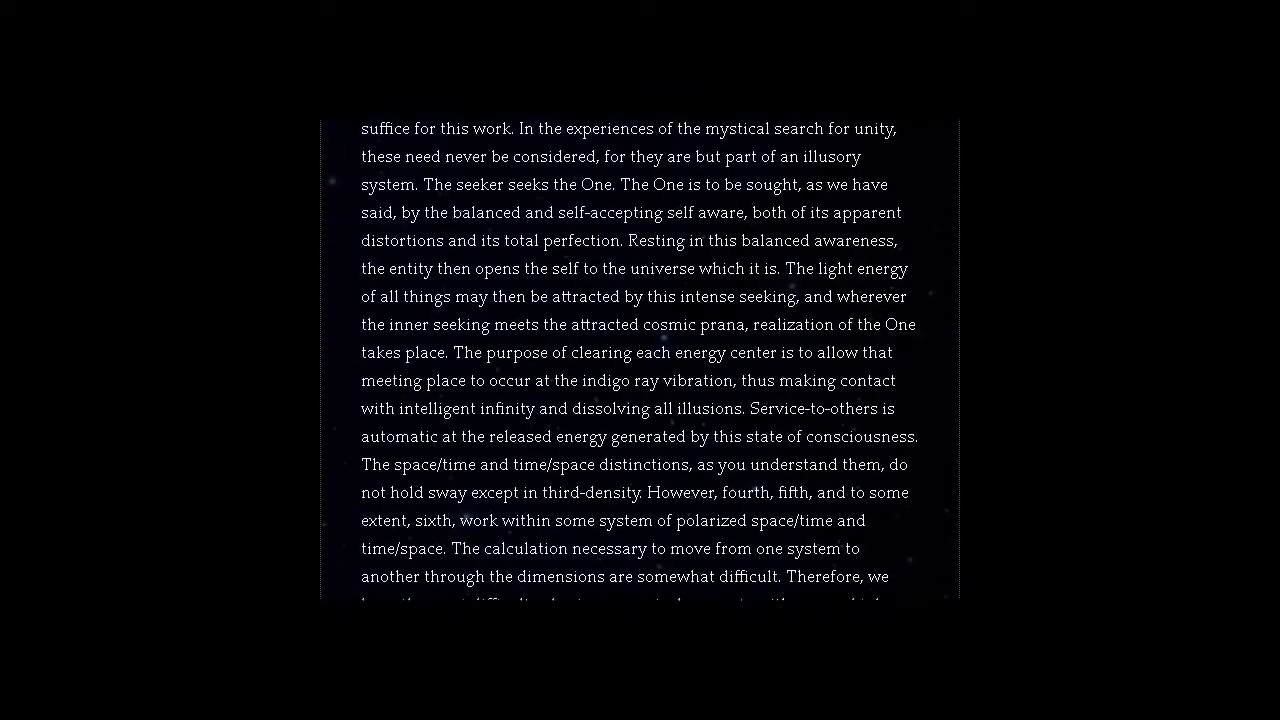
scroll("down", 3)
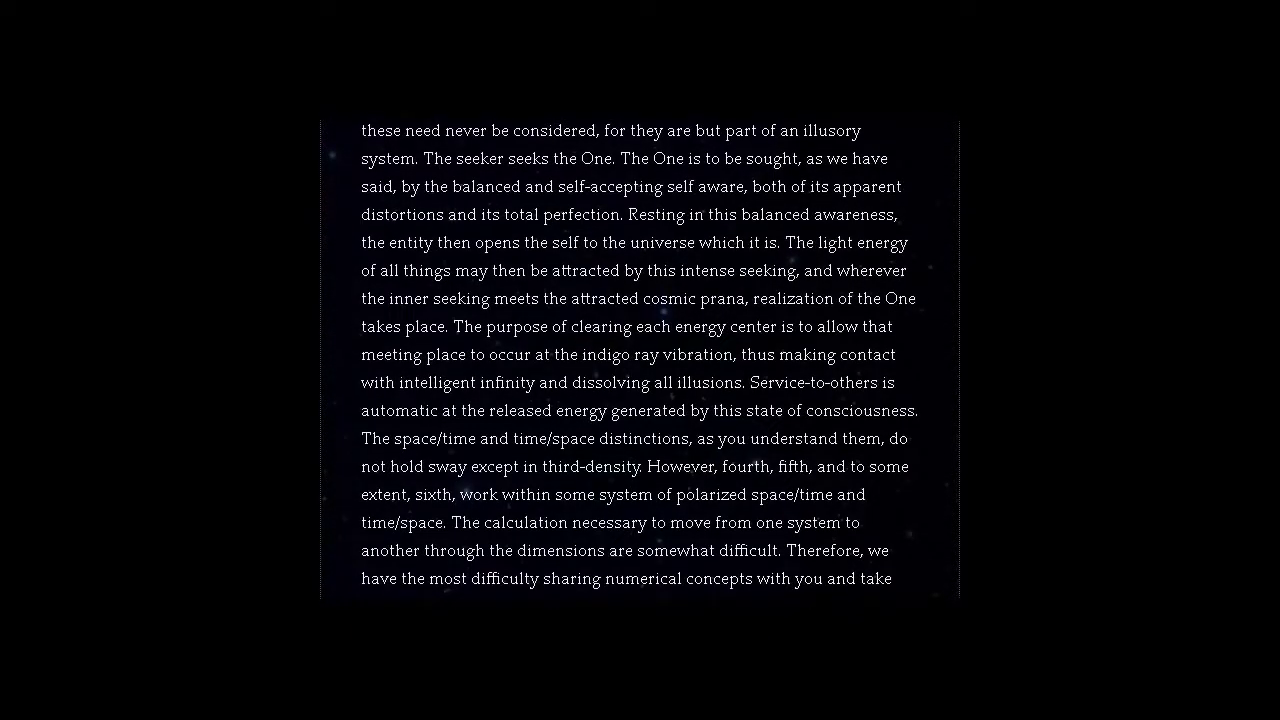
scroll("down", 3)
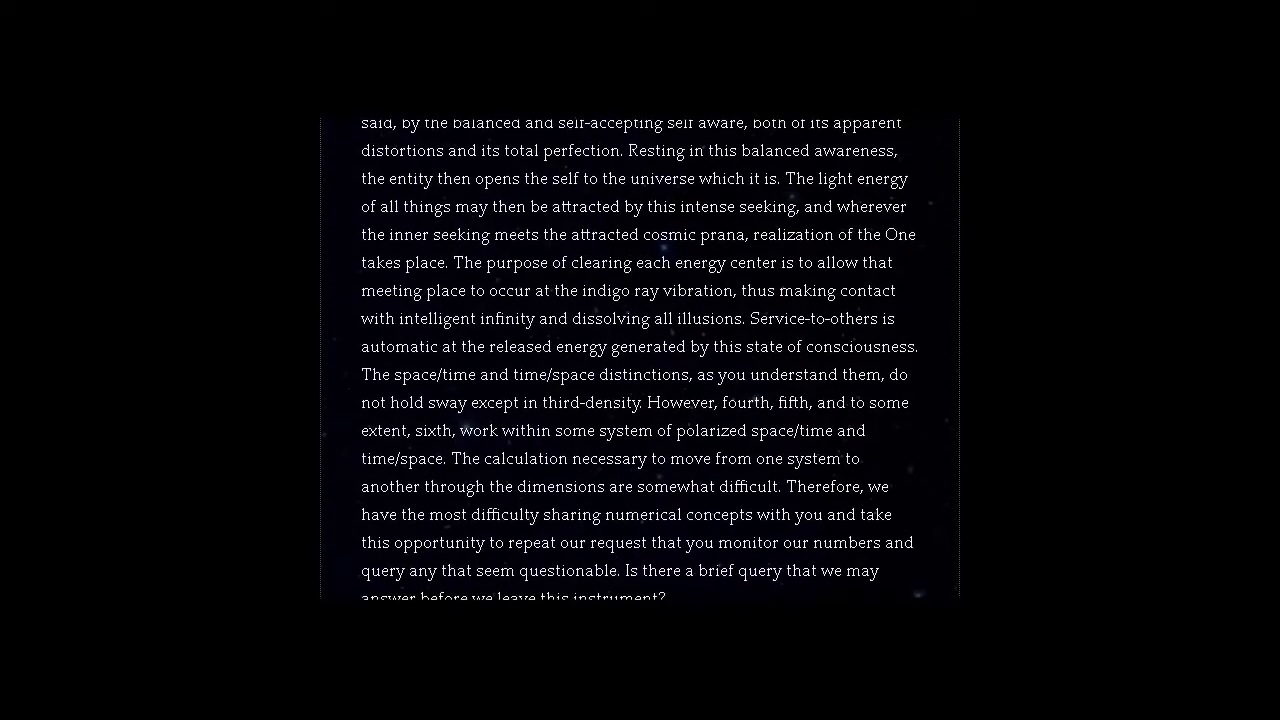
scroll("down", 3)
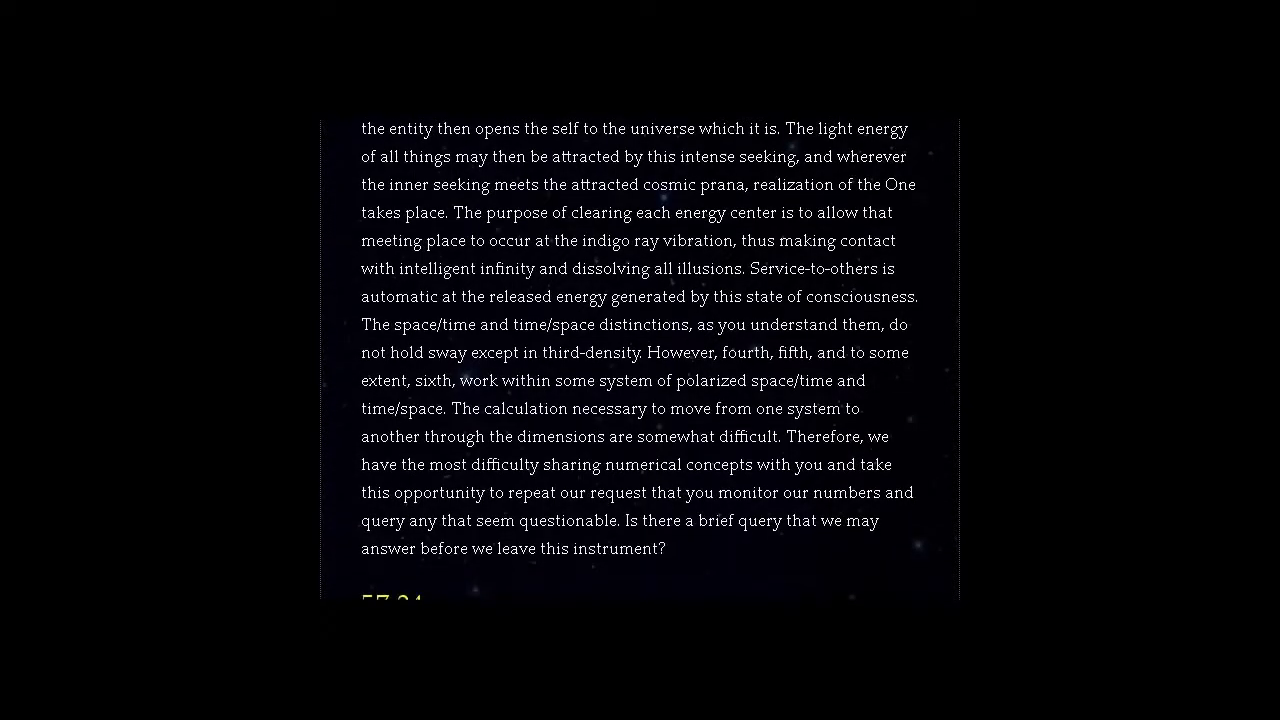
scroll("down", 3)
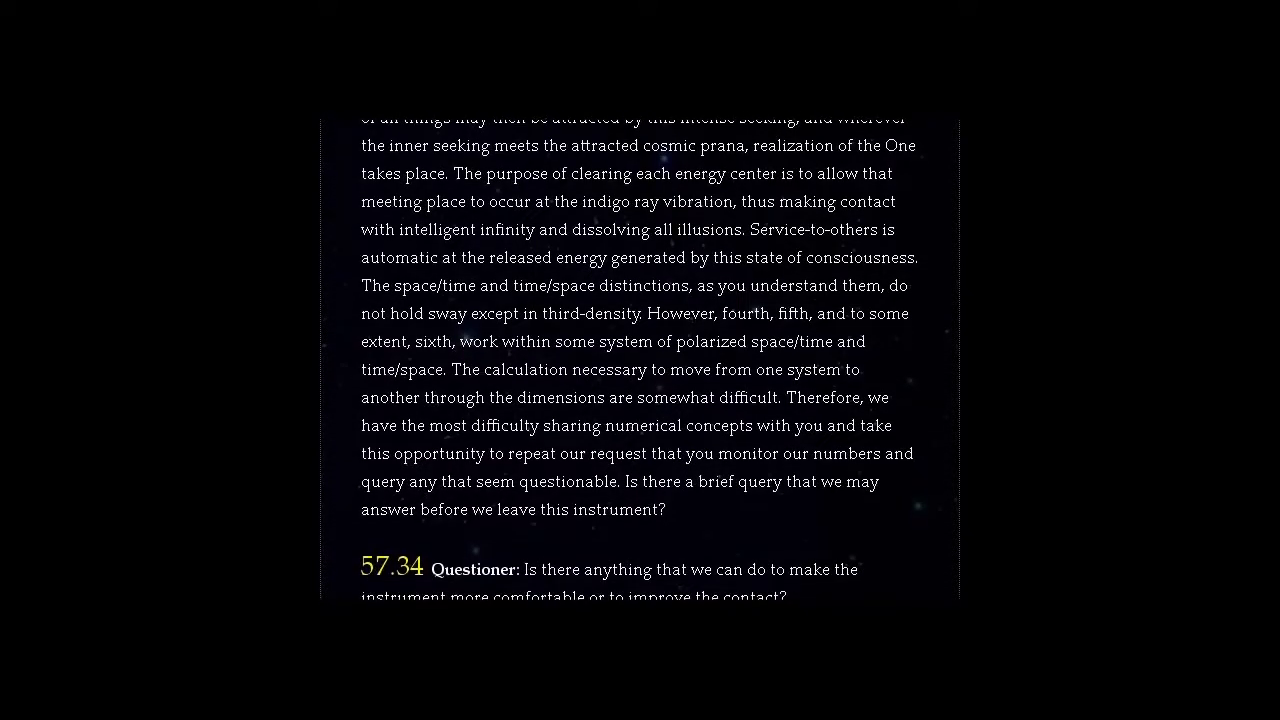
scroll("down", 3)
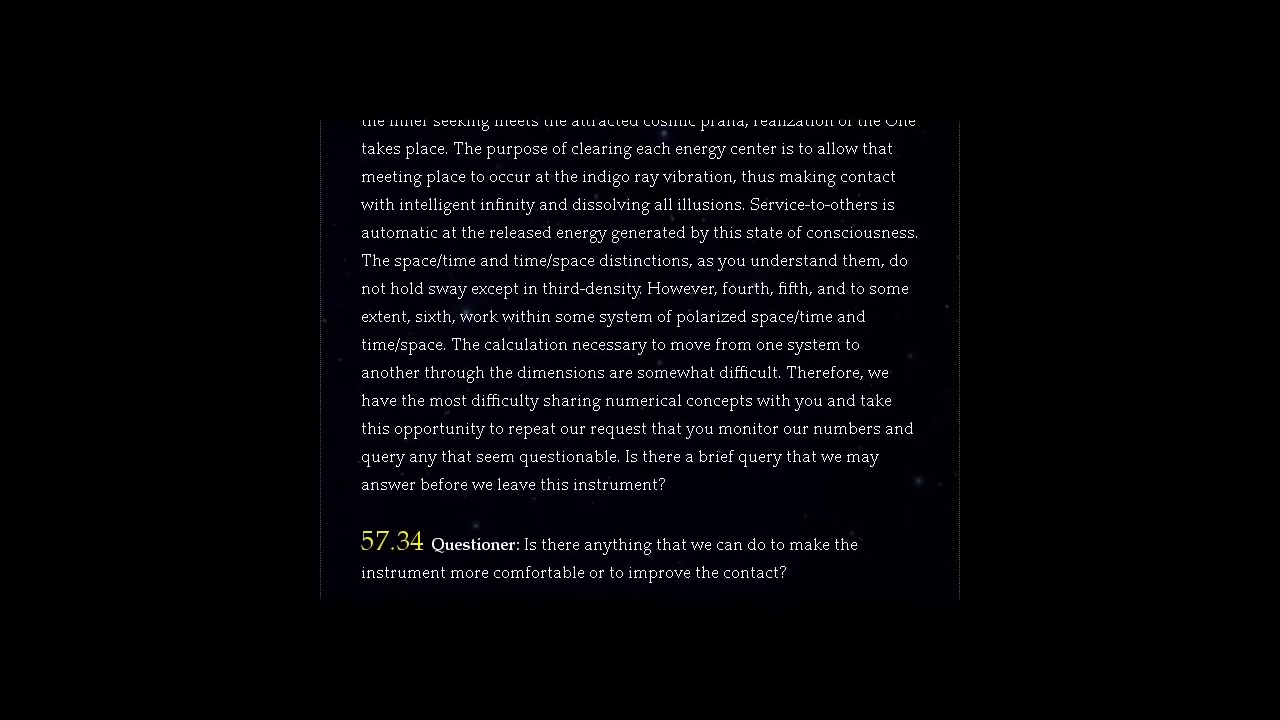
scroll("down", 3)
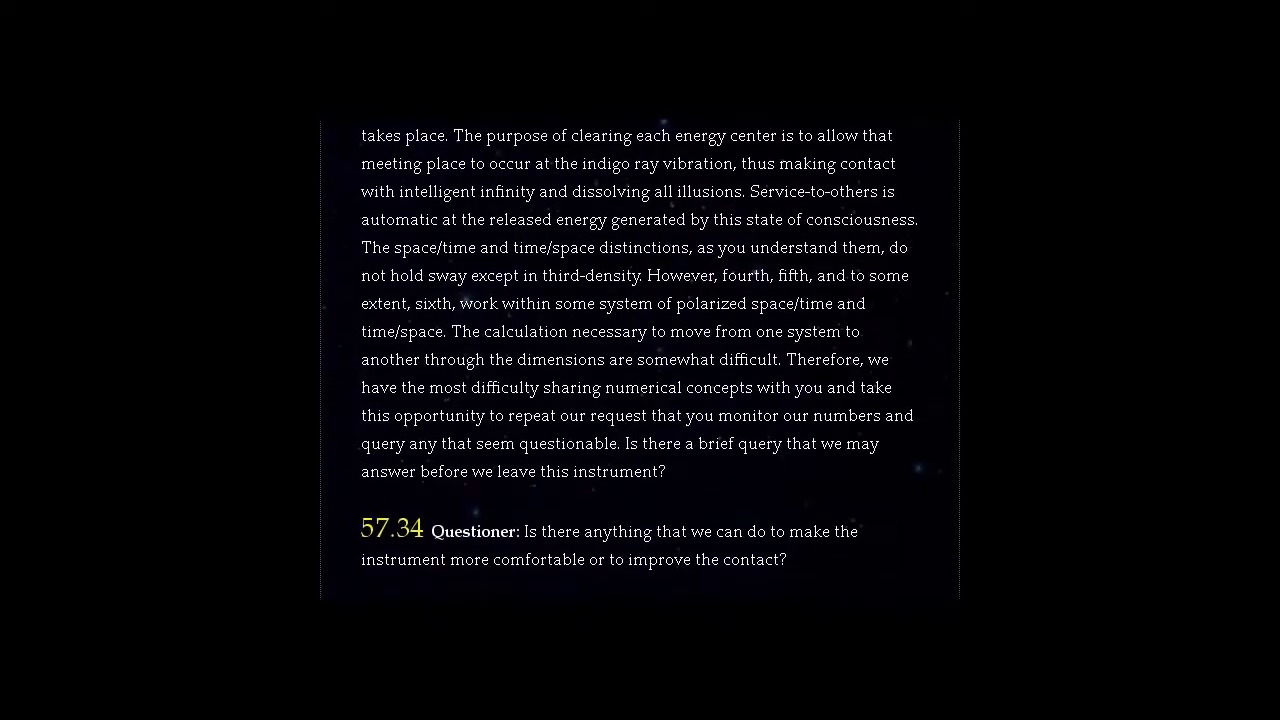
scroll("down", 3)
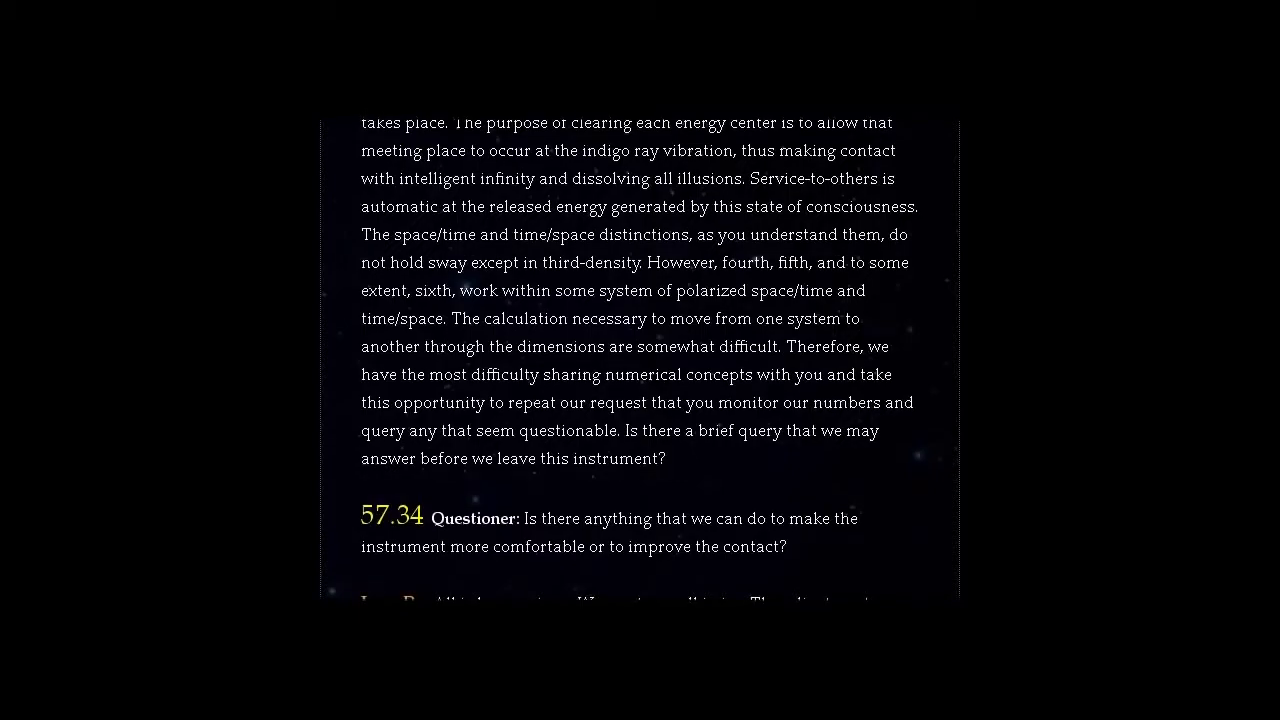
scroll("down", 3)
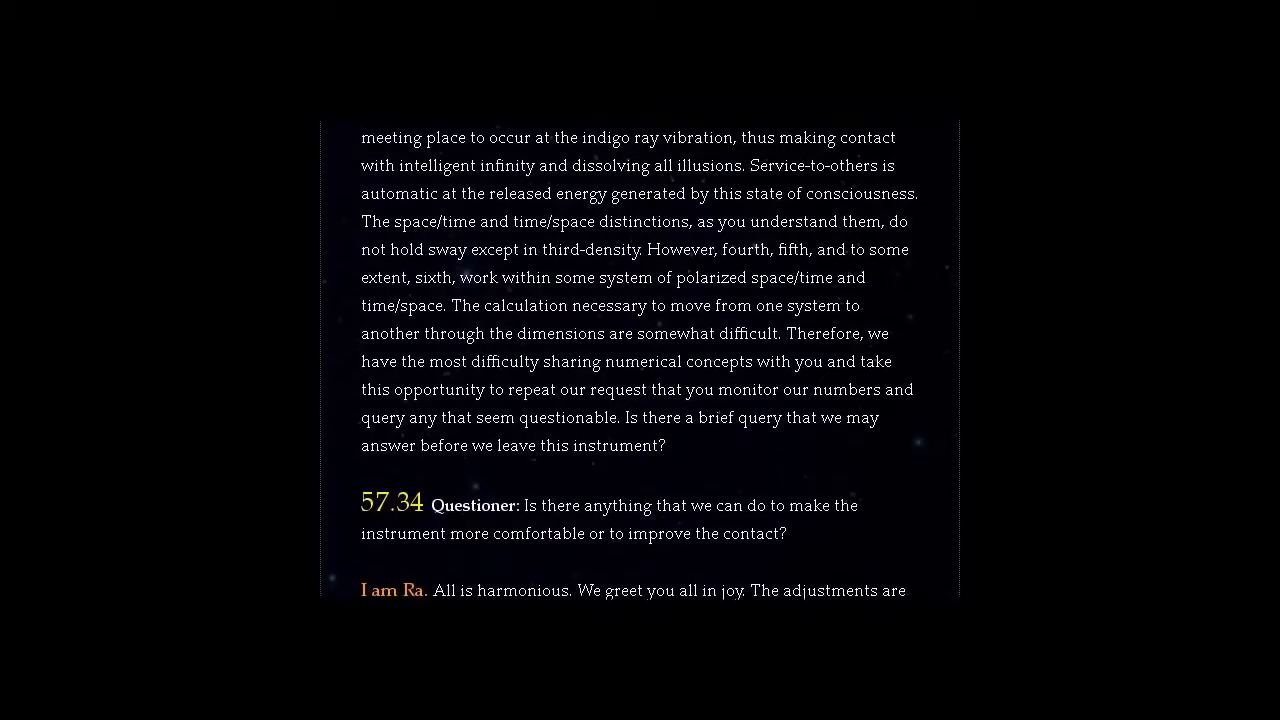
scroll("down", 3)
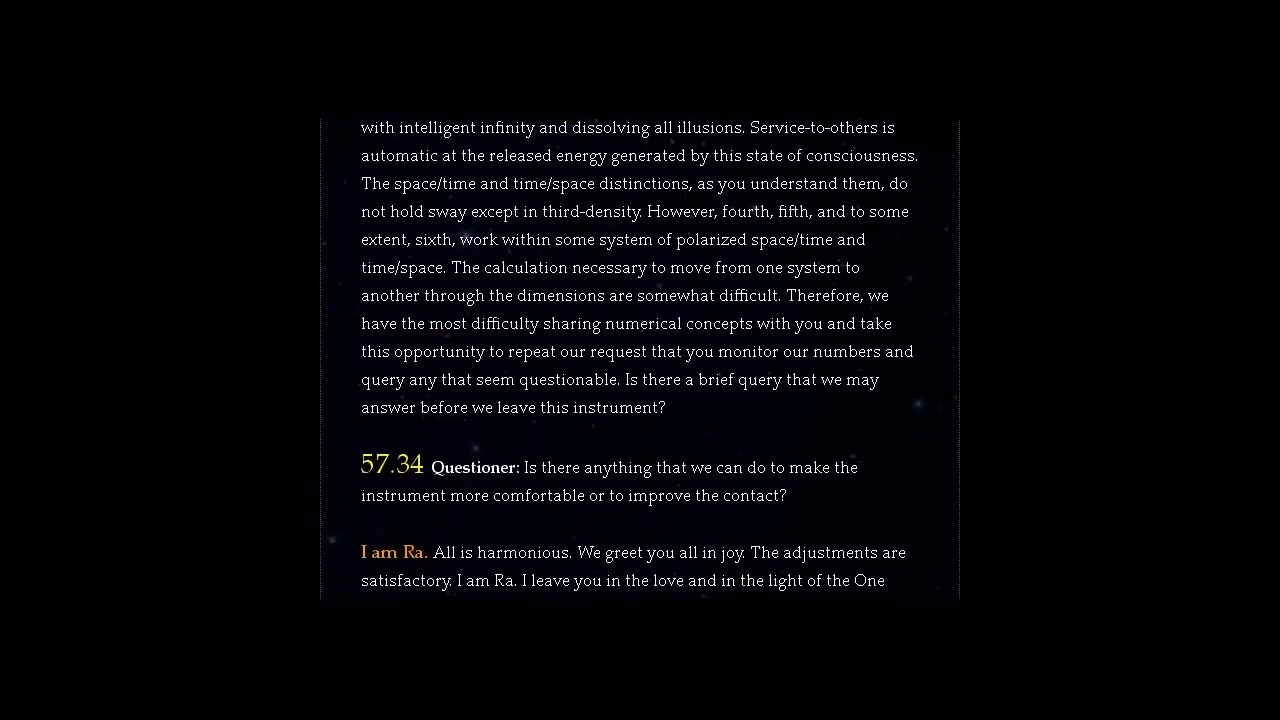
scroll("down", 3)
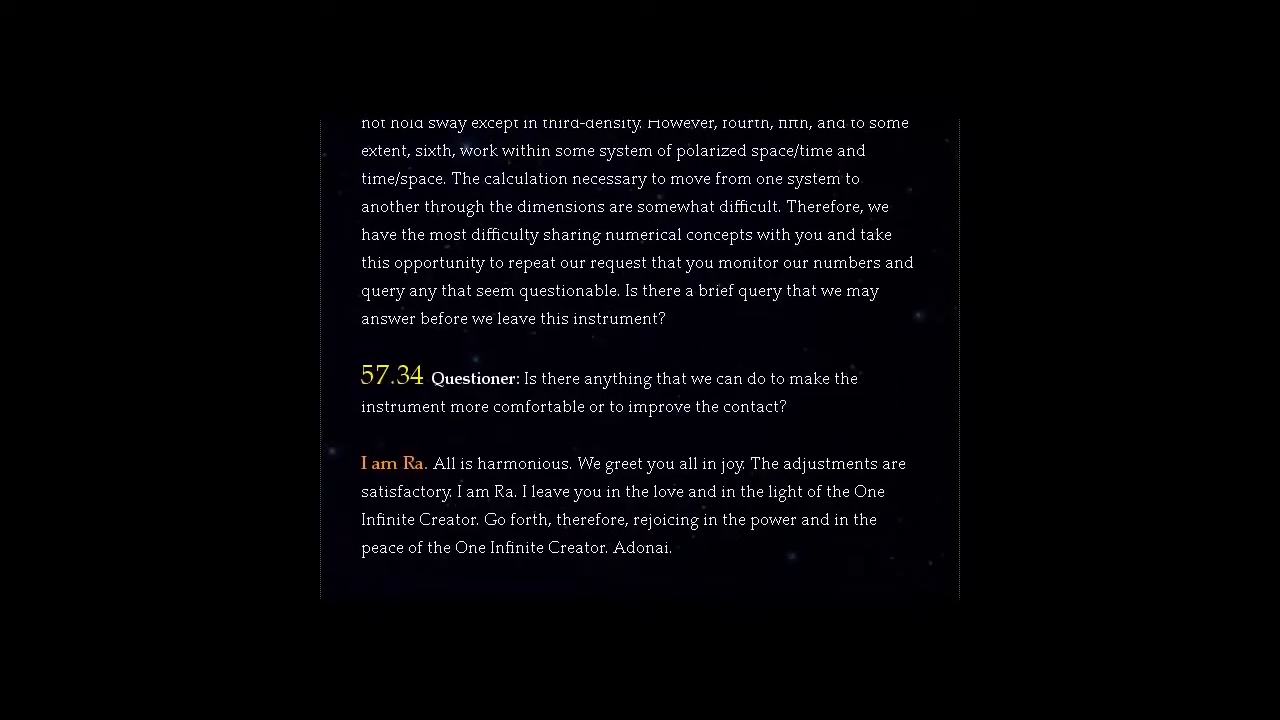
scroll("down", 3)
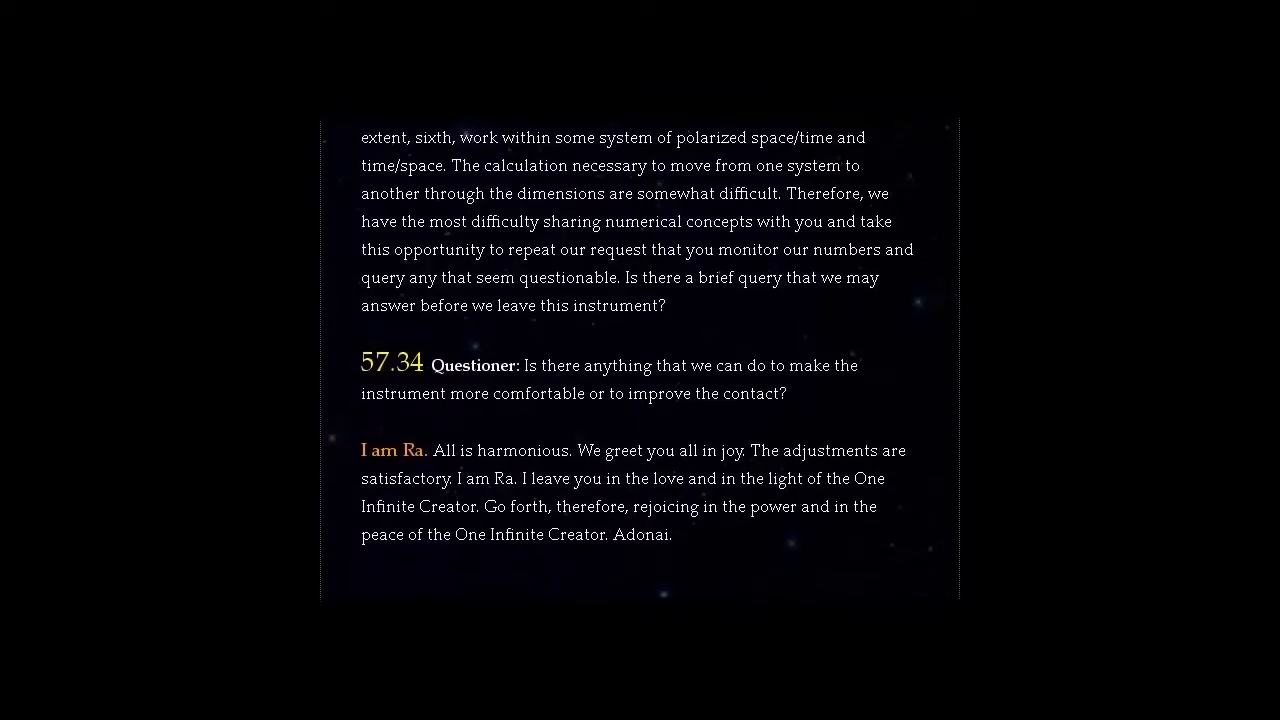
scroll("down", 3)
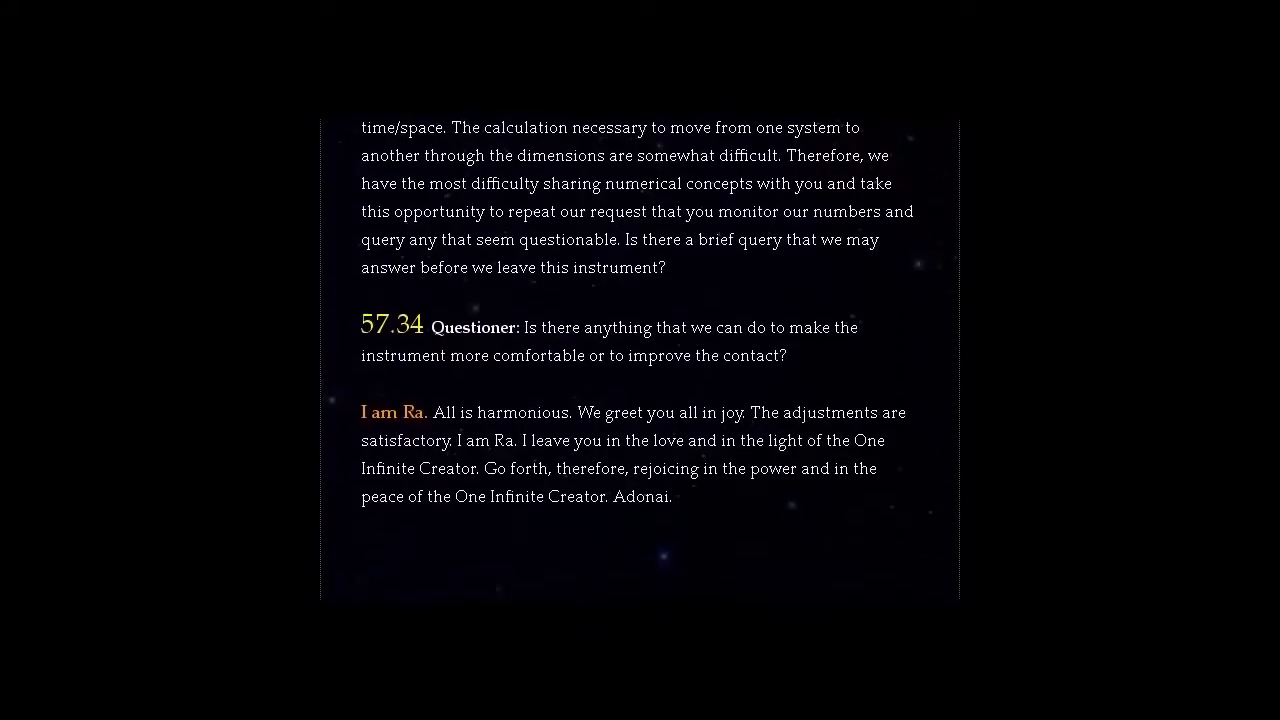
scroll("down", 3)
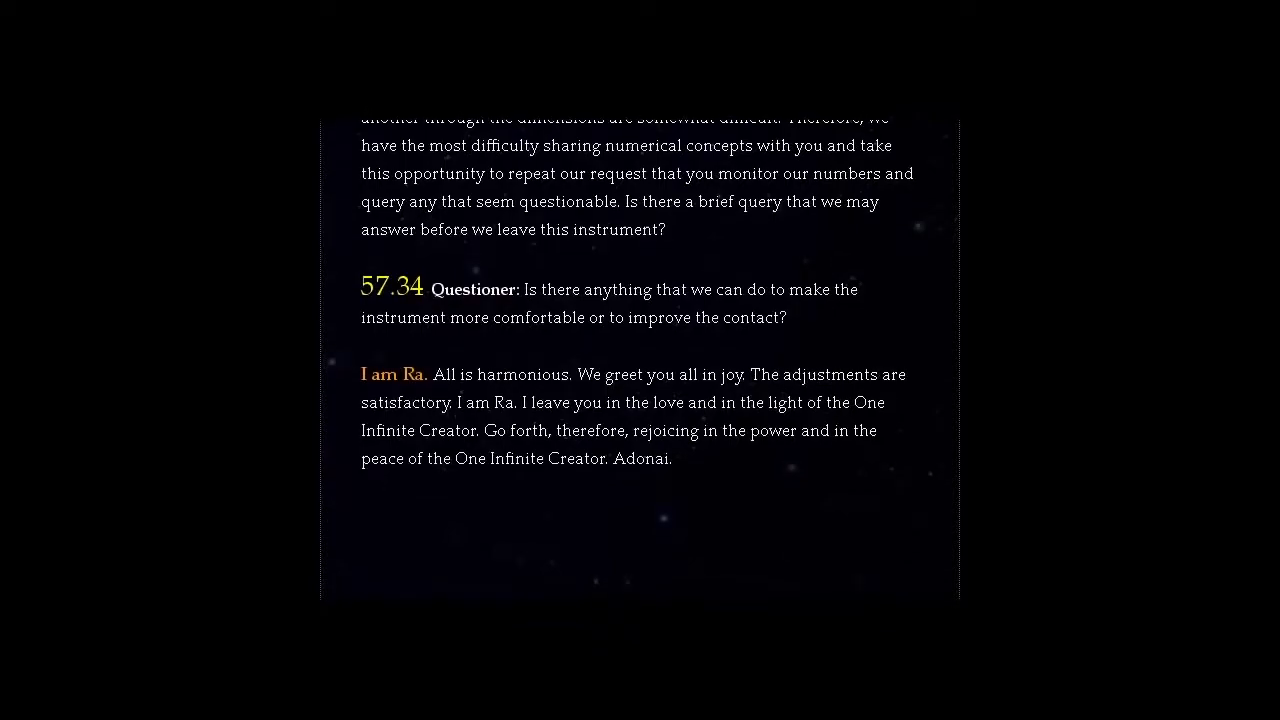
scroll("down", 3)
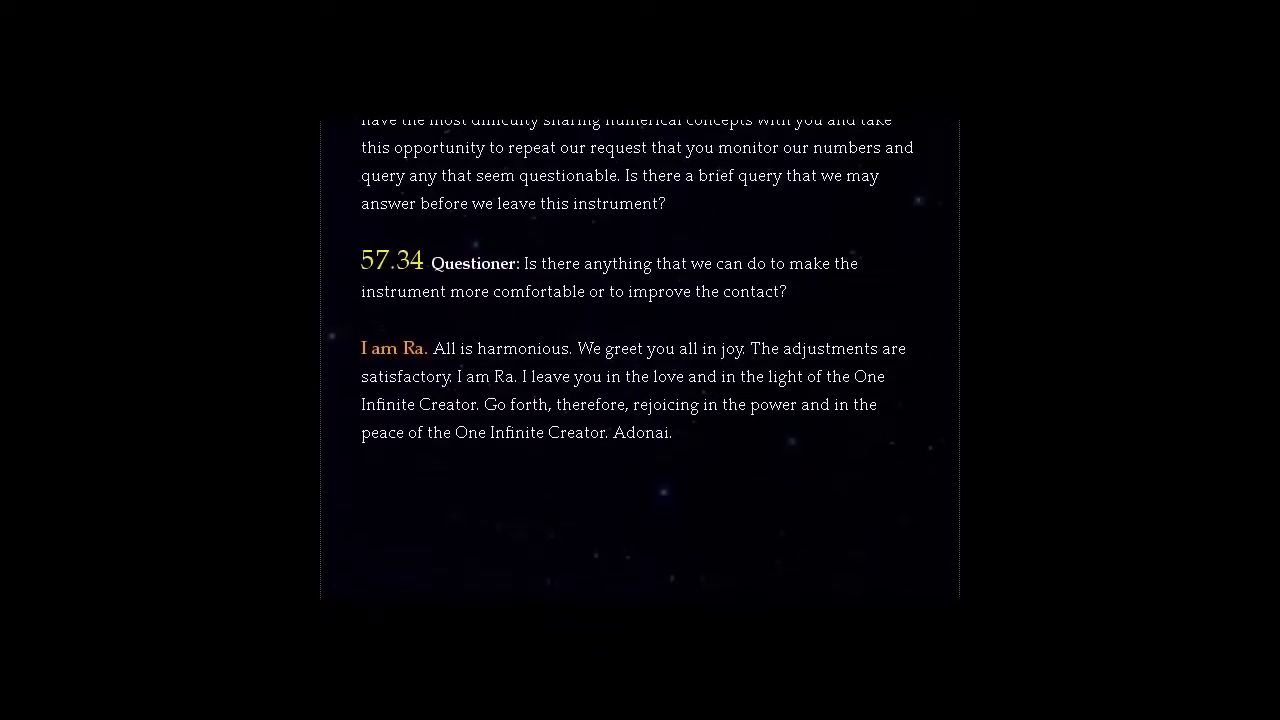
scroll("down", 3)
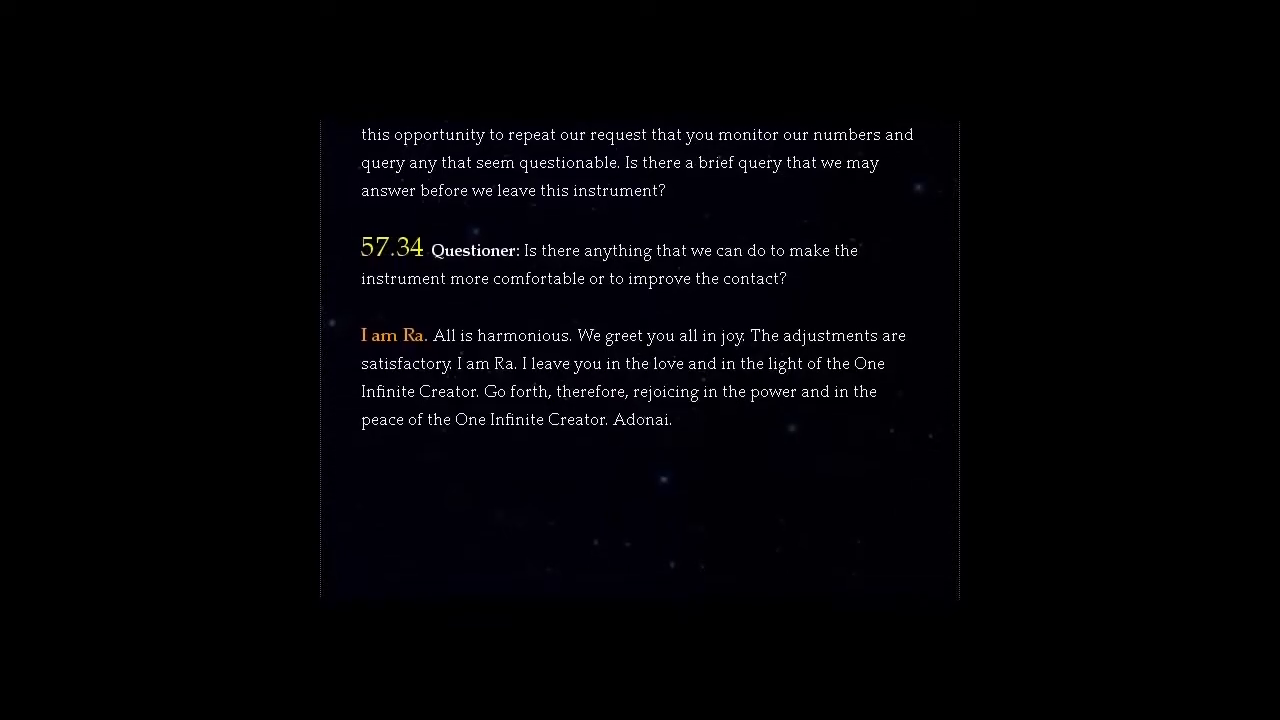
scroll("down", 3)
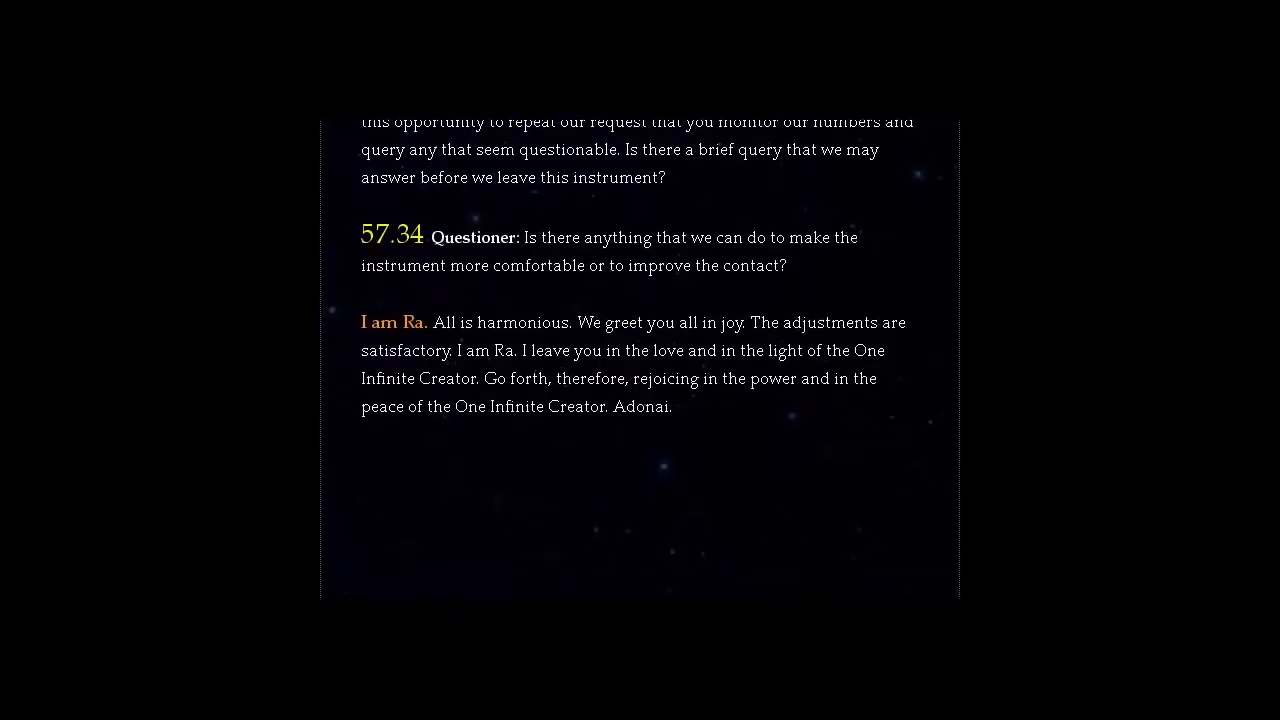